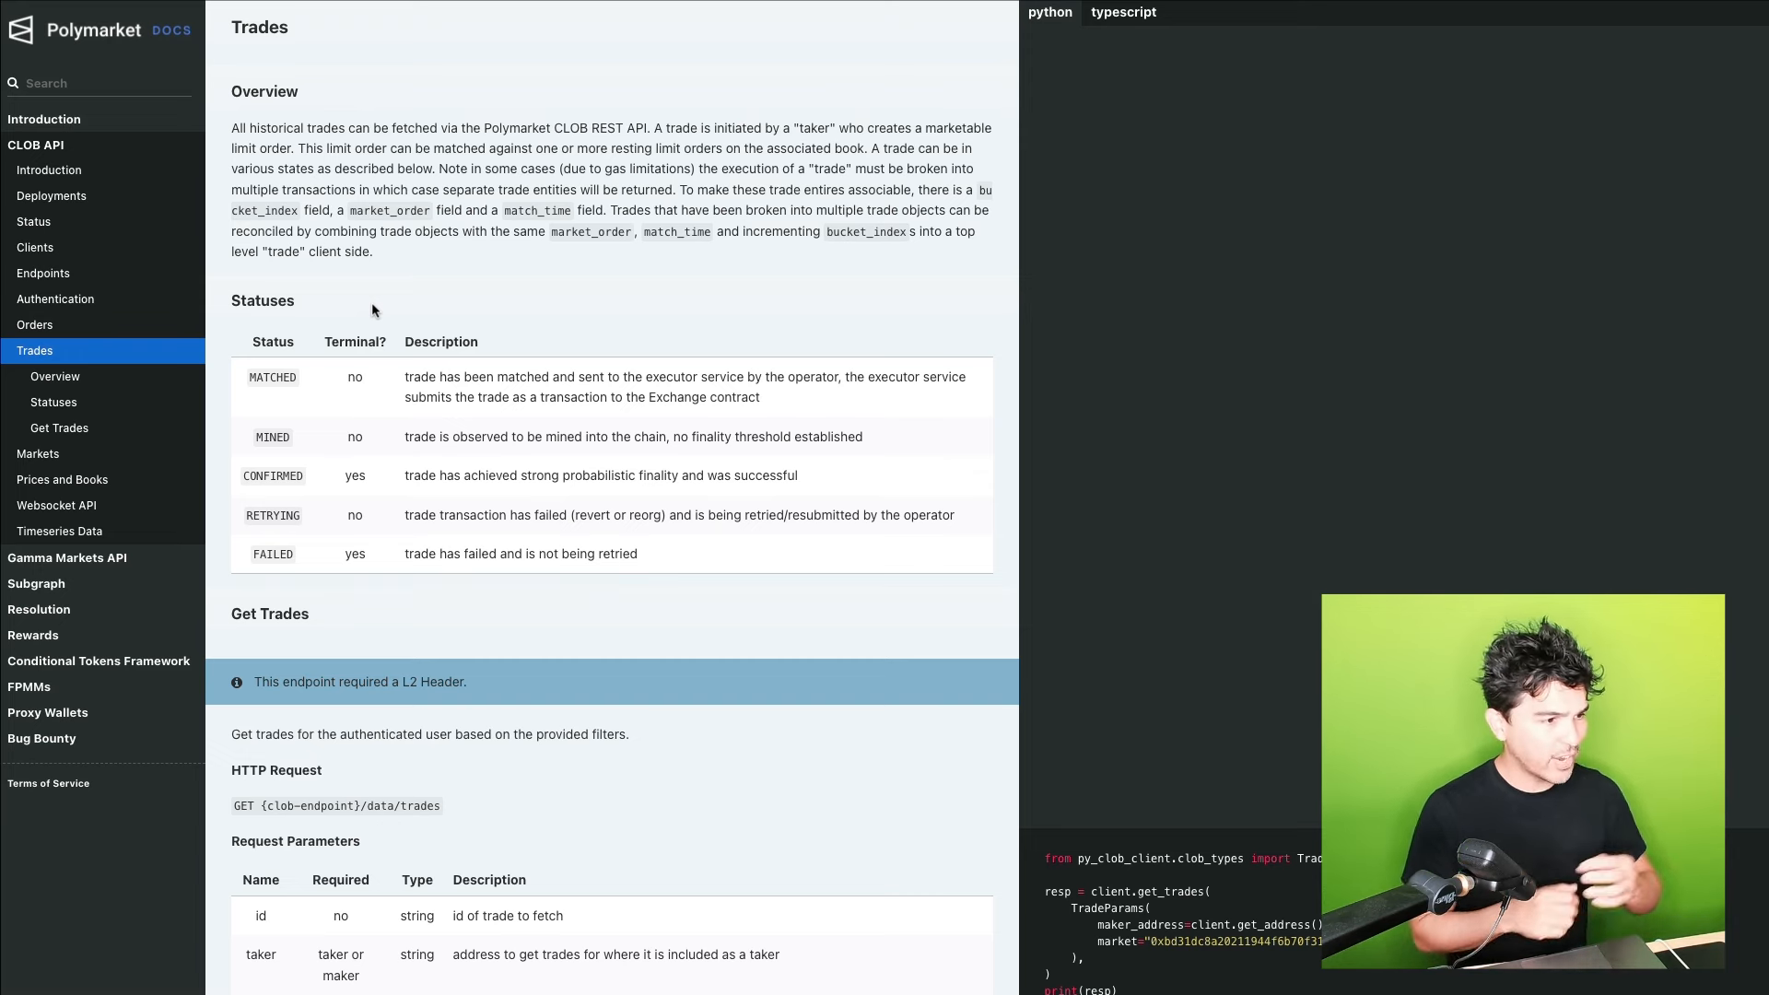
Scroll to the Getting Event and Market Data cell and follow its Polymarket API link
scroll("down", 3)
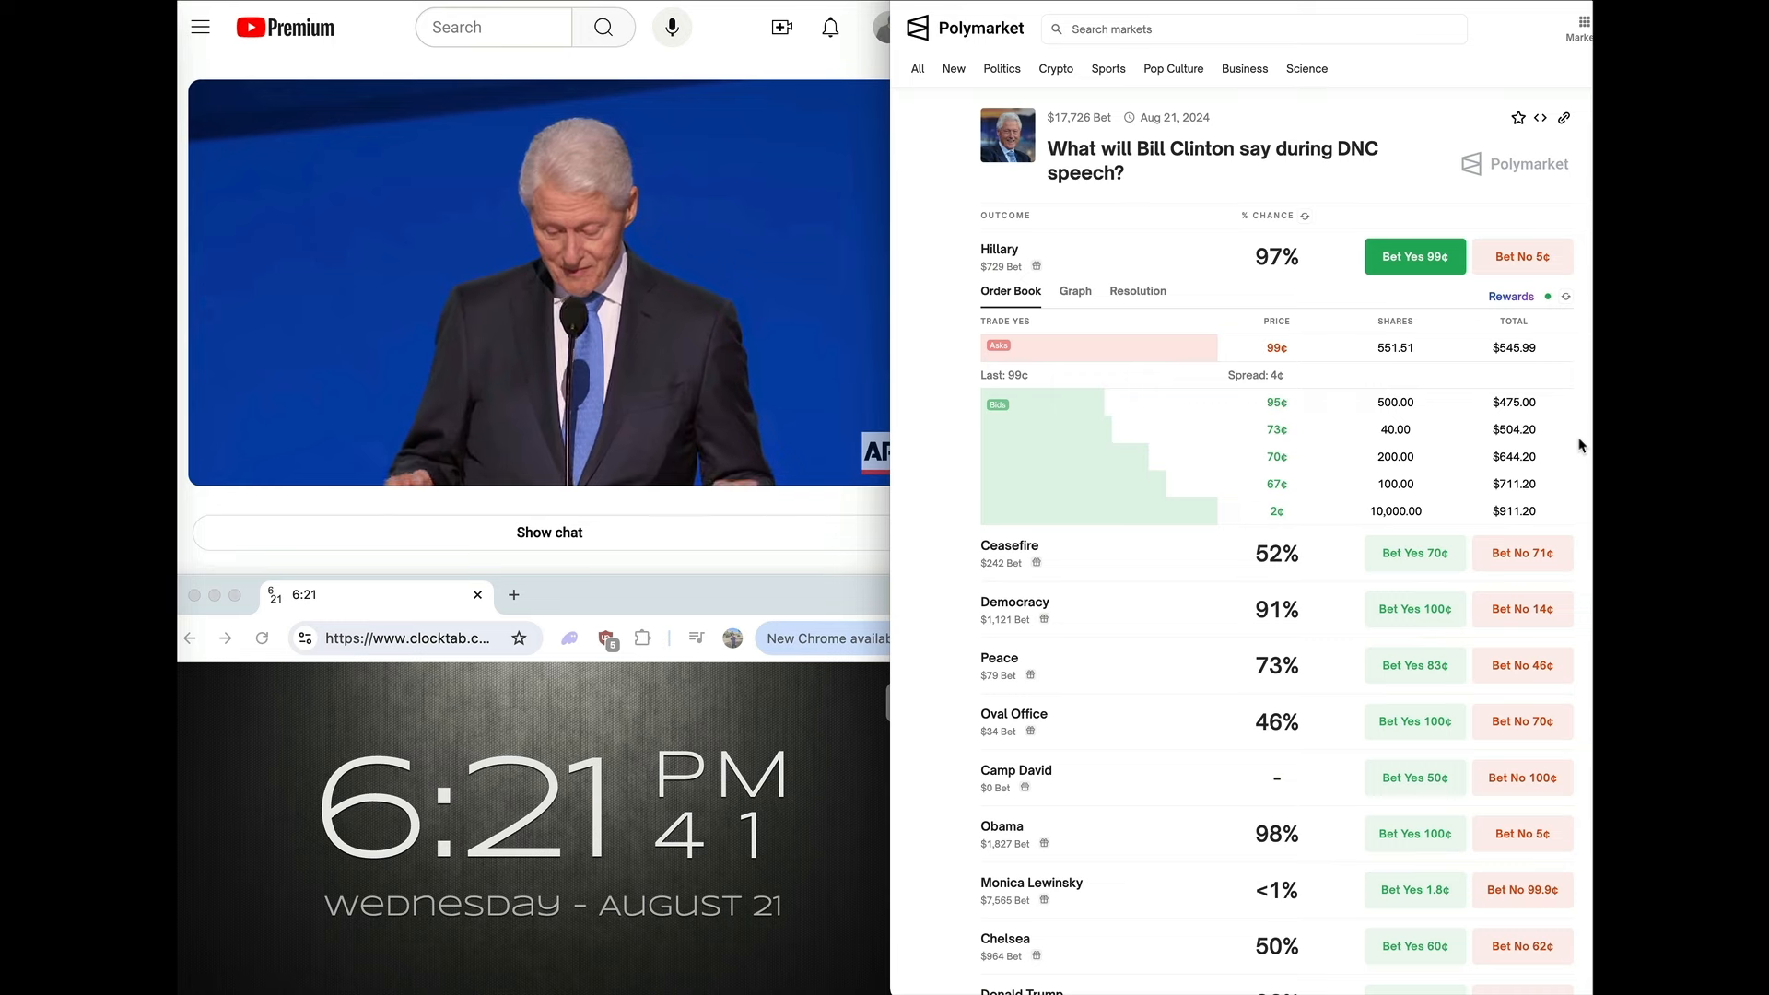
scroll("down", 3)
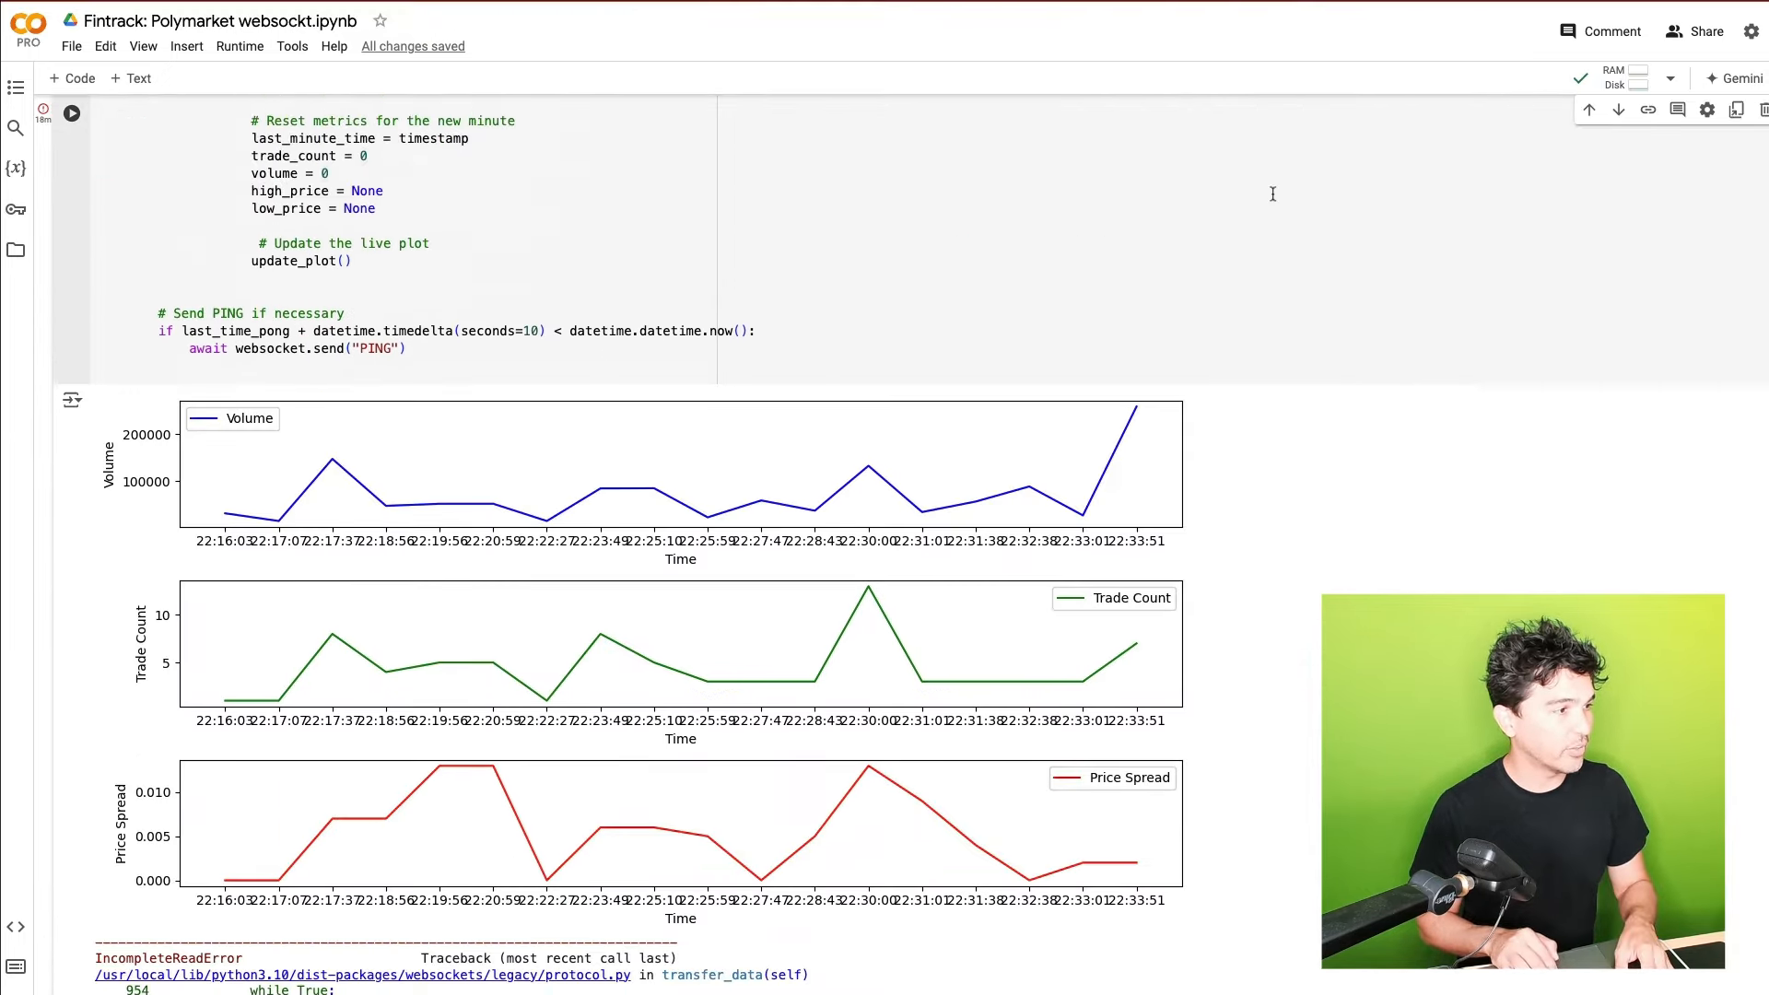
scroll("down", 3)
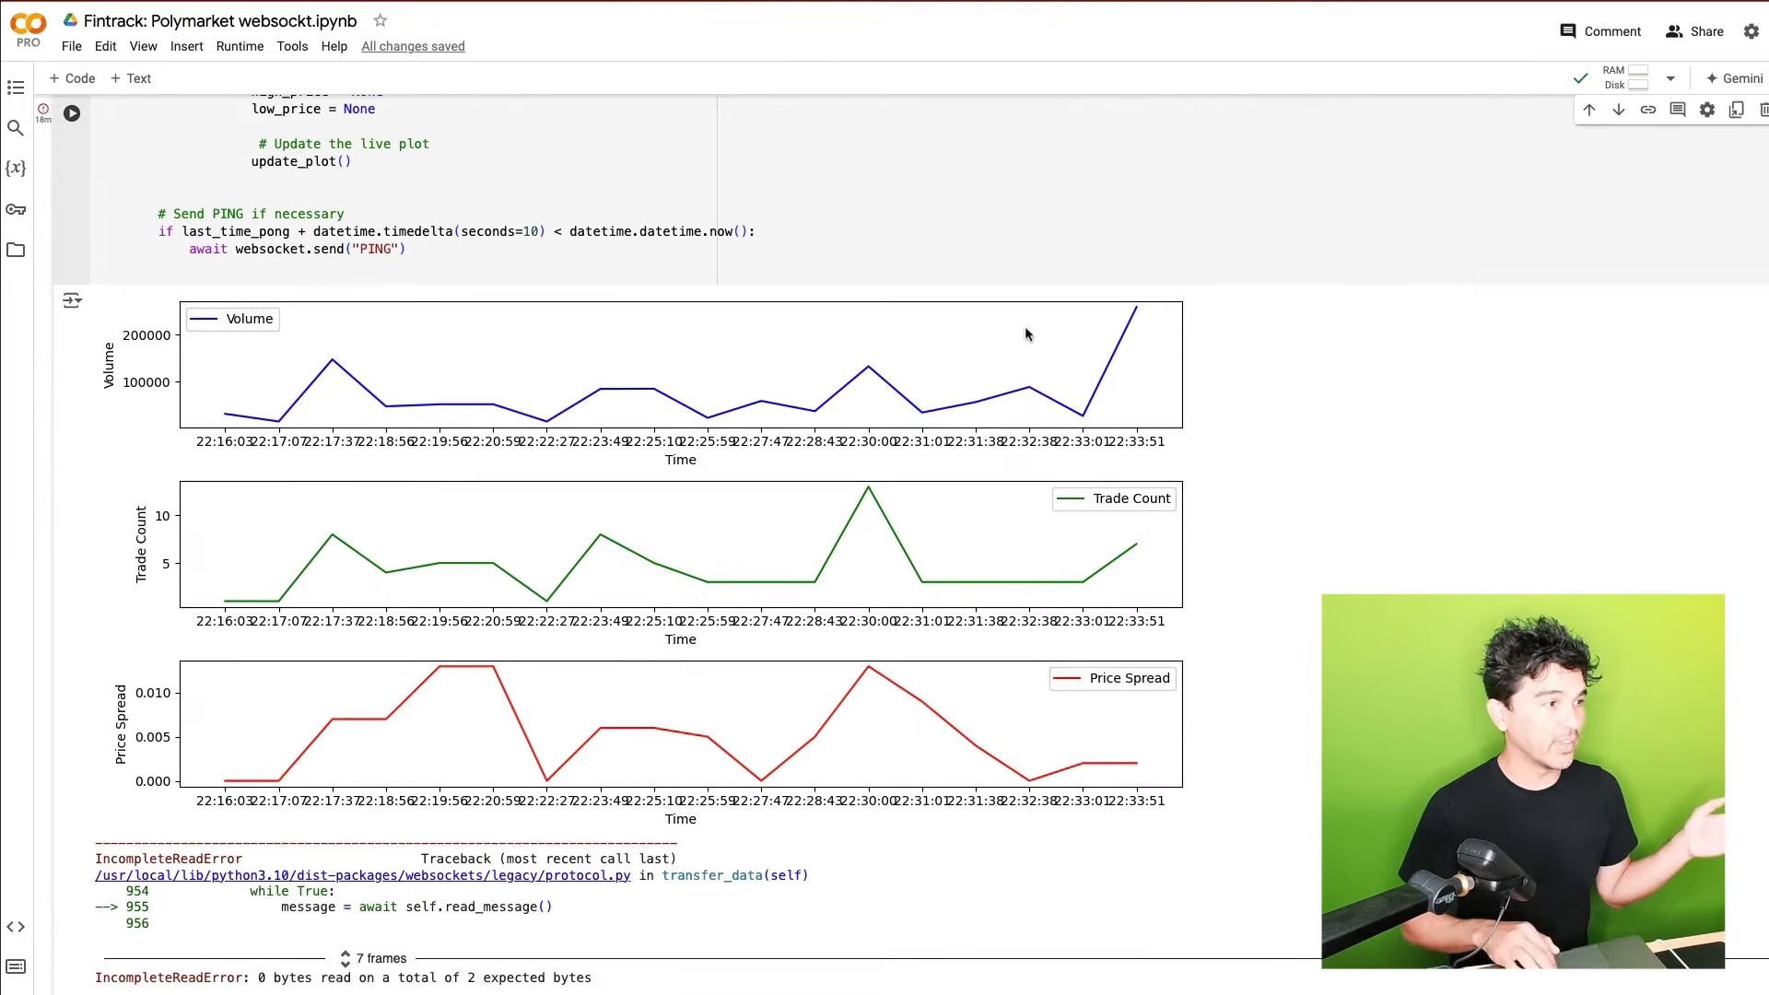
mouse_move(510, 437)
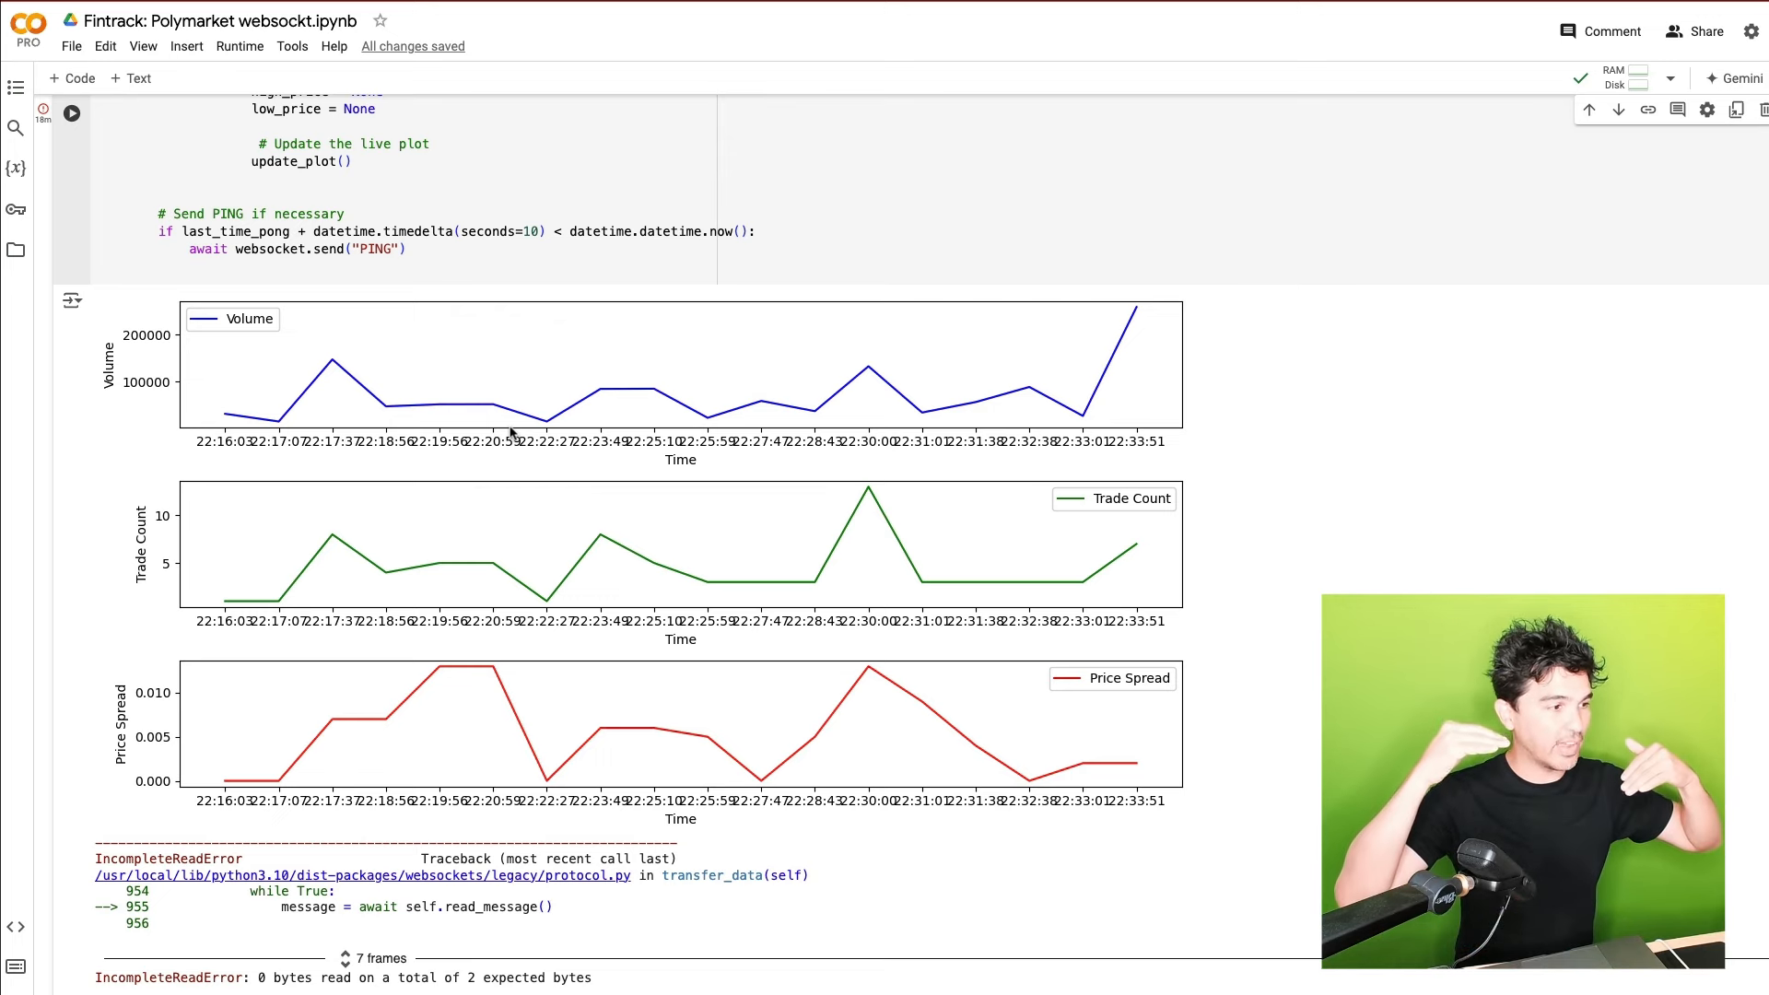
scroll("down", 3)
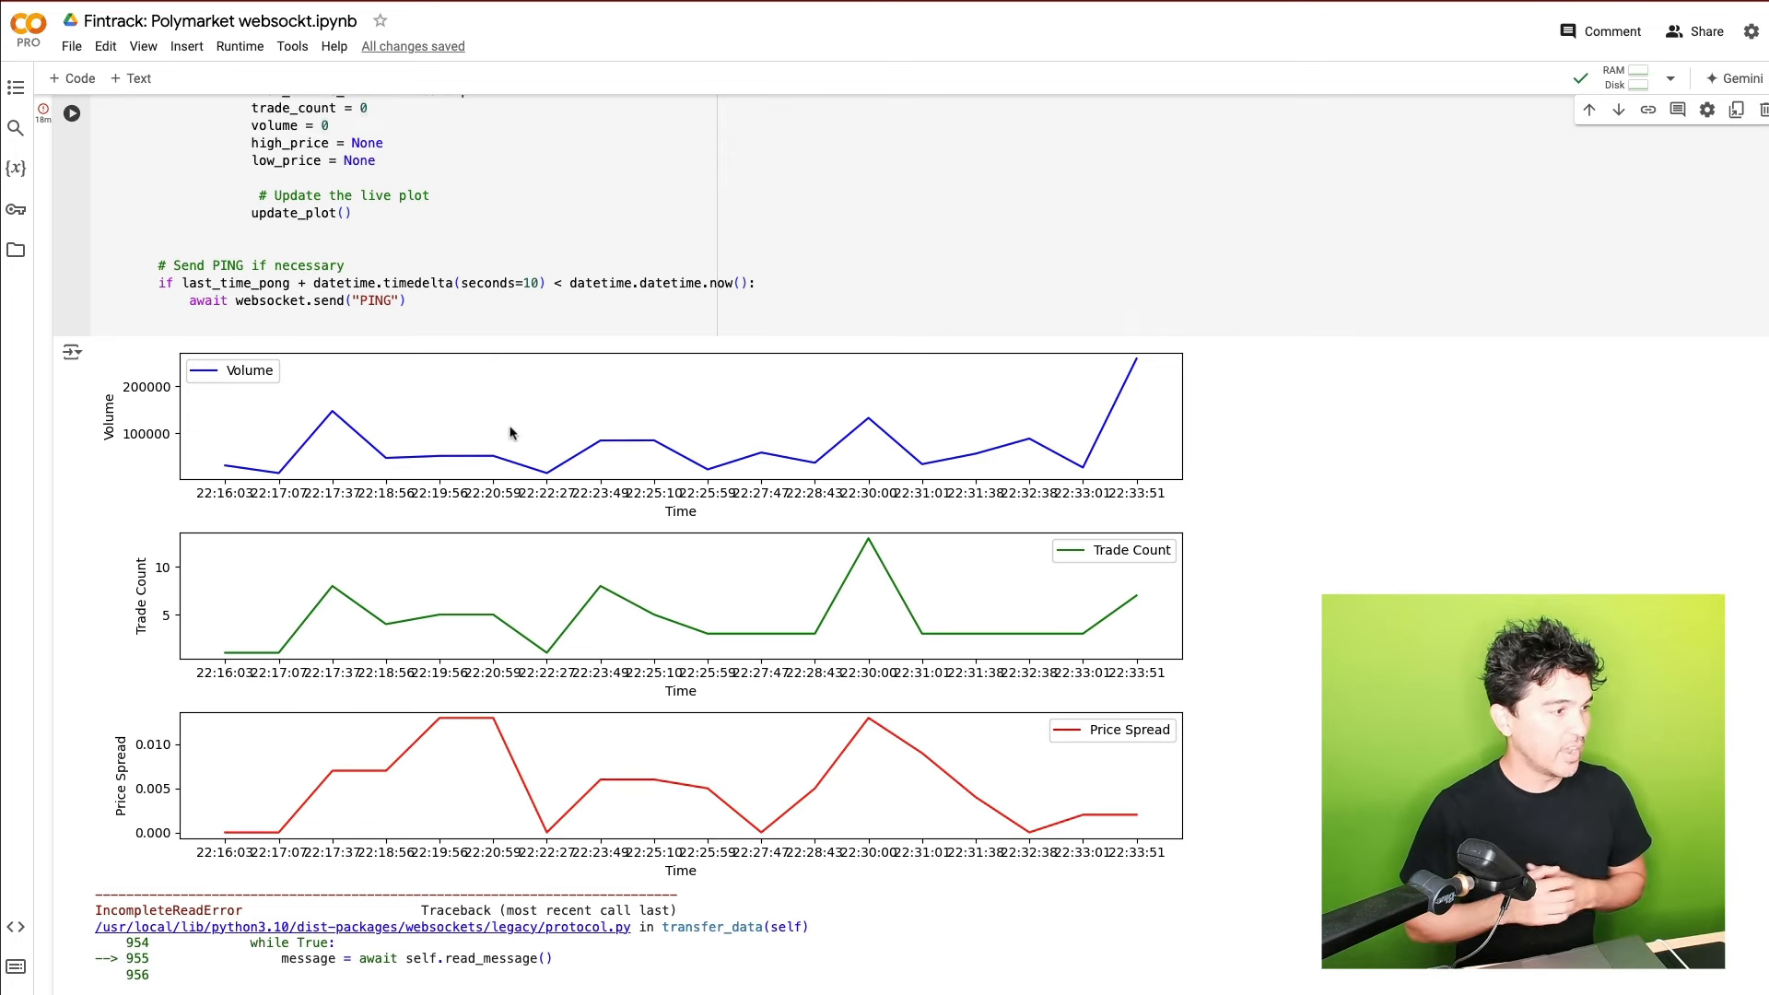
mouse_move(394, 450)
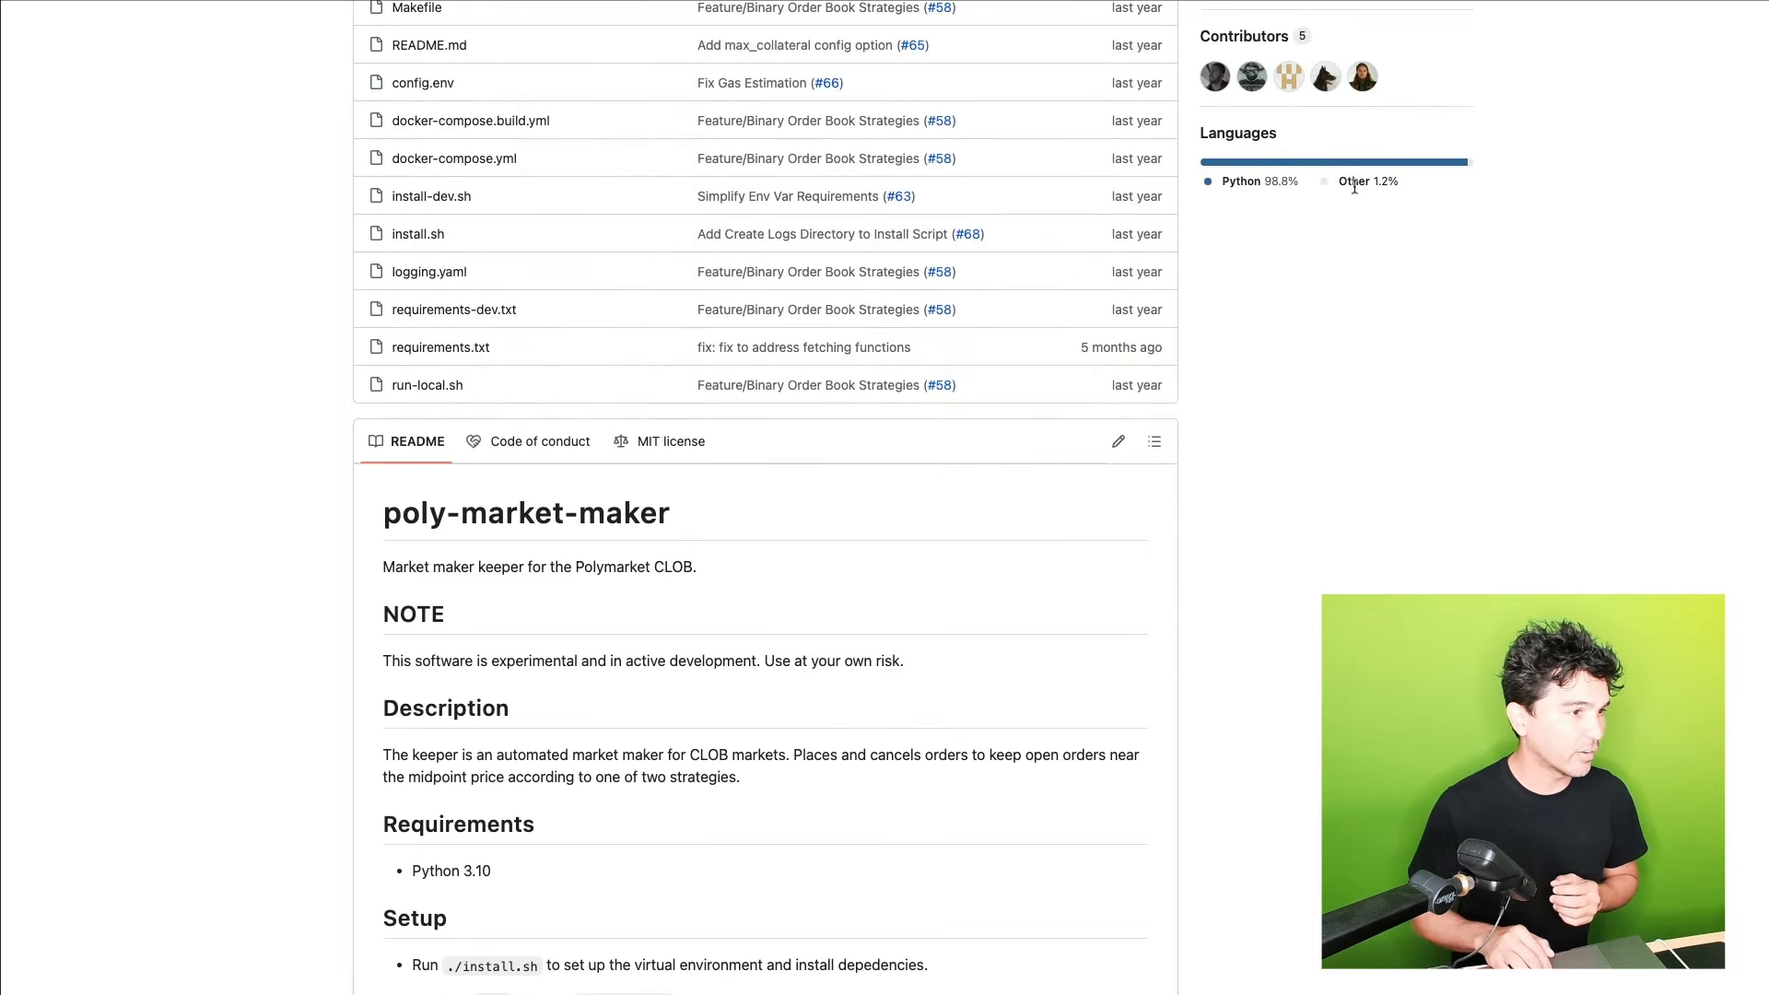
scroll("down", 3)
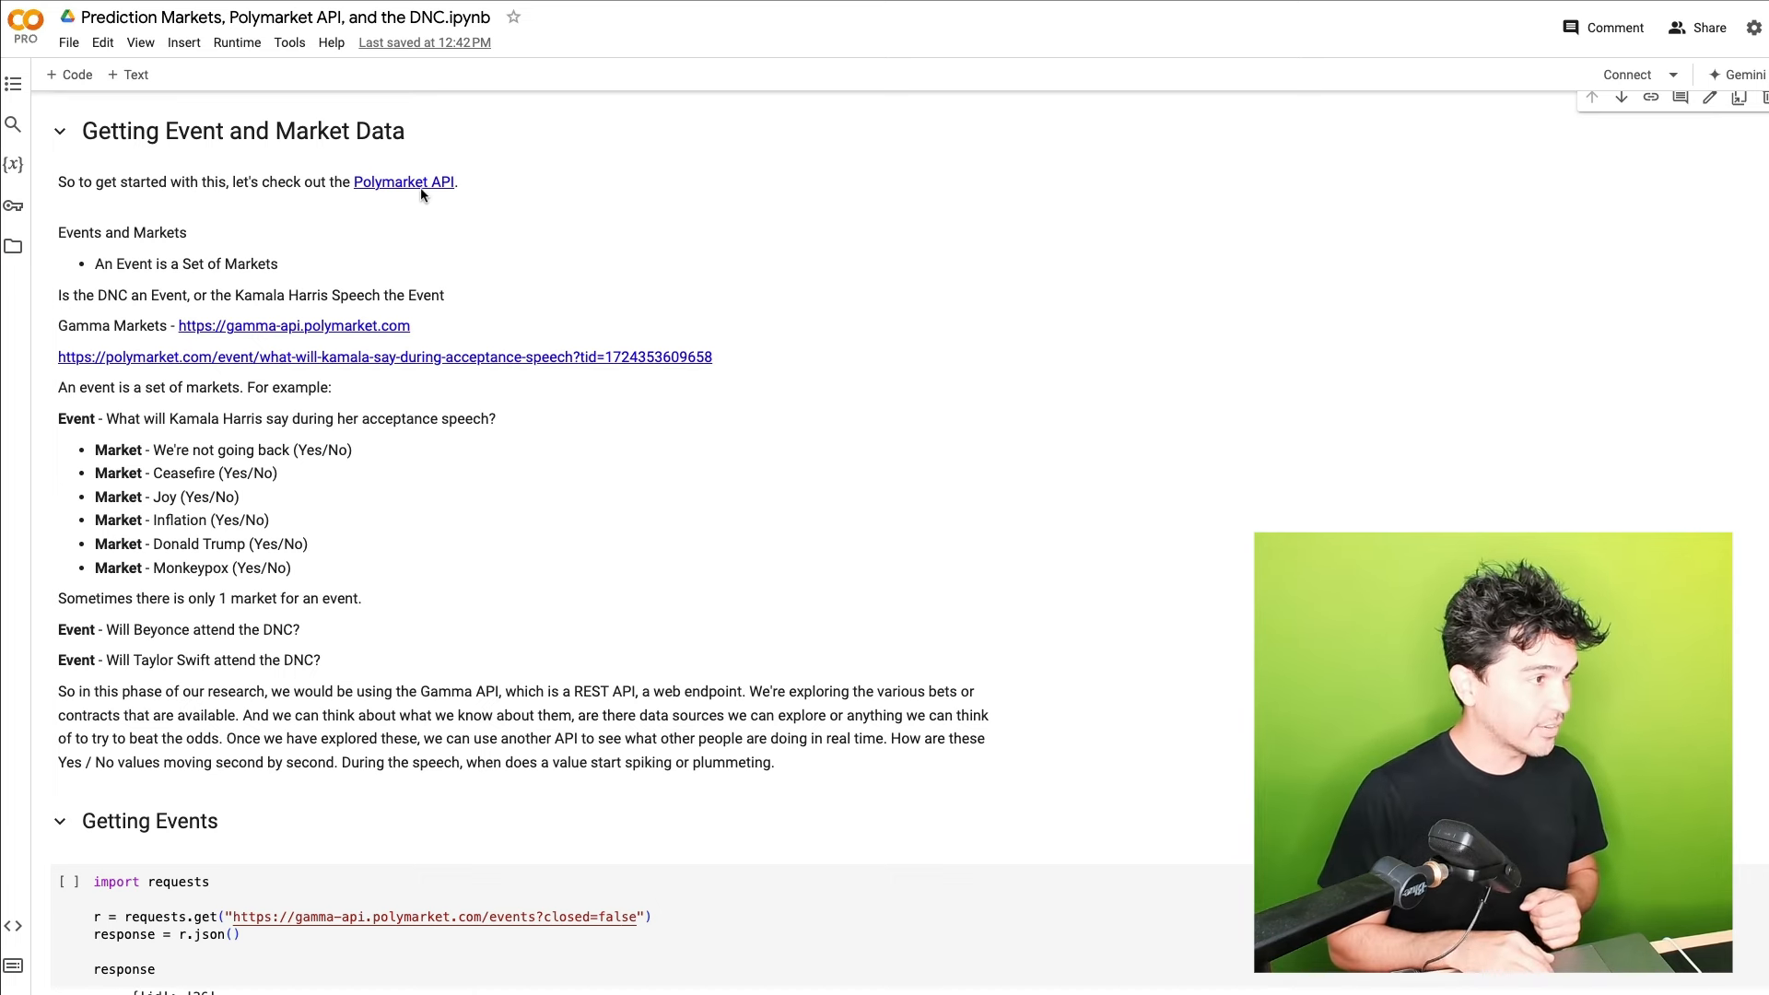
left_click(402, 181)
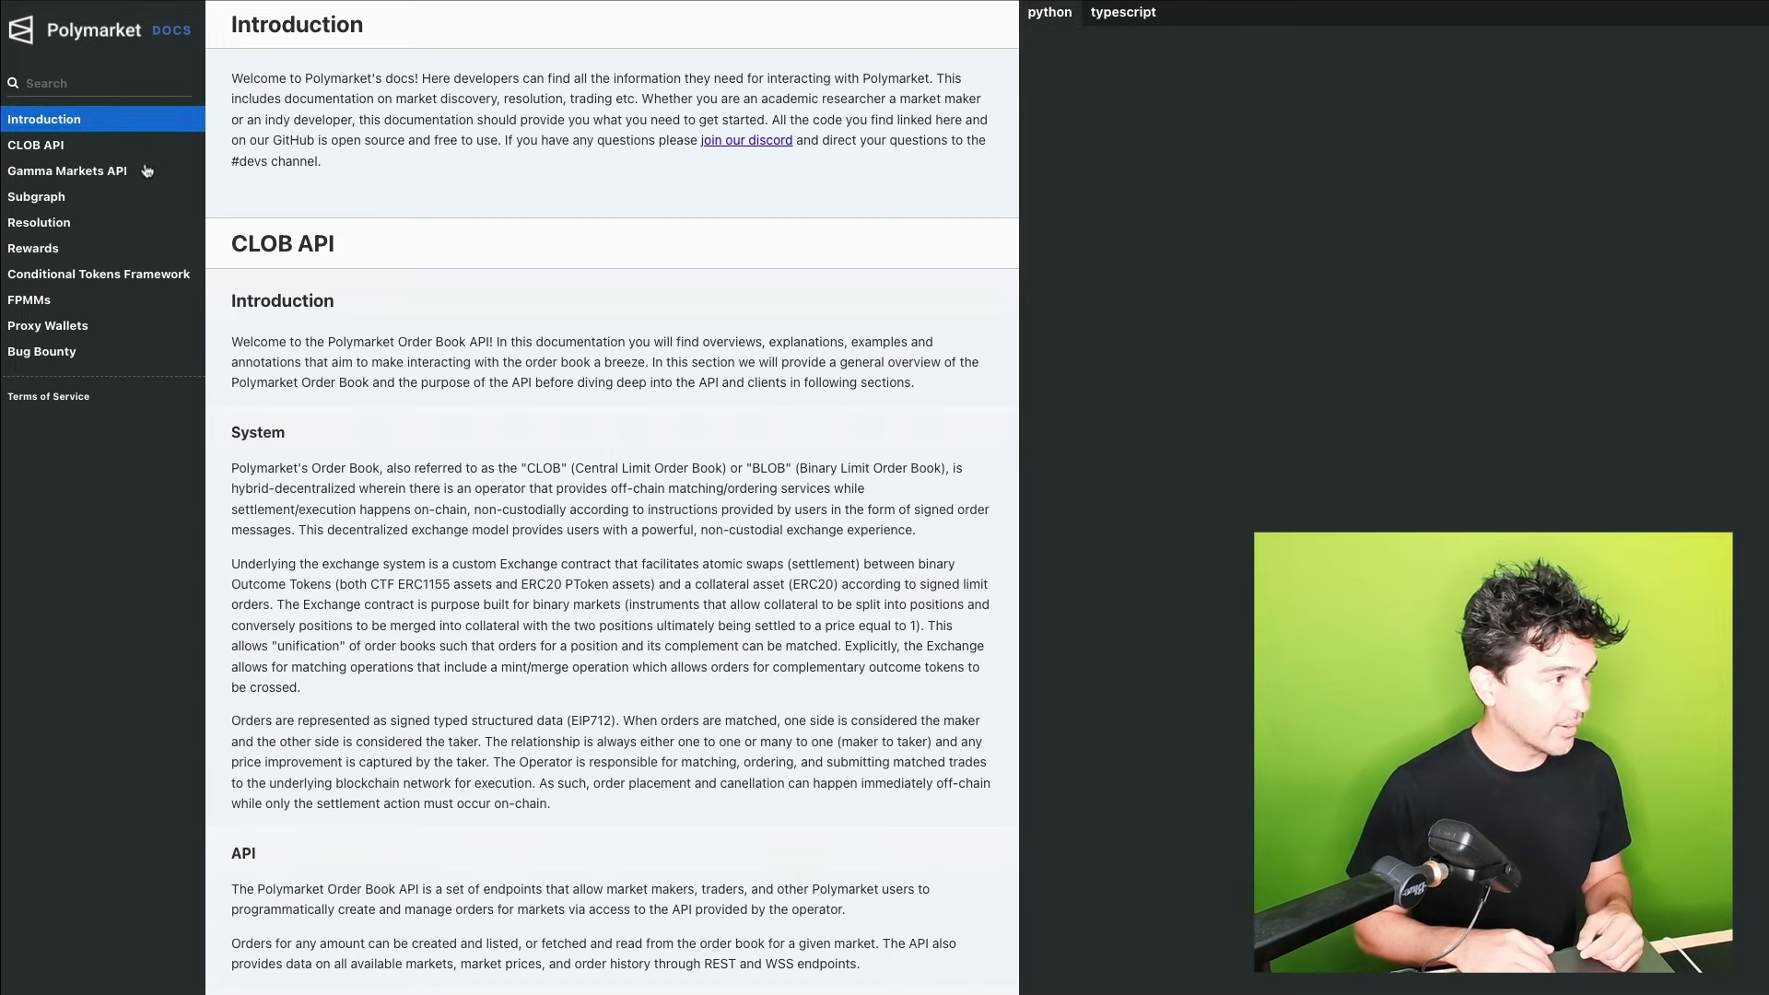
Open Gamma Markets API in the docs sidebar and read through its Overview
left_click(35, 145)
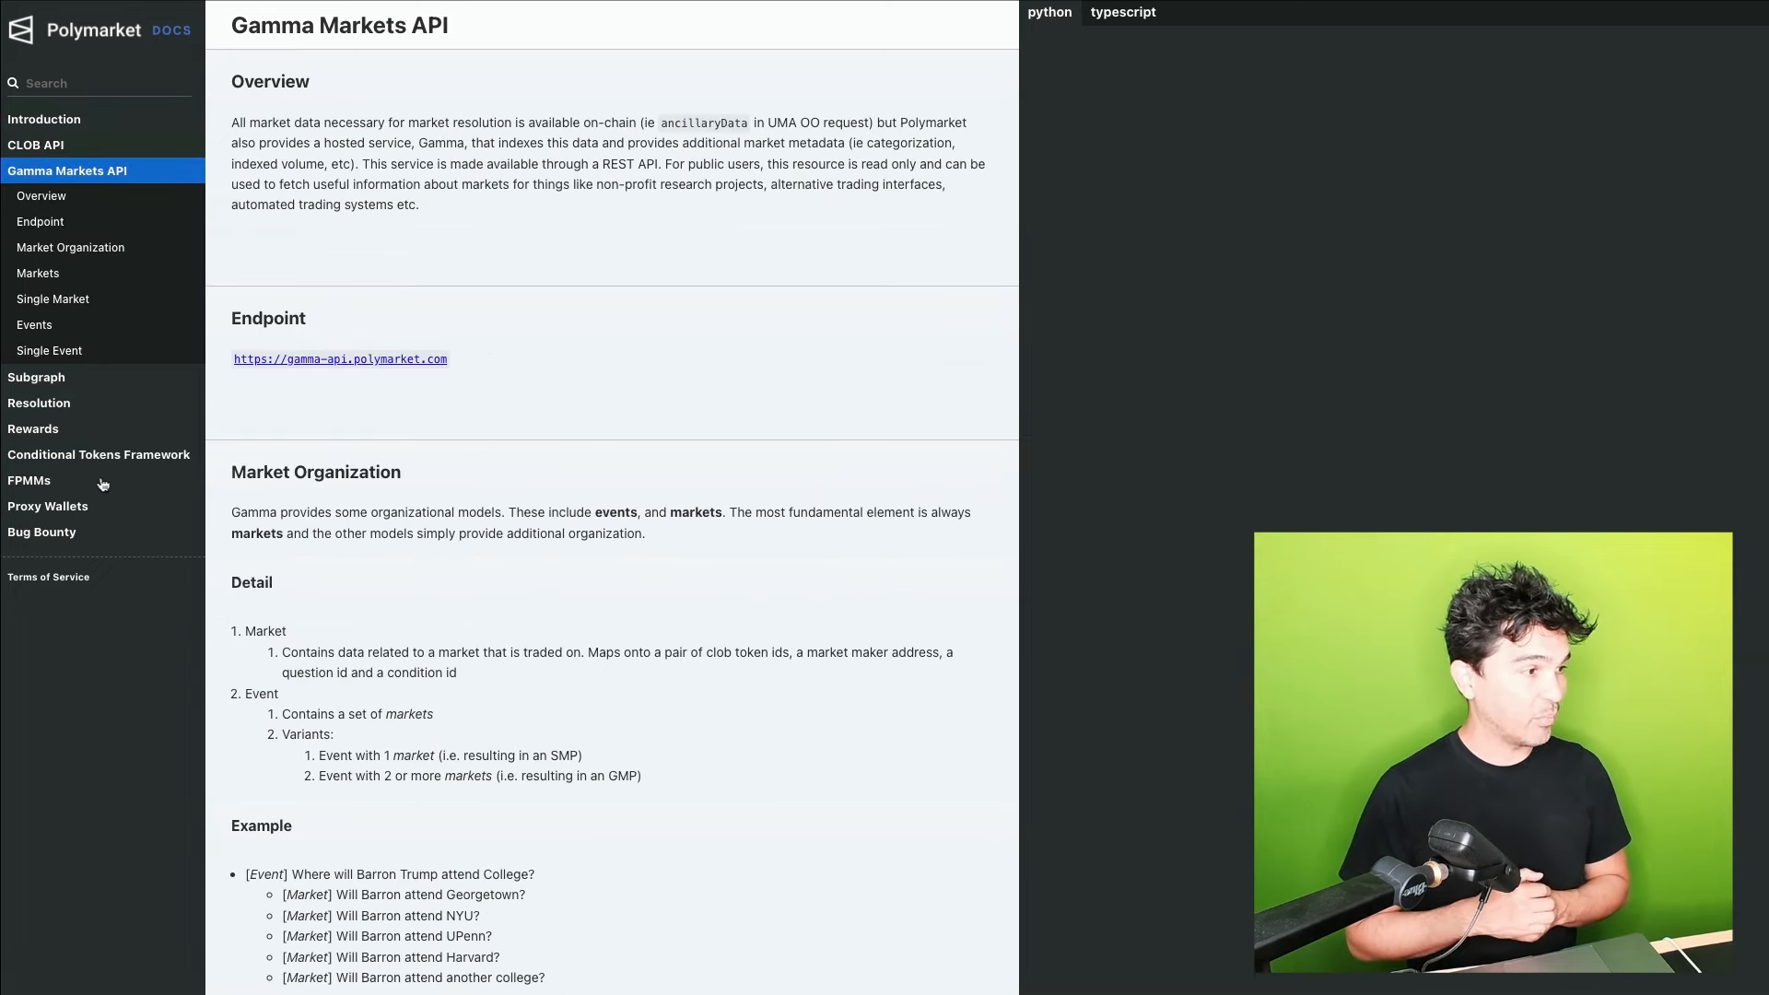
mouse_move(1281, 291)
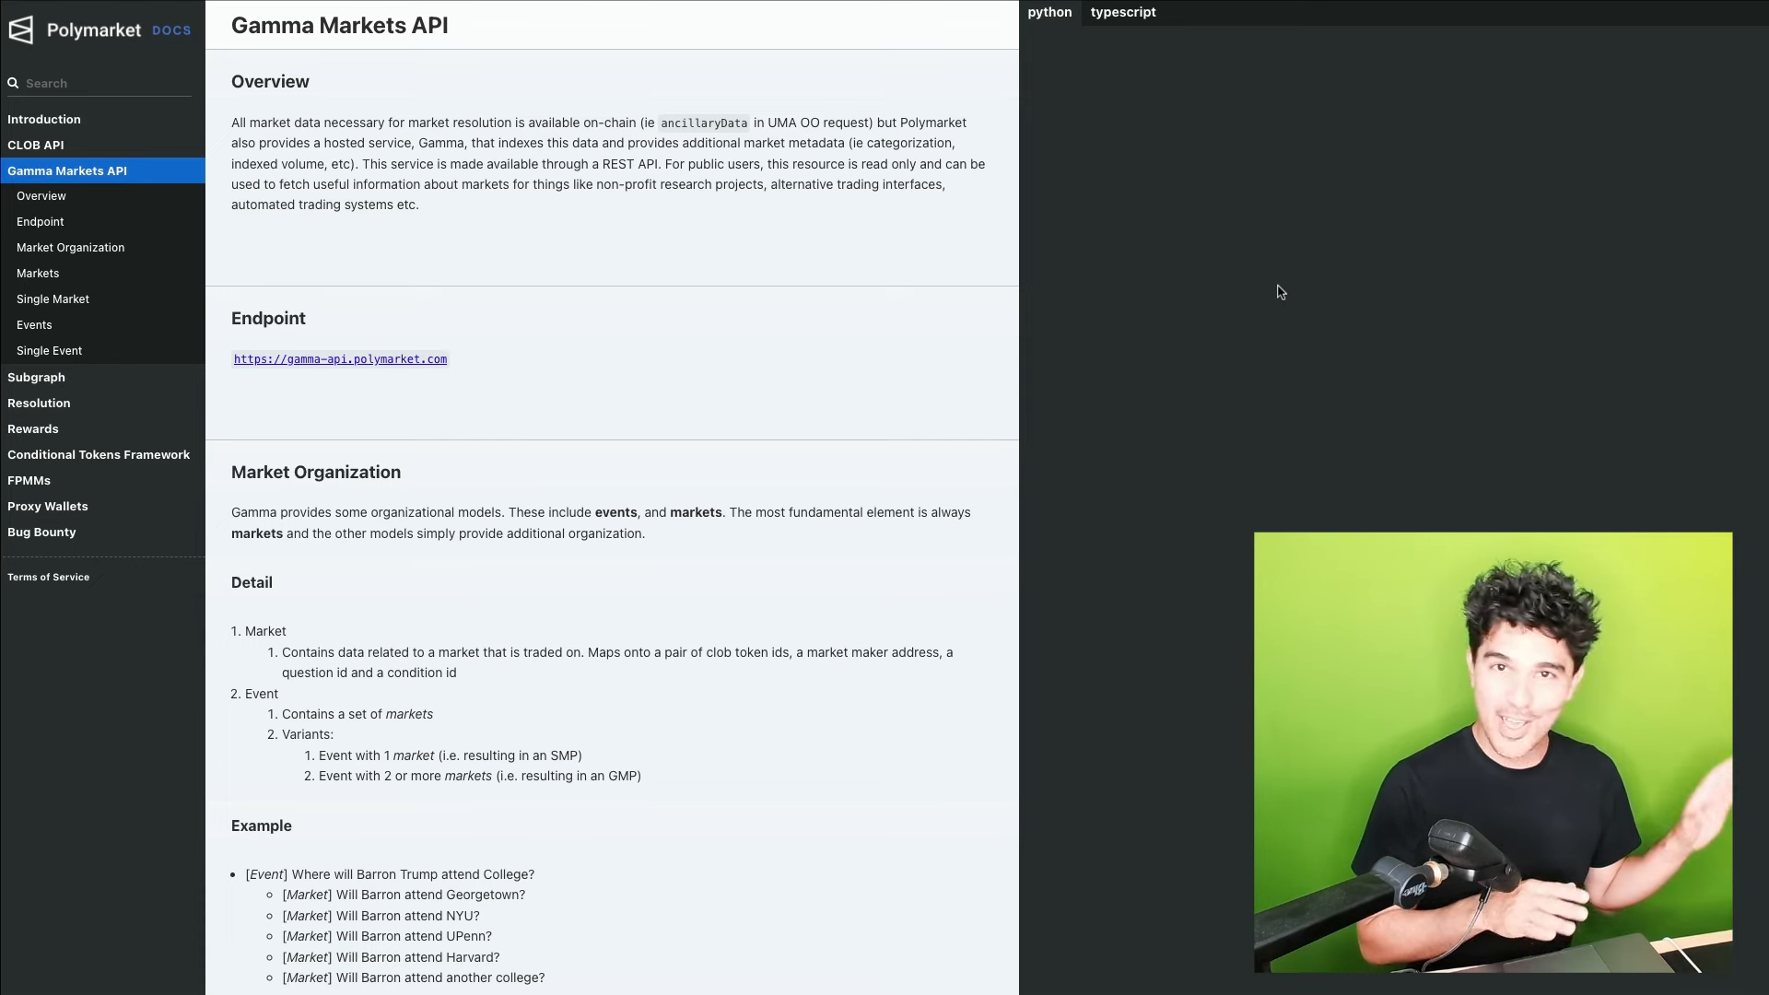
mouse_move(636, 410)
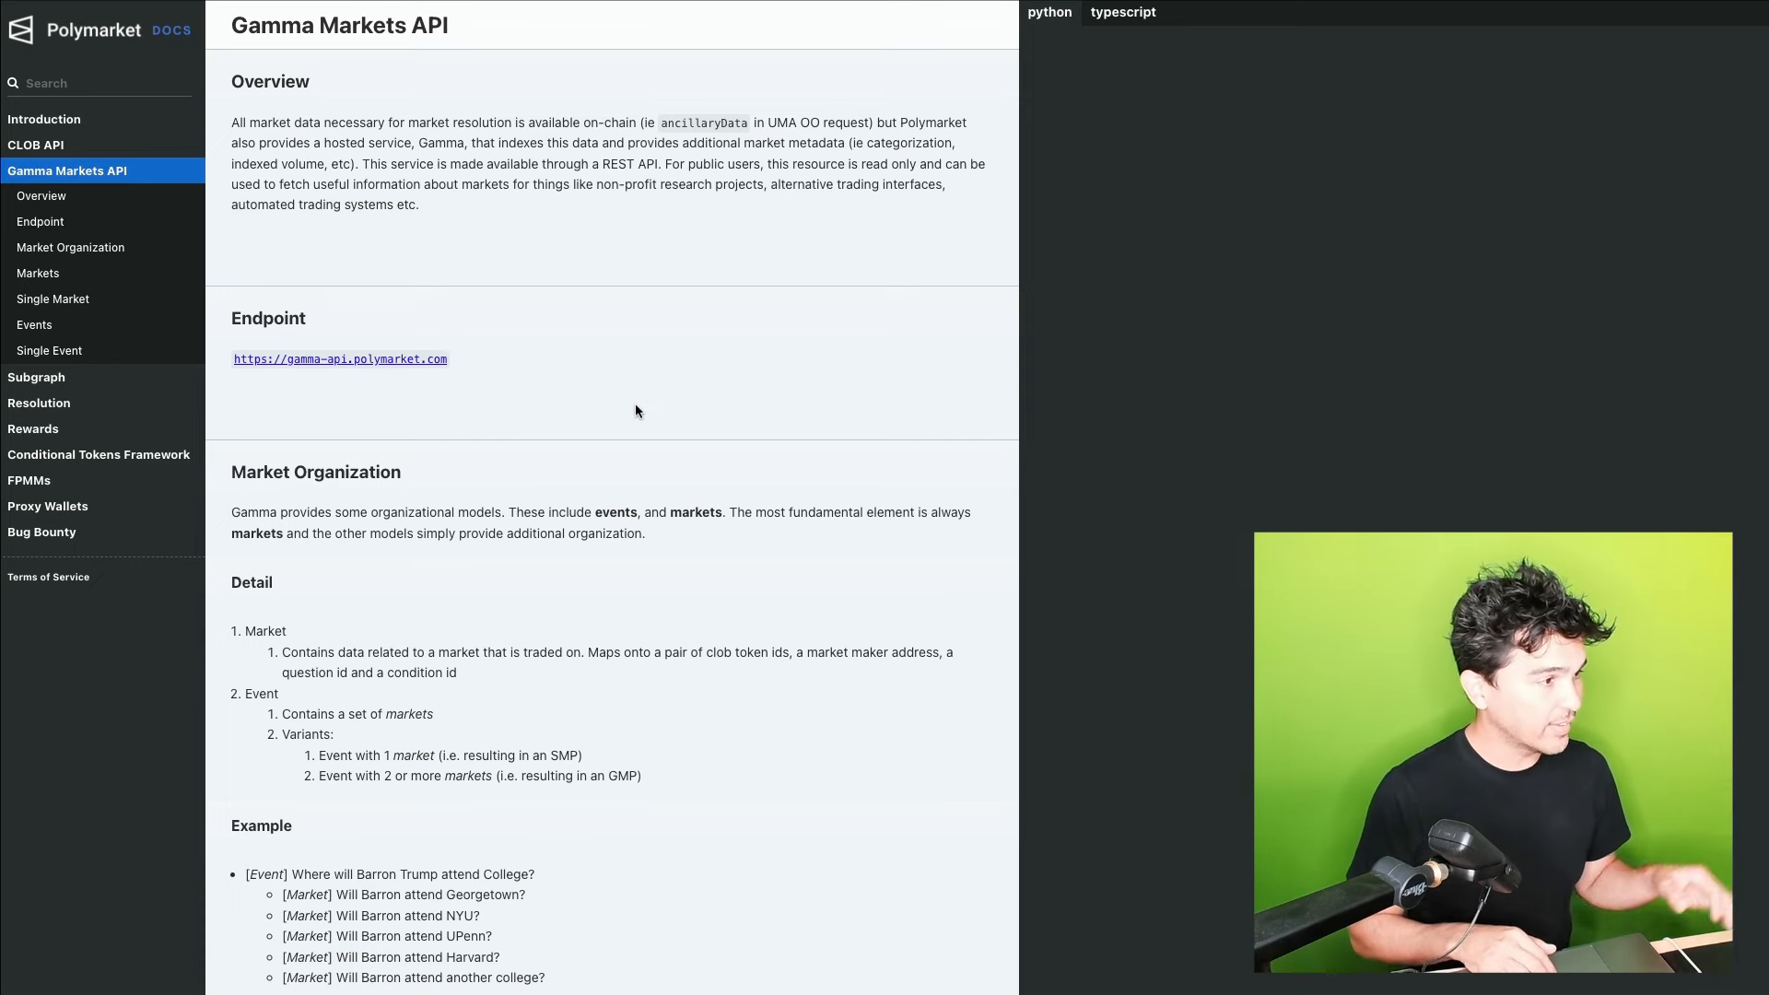
scroll("down", 3)
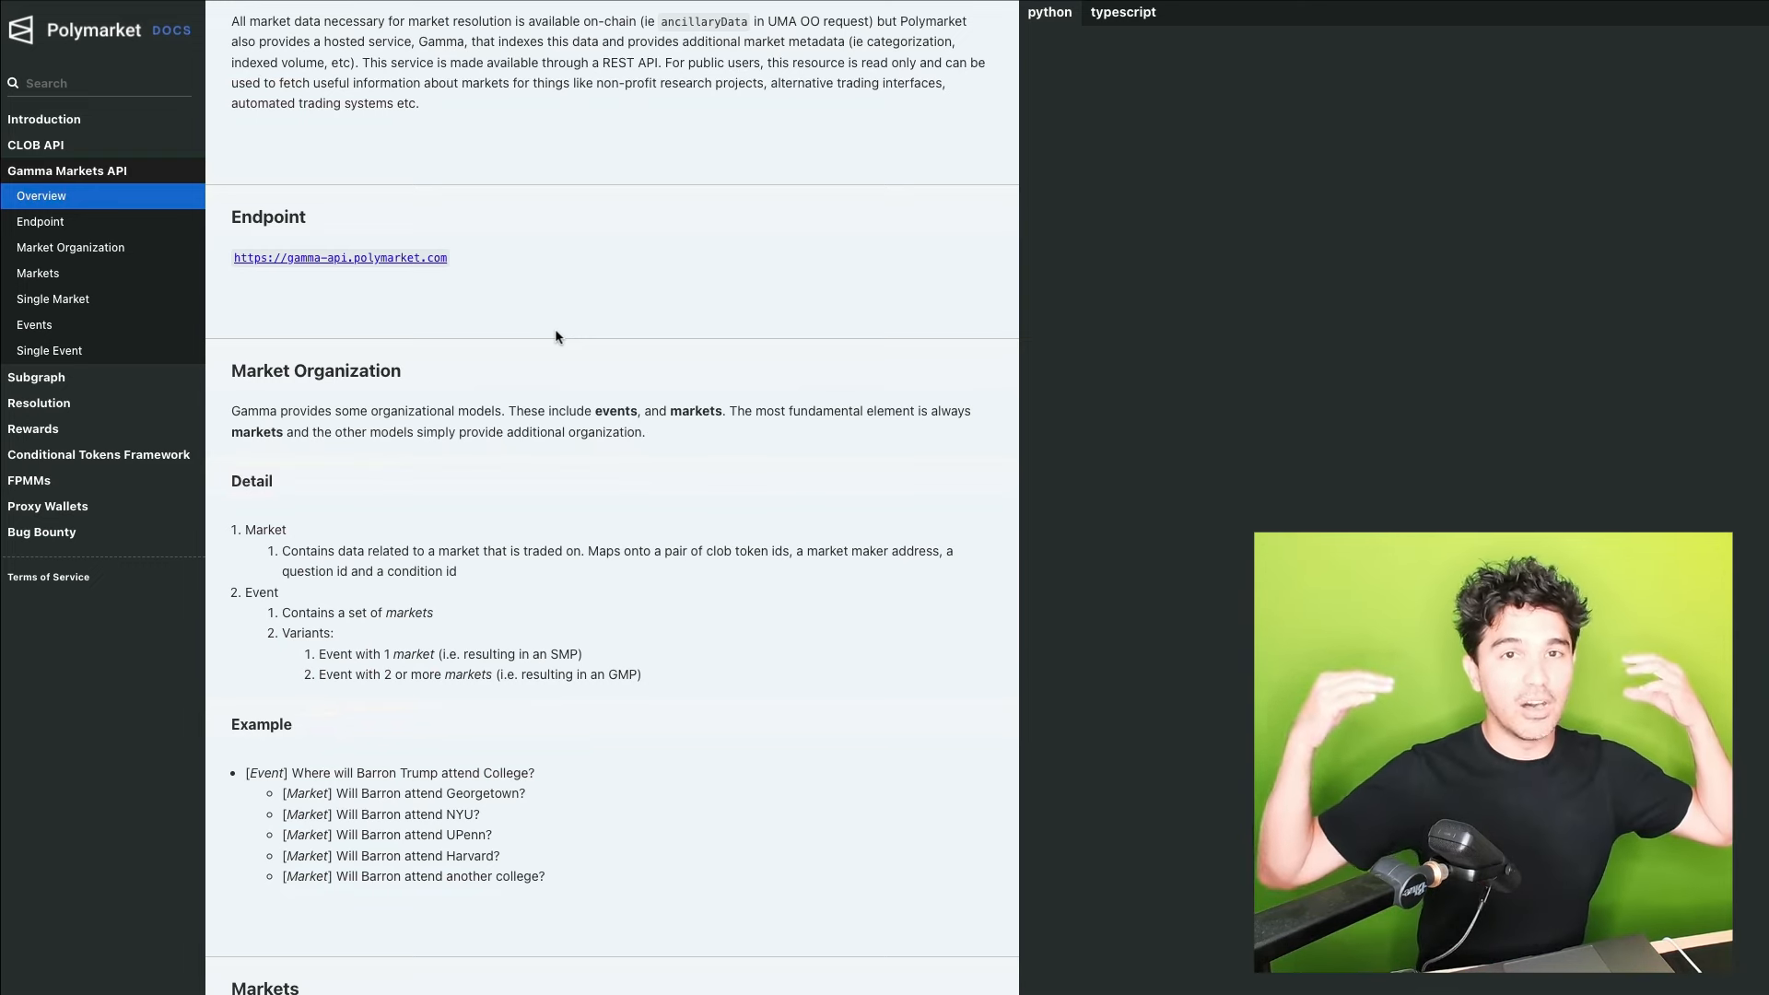
mouse_move(523, 448)
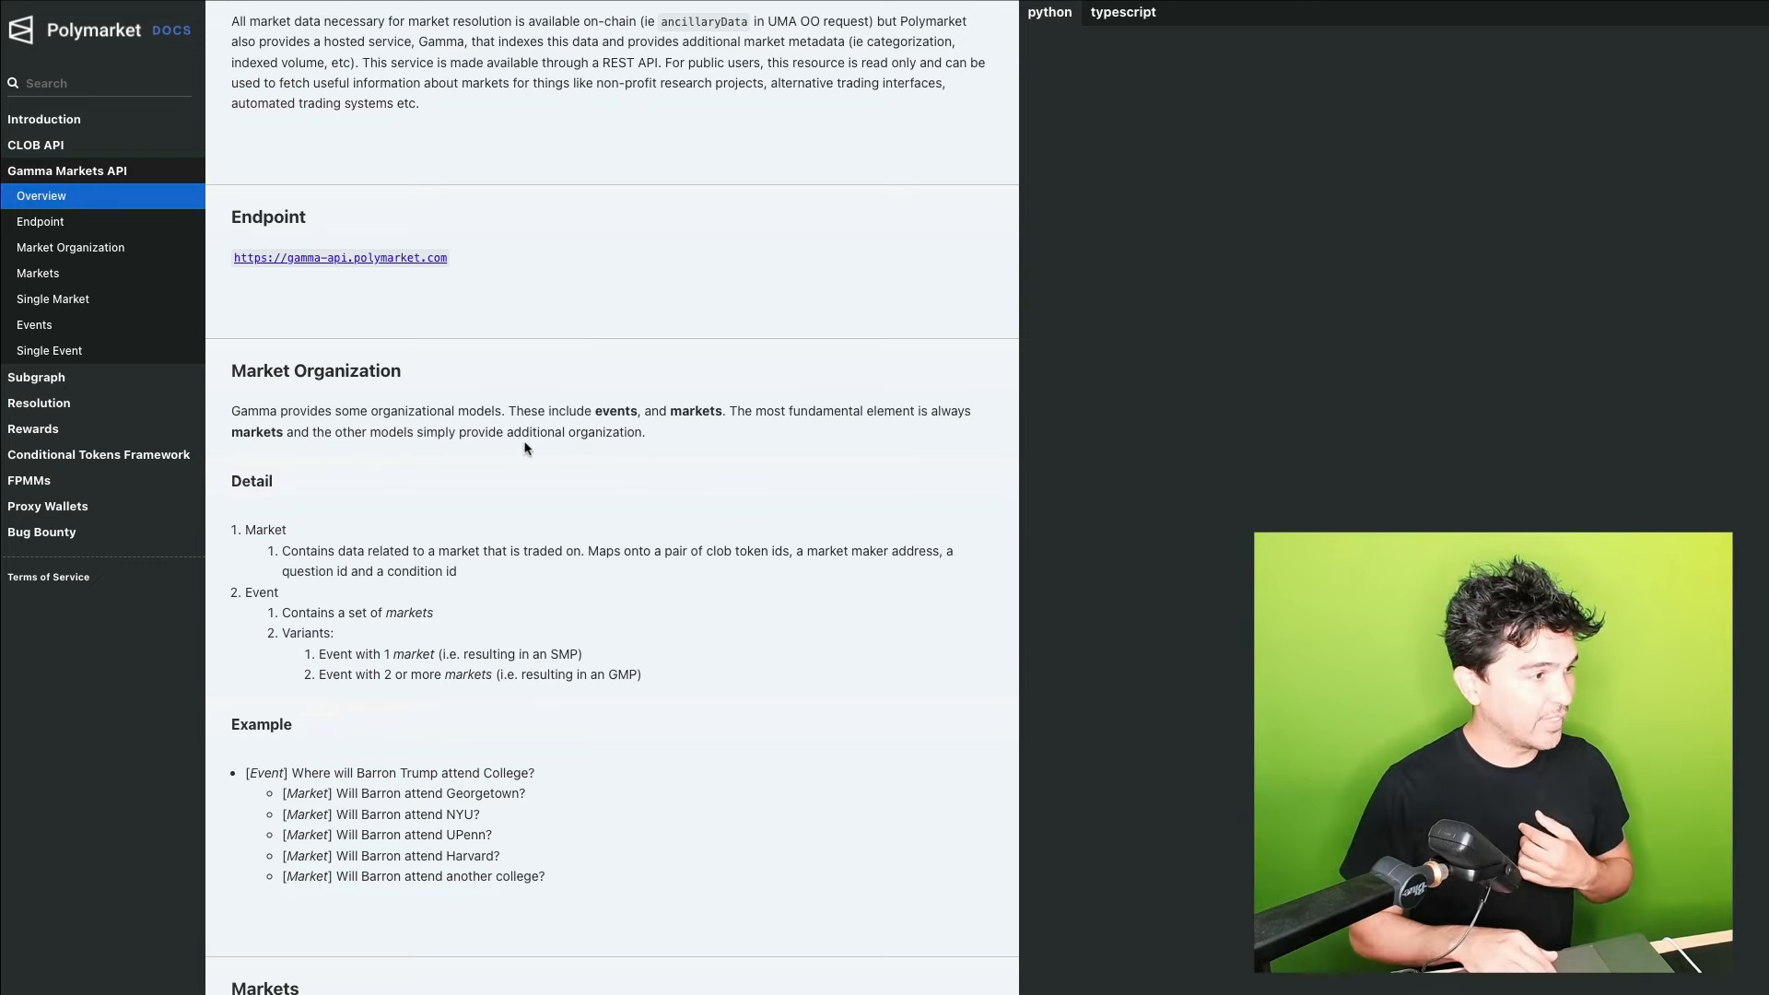
scroll("down", 3)
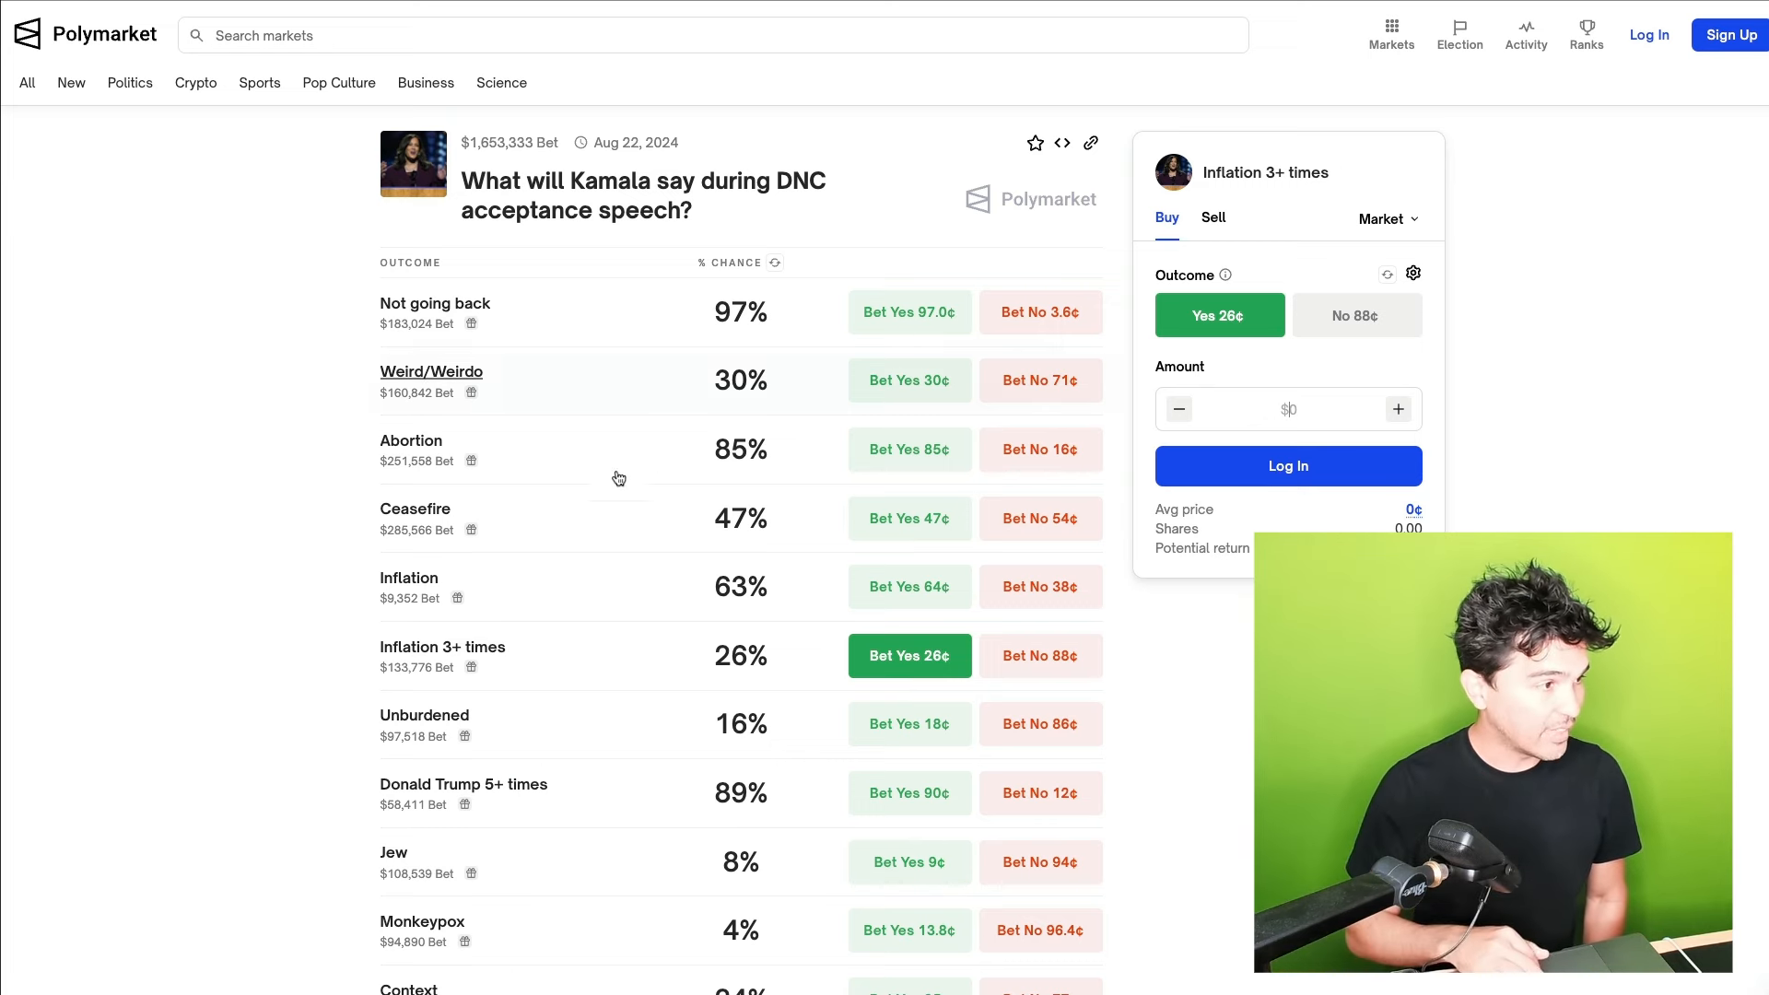
scroll("down", 3)
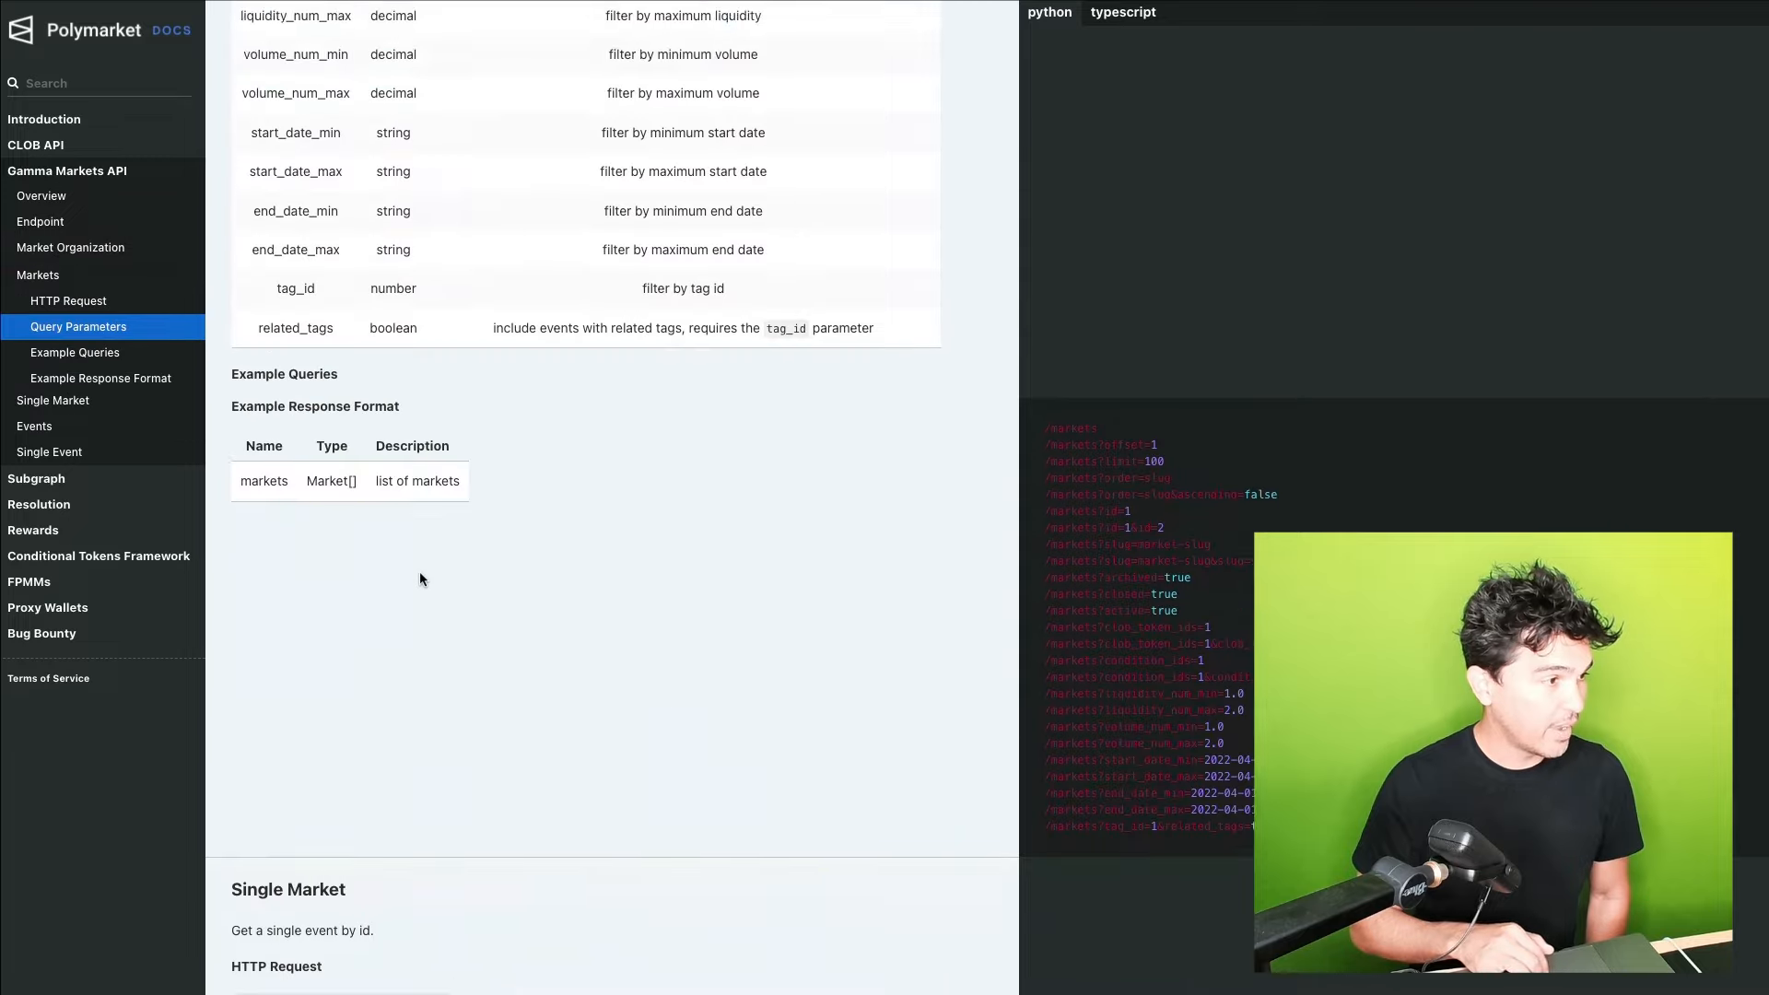
scroll("down", 3)
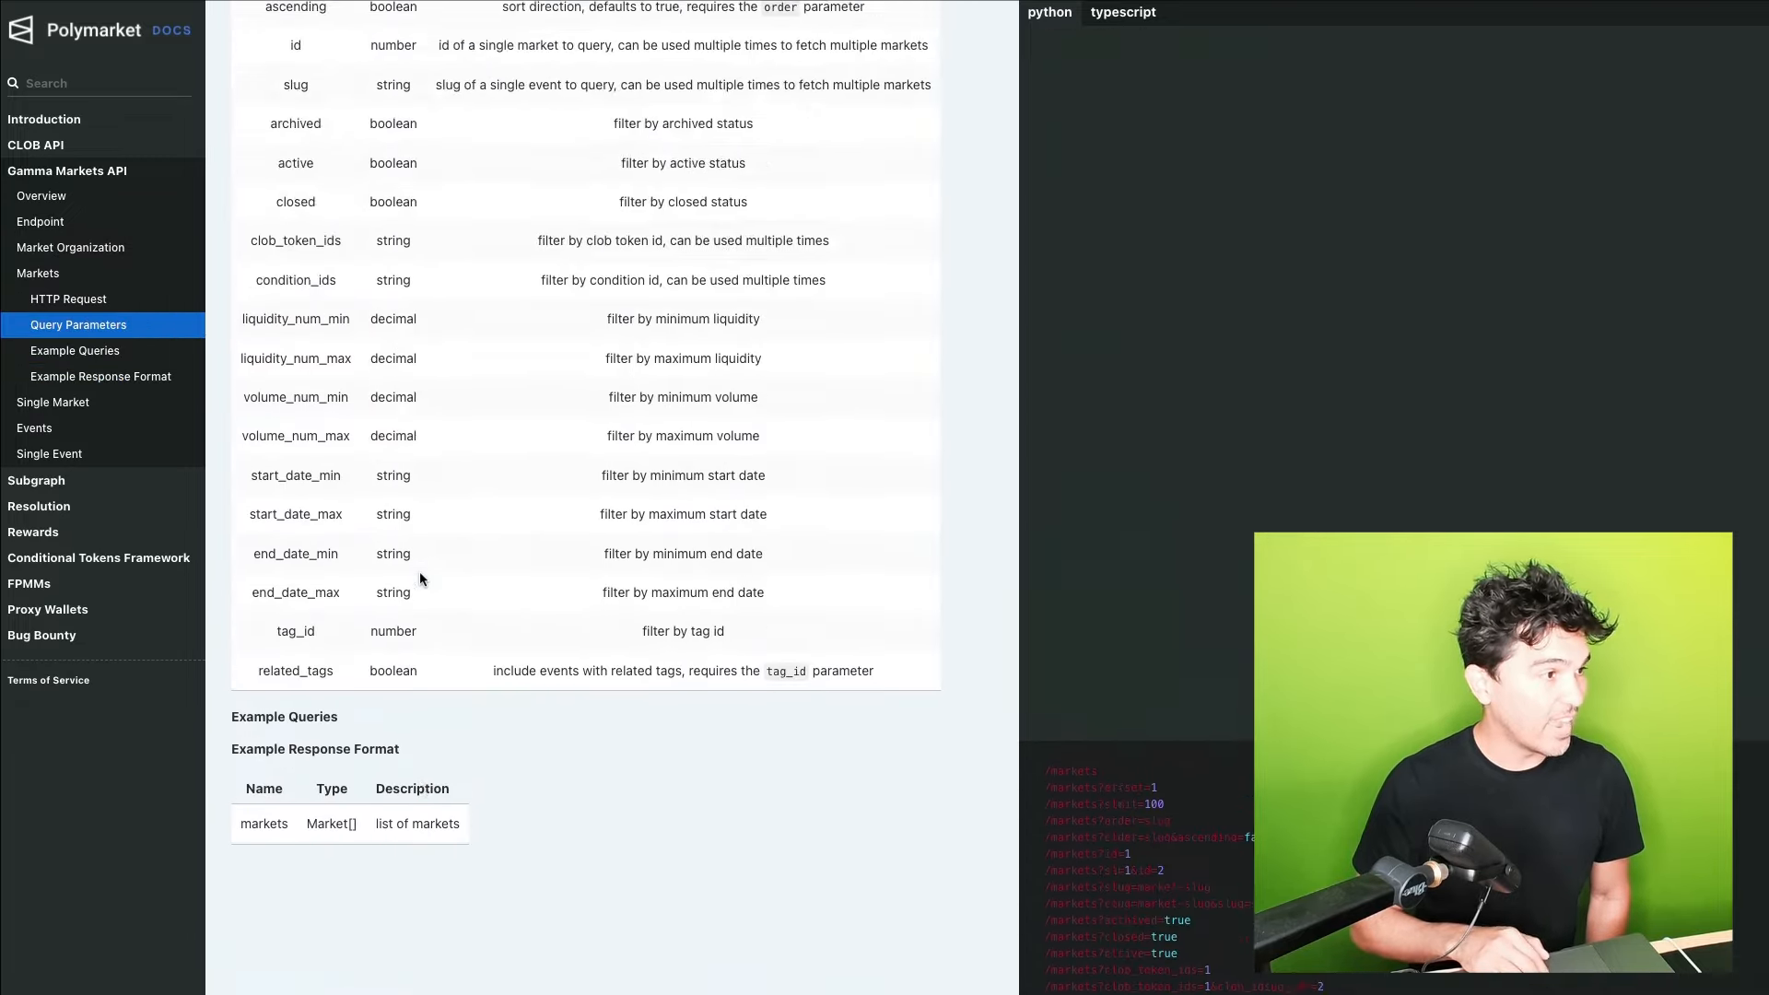
left_click(70, 246)
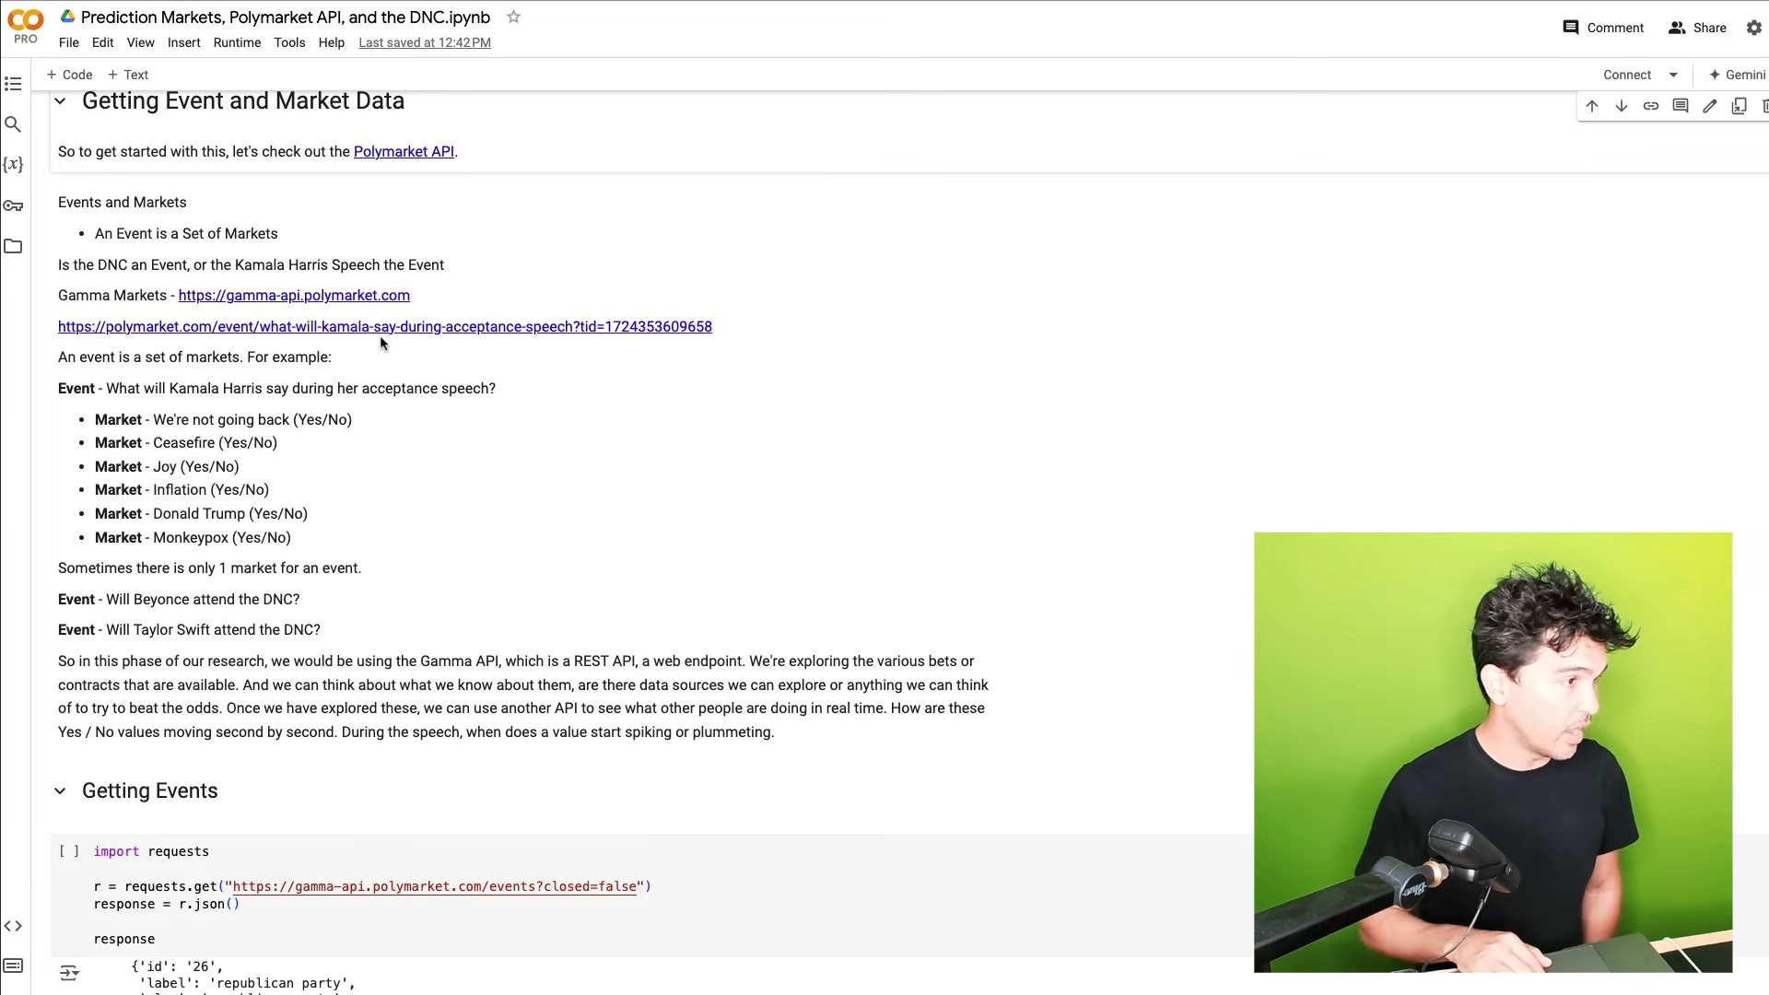
mouse_move(361, 341)
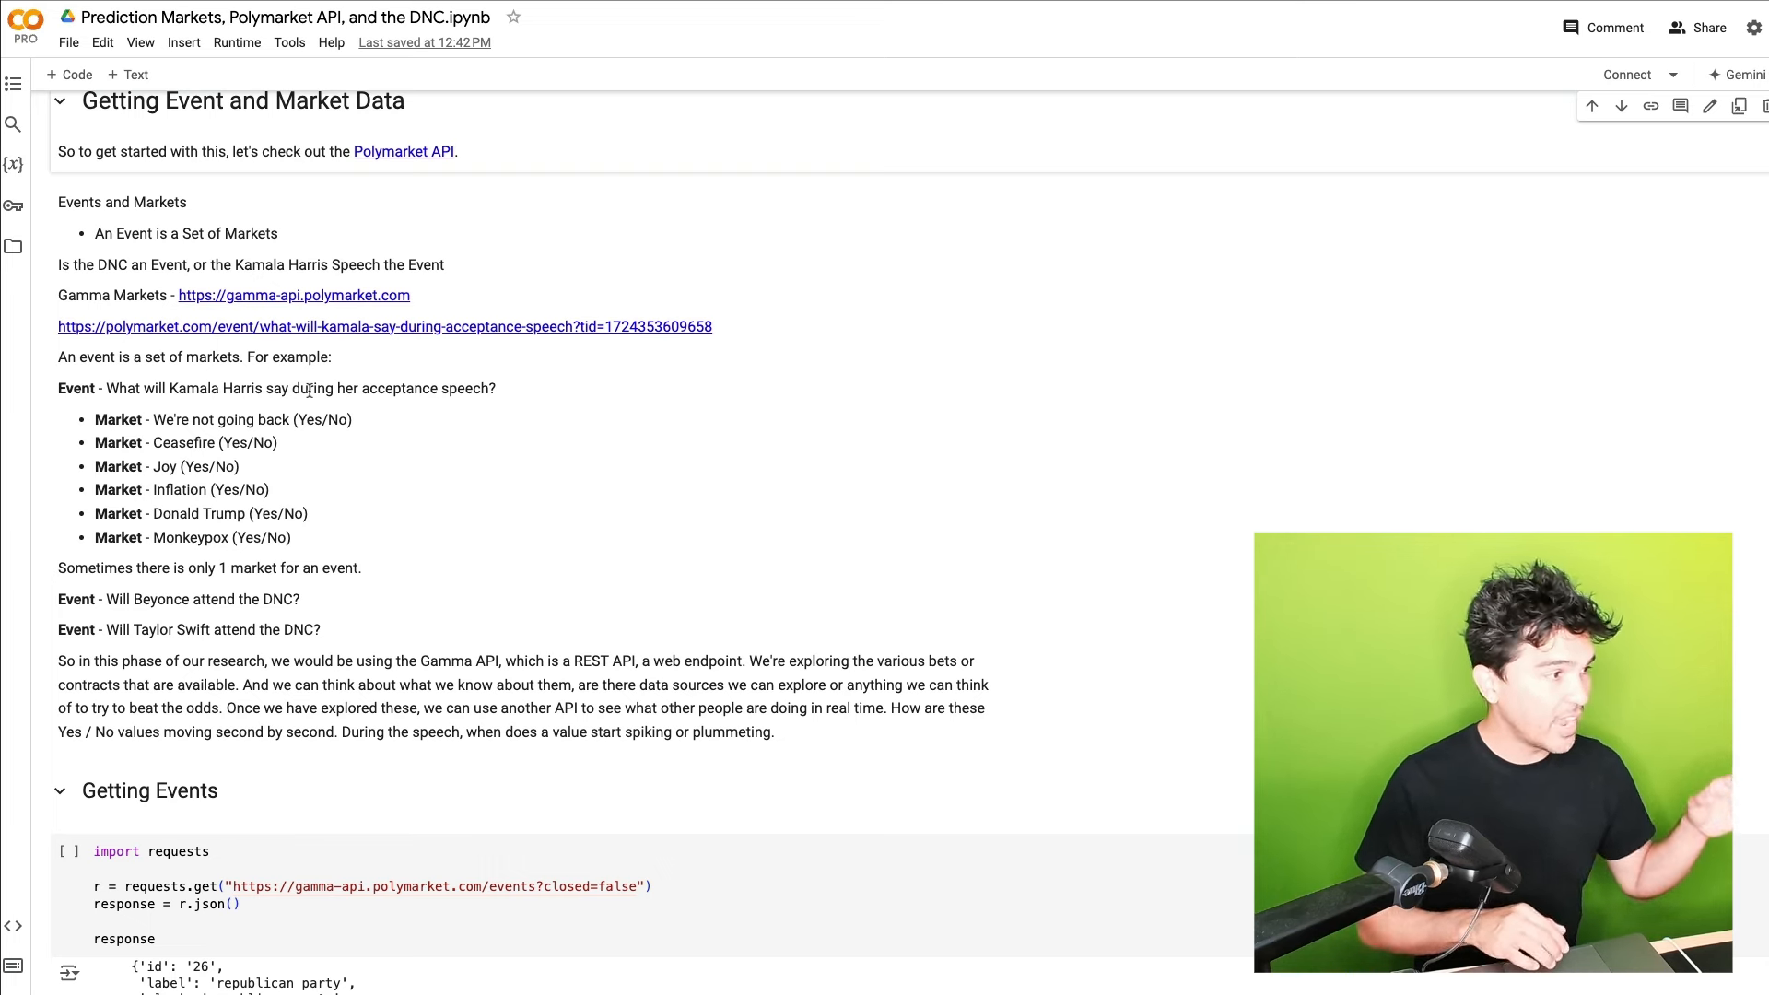
mouse_move(152, 463)
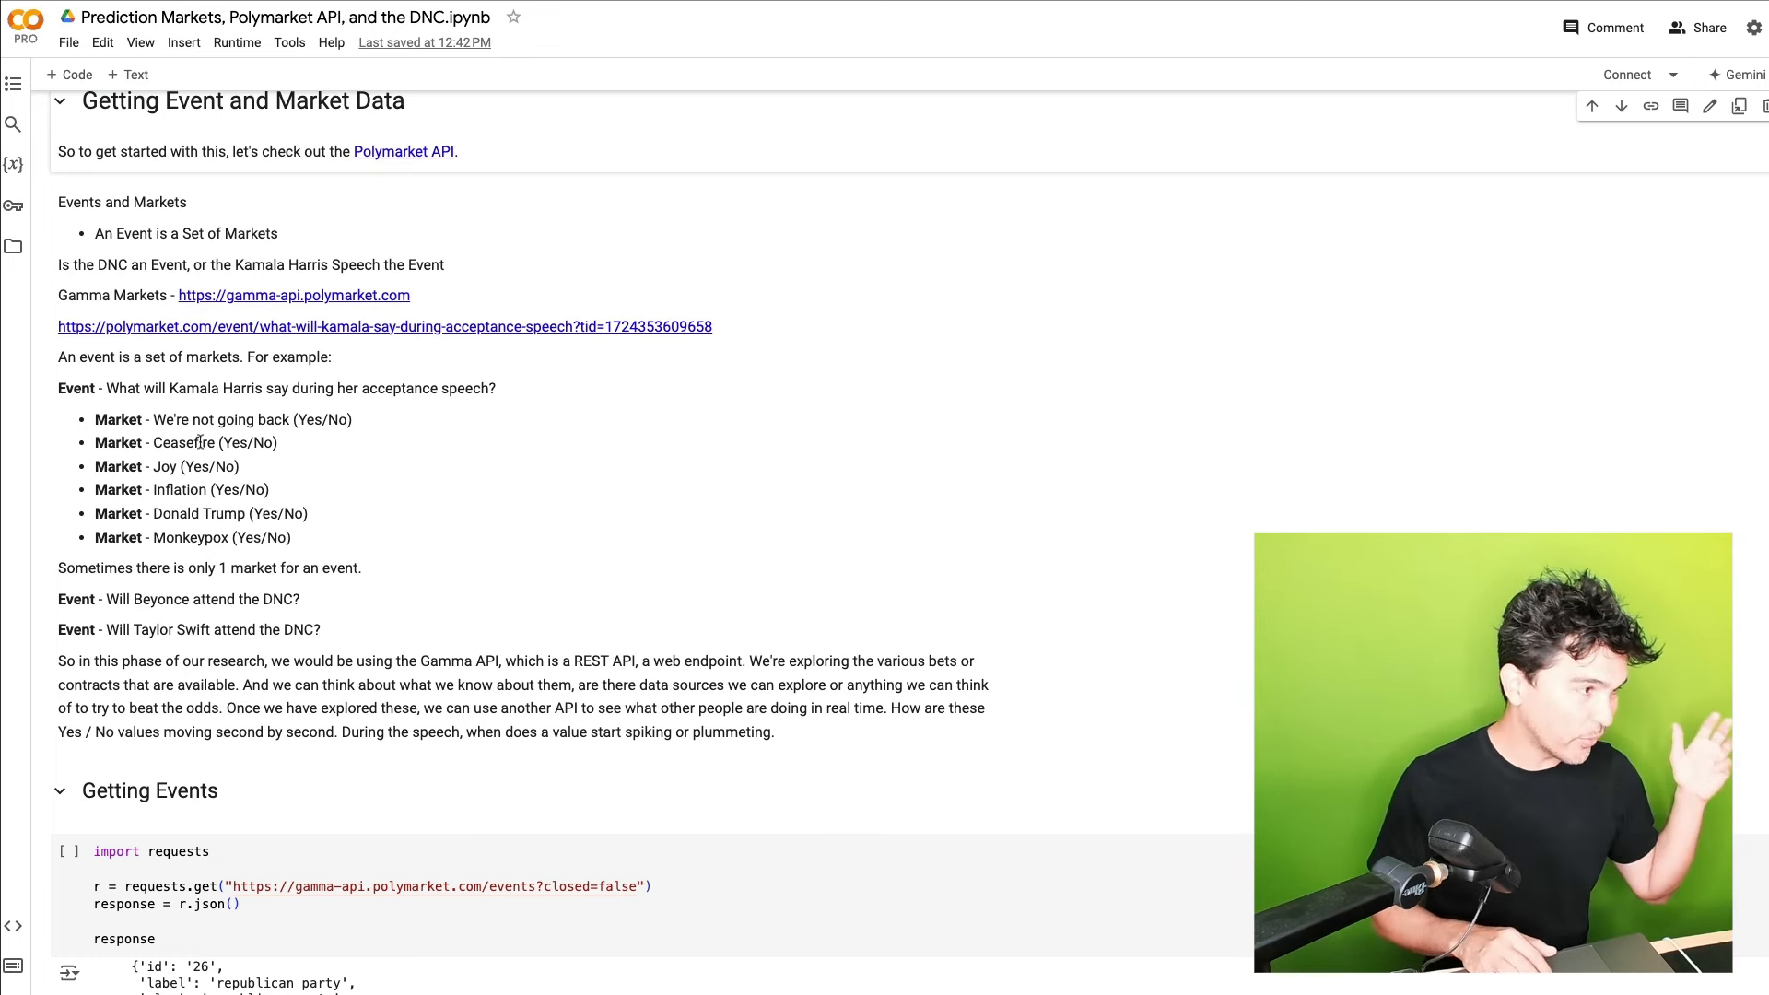
scroll("down", 3)
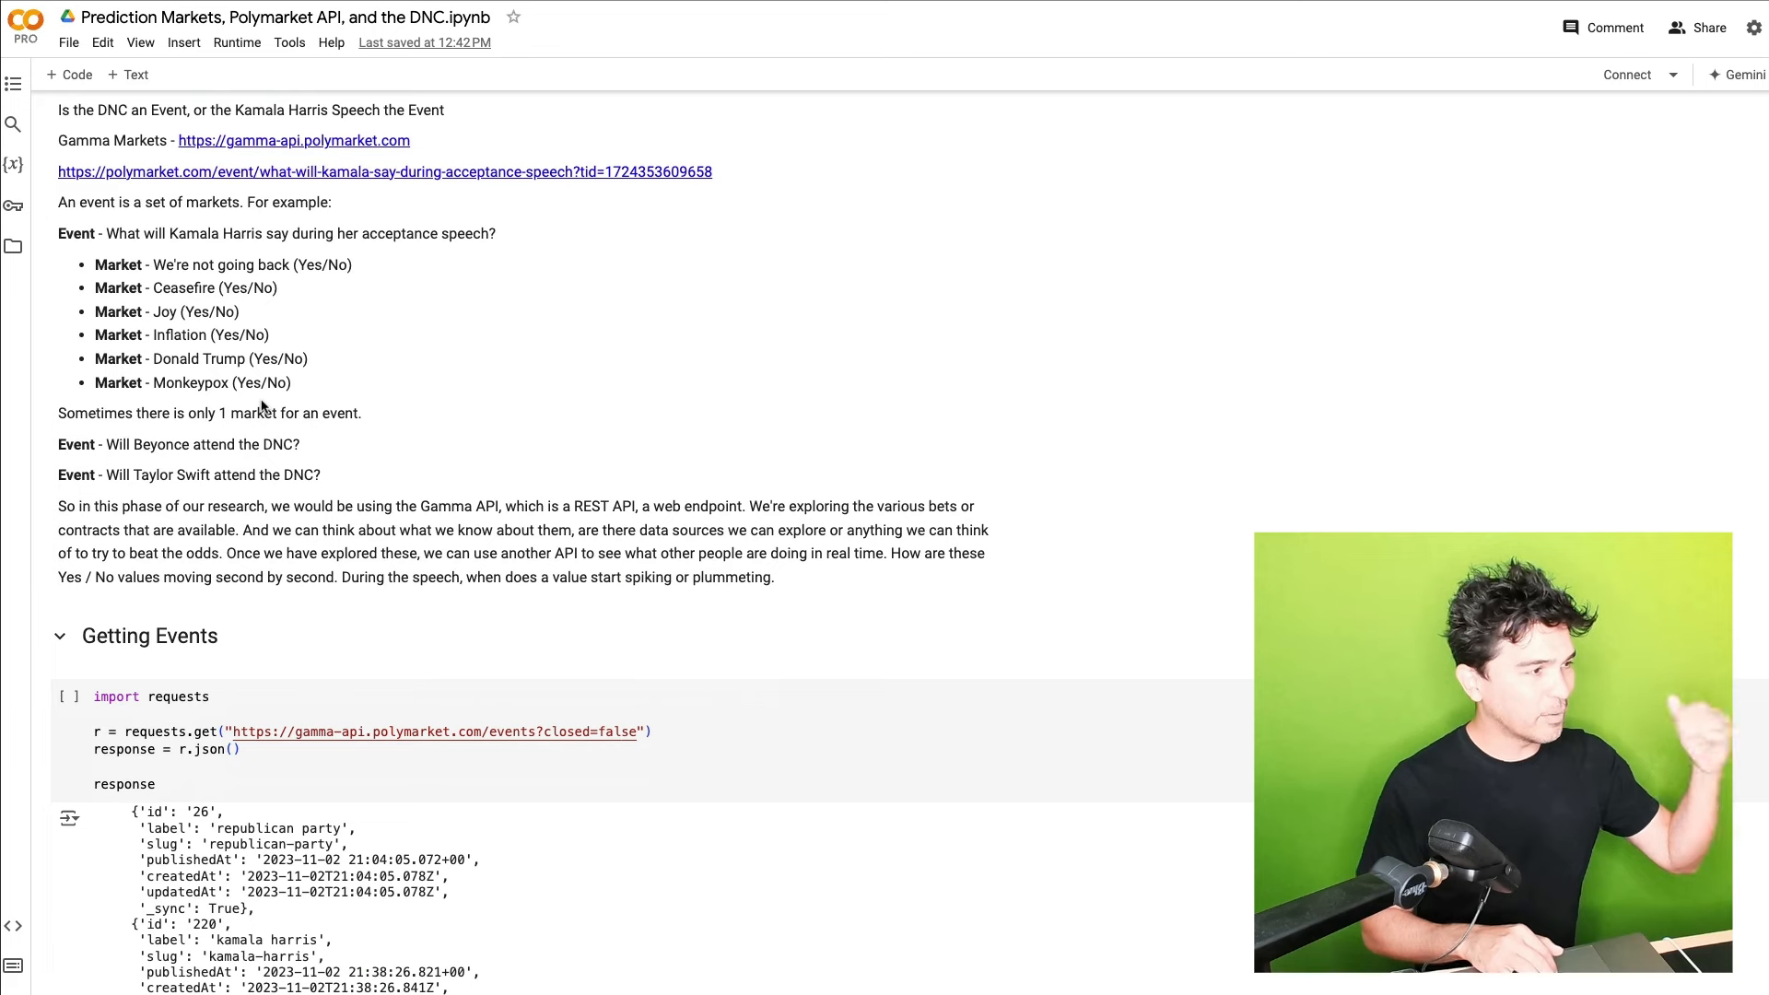
mouse_move(188, 459)
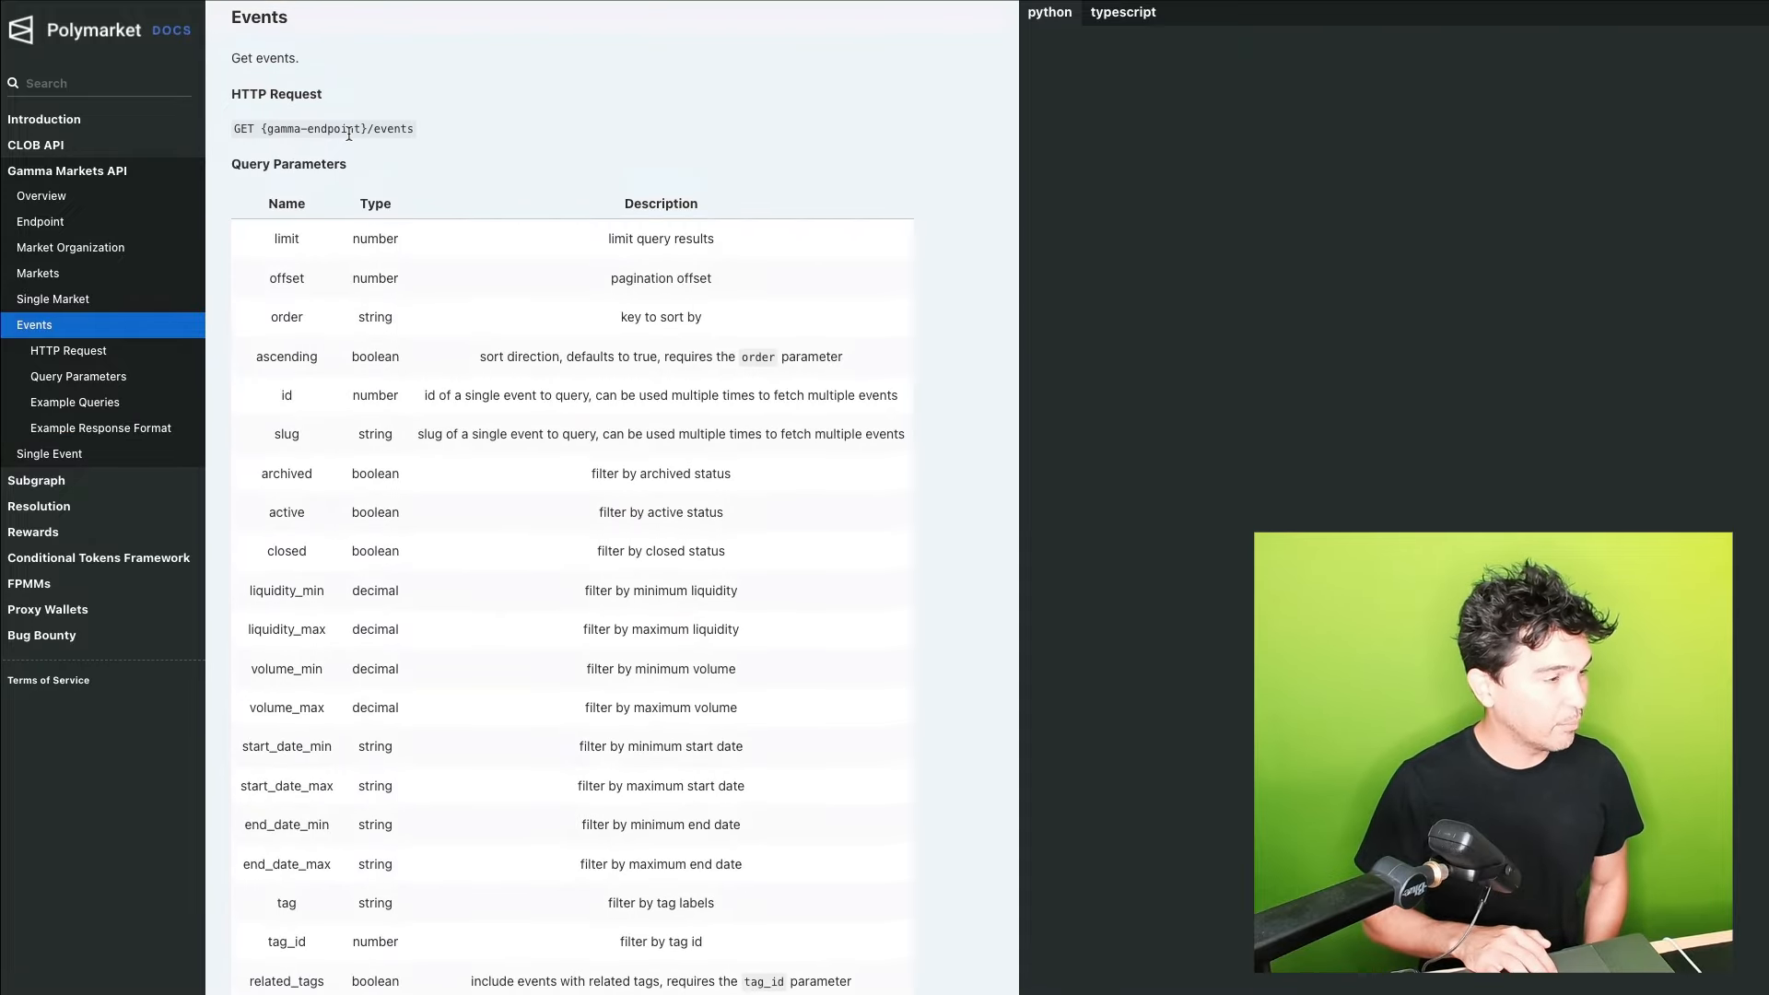
Scroll the Gamma Events endpoint page down to the Query Parameters table
scroll("down", 3)
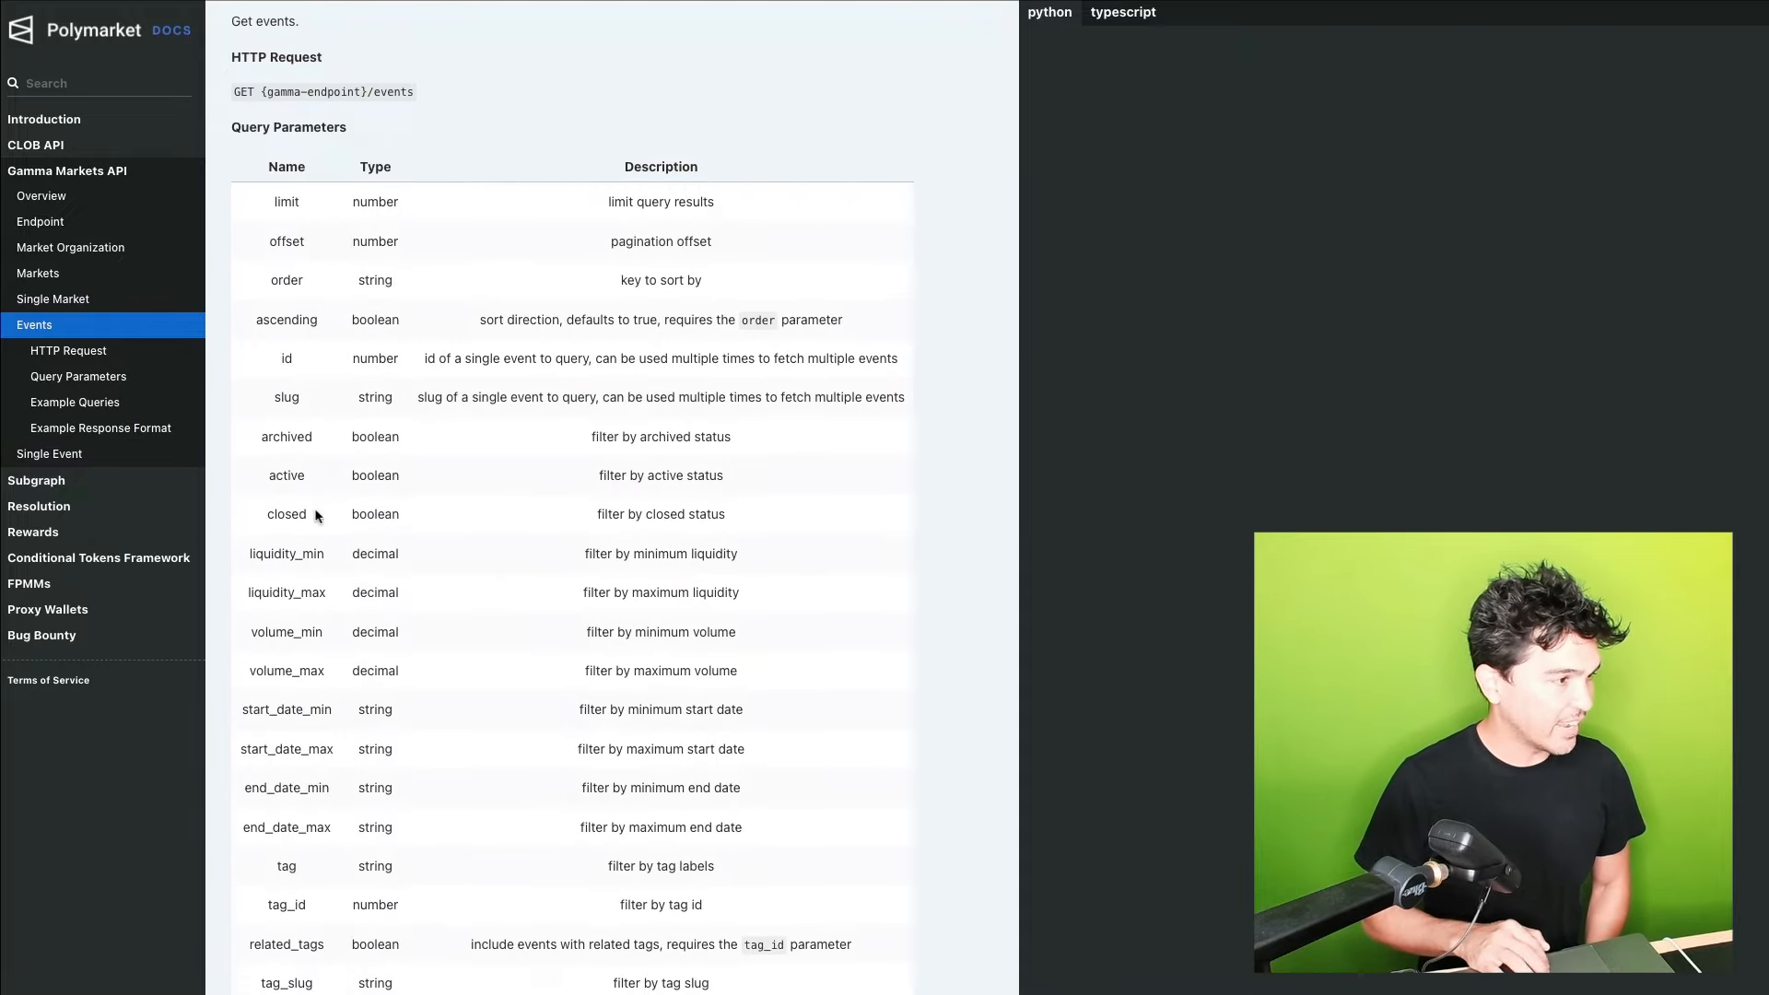
mouse_move(437, 513)
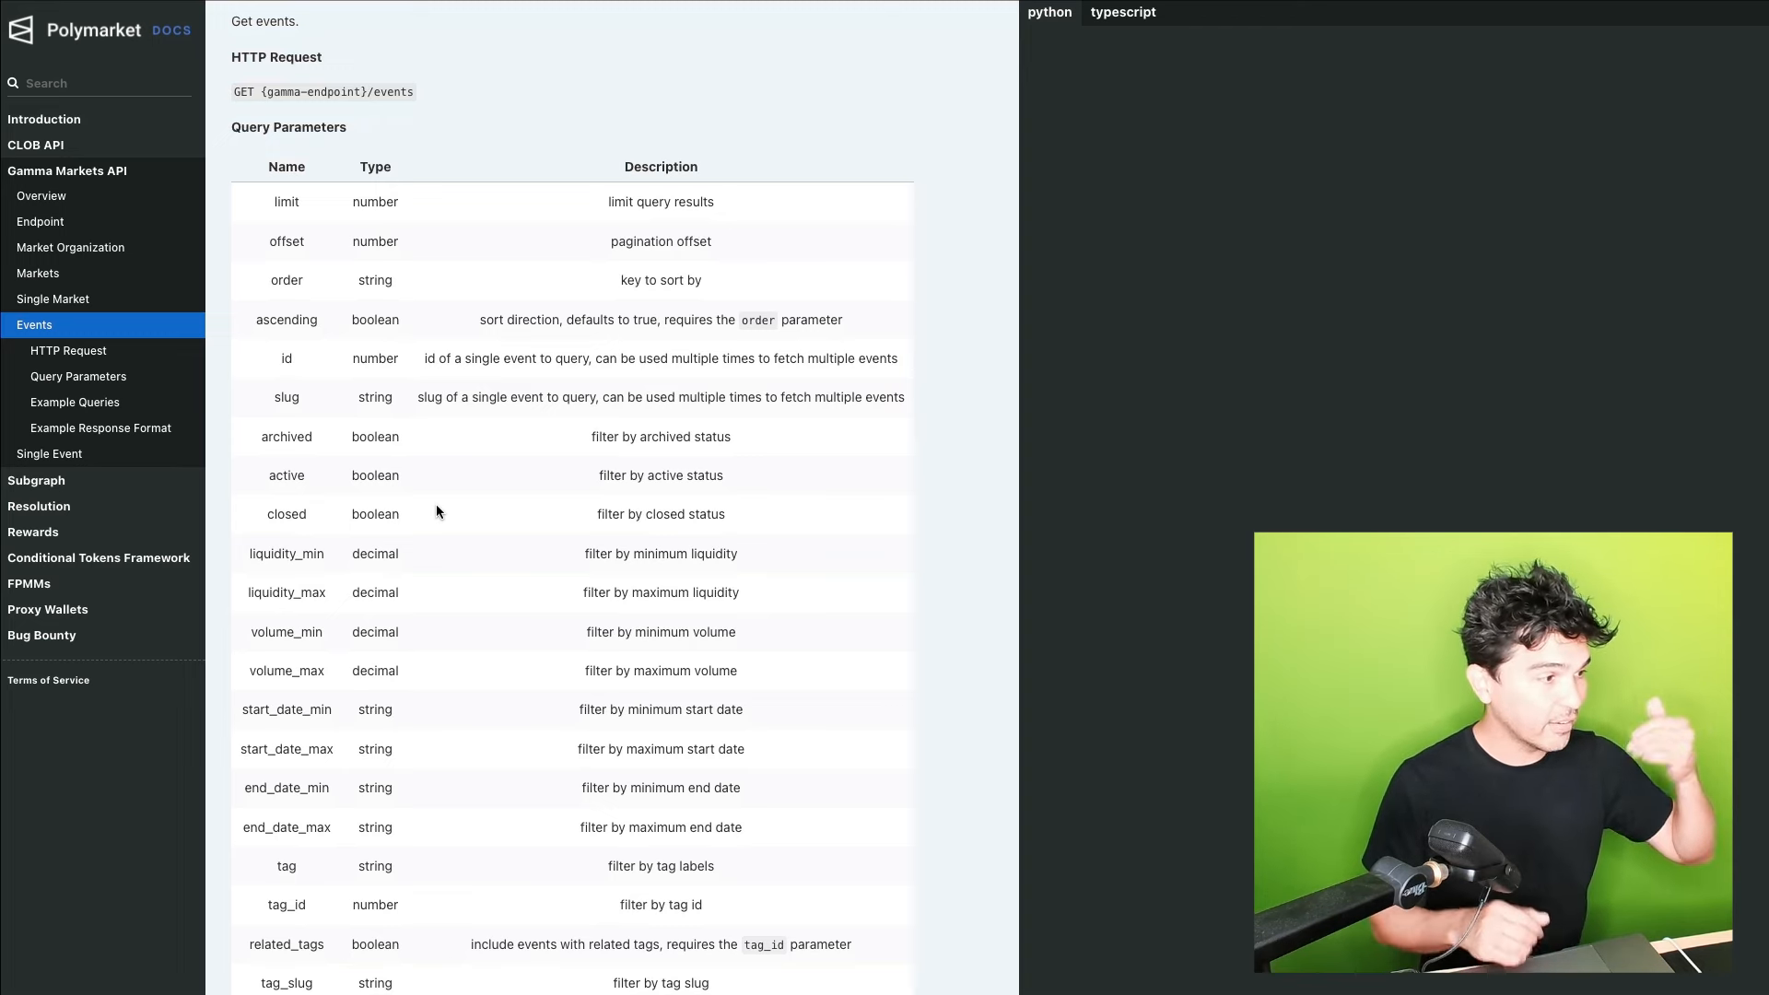
mouse_move(313, 860)
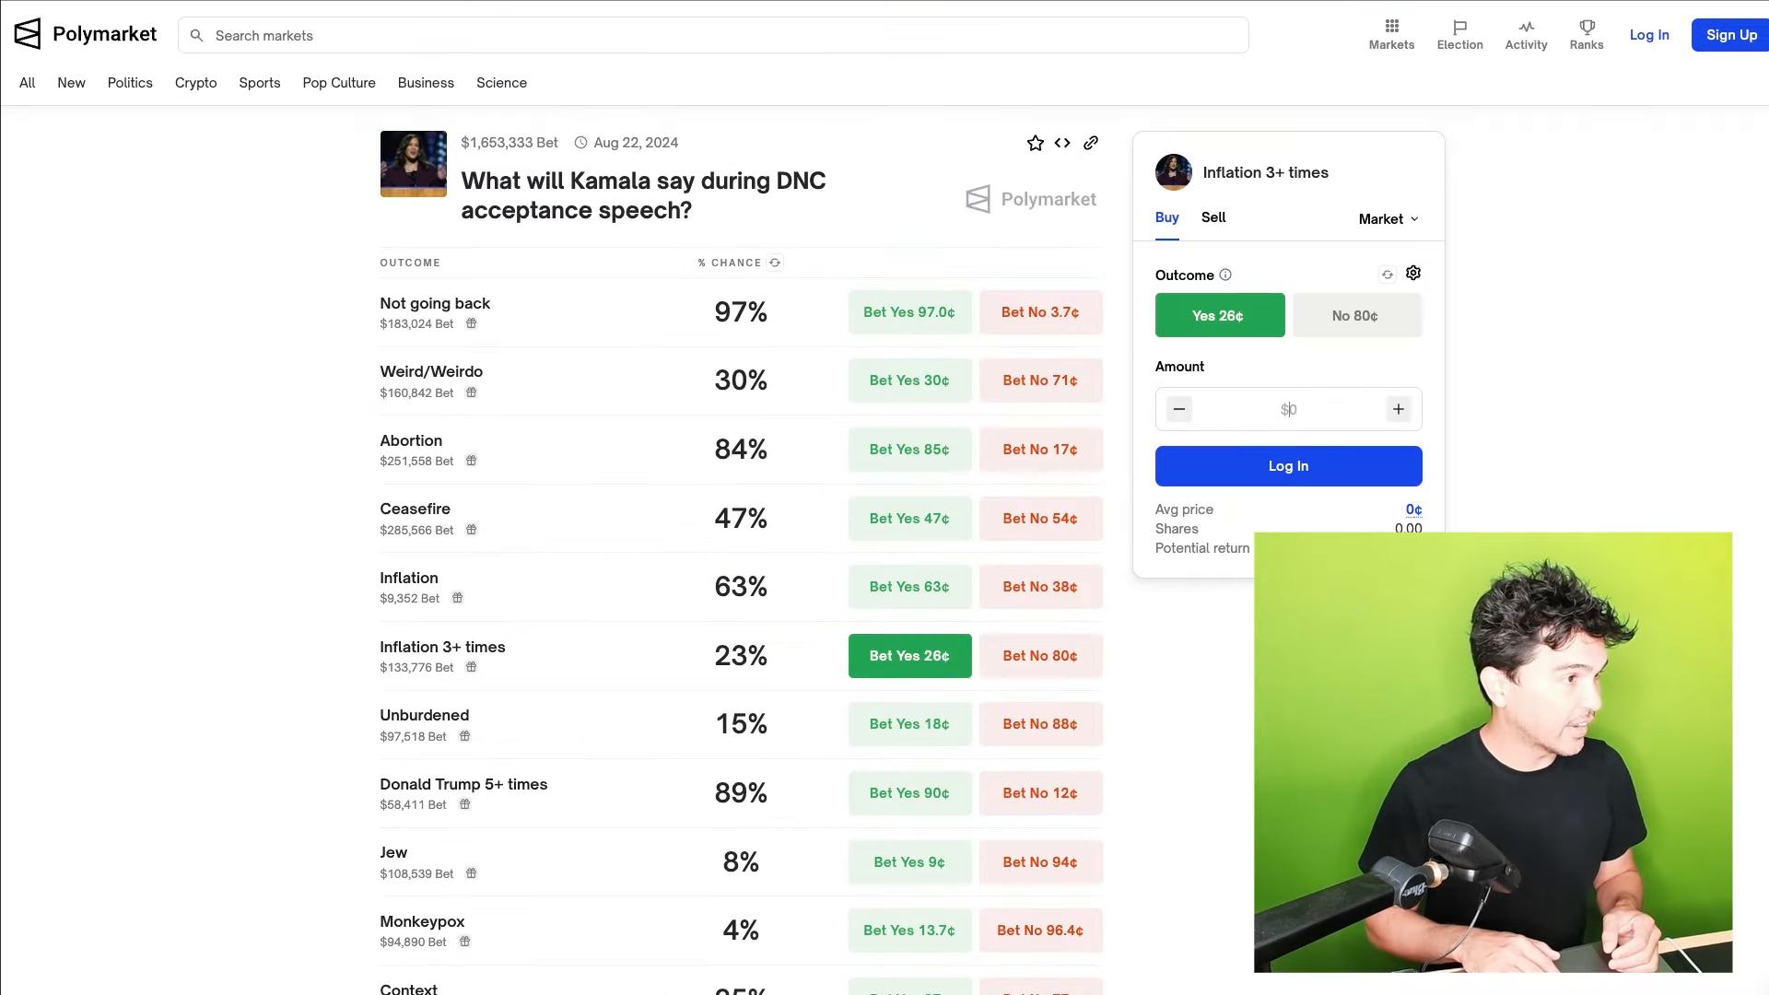
Search Polymarket for 'dnc' and open 'What will Kamala say during DNC acceptance speech?'
type("dnc")
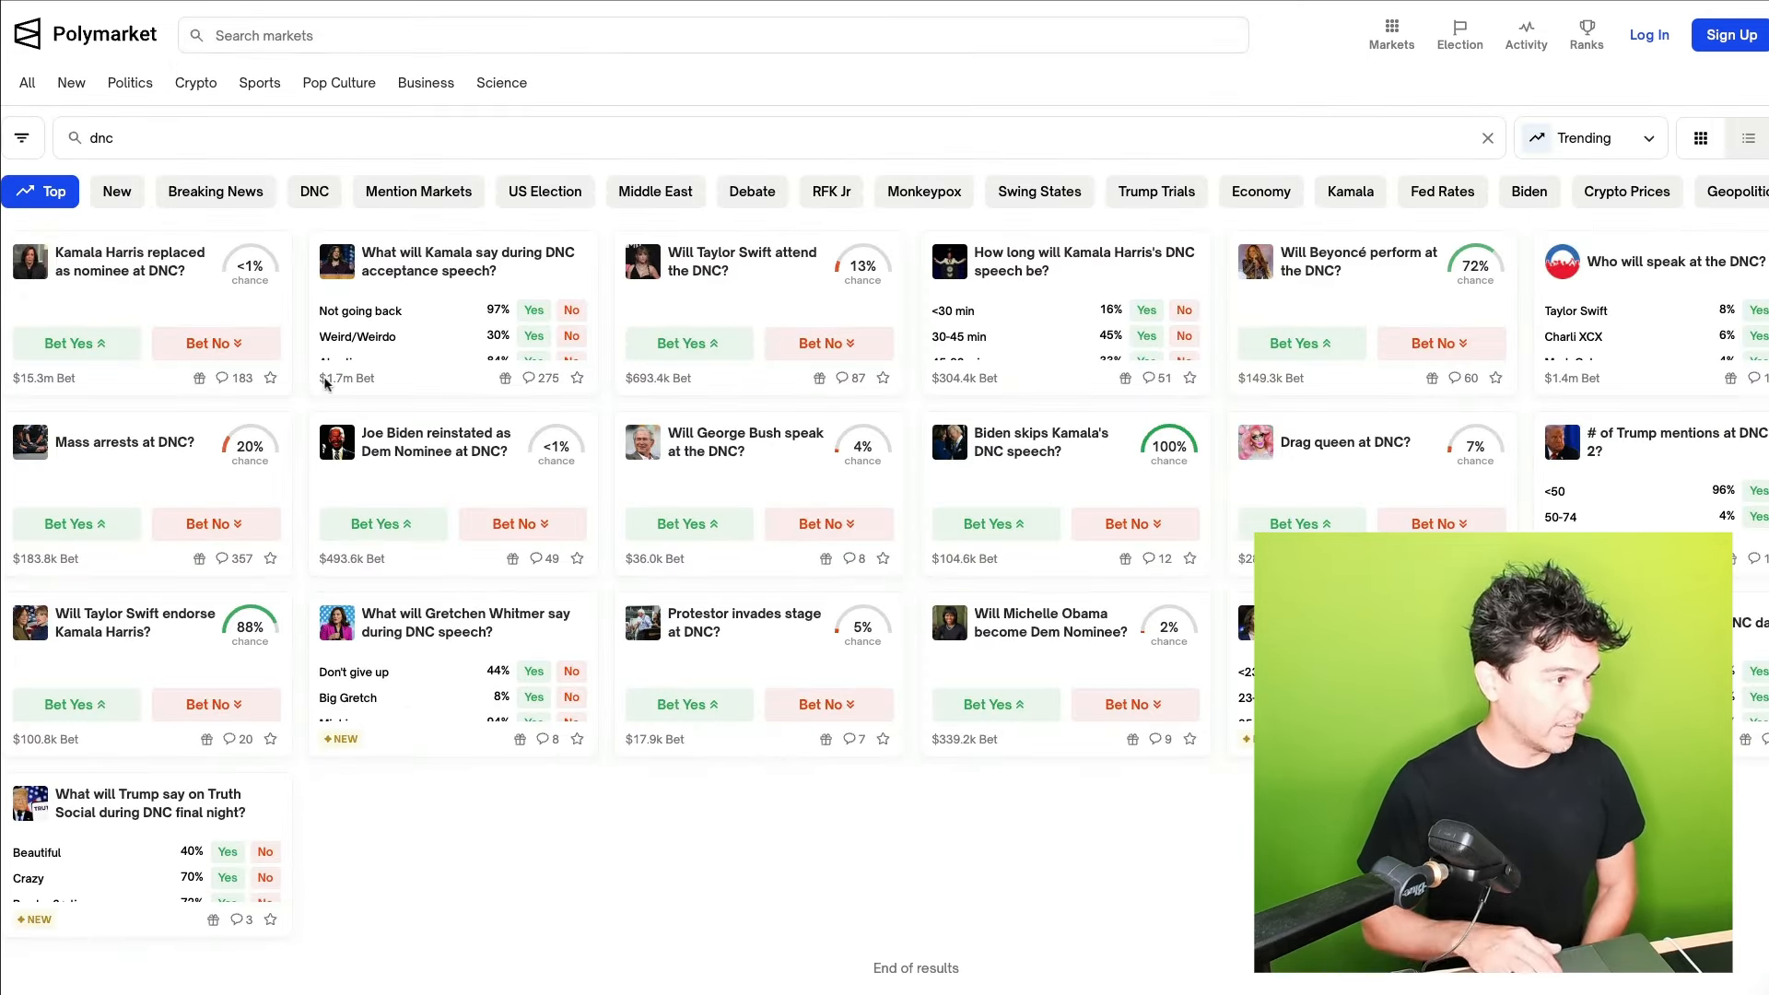
left_click(468, 261)
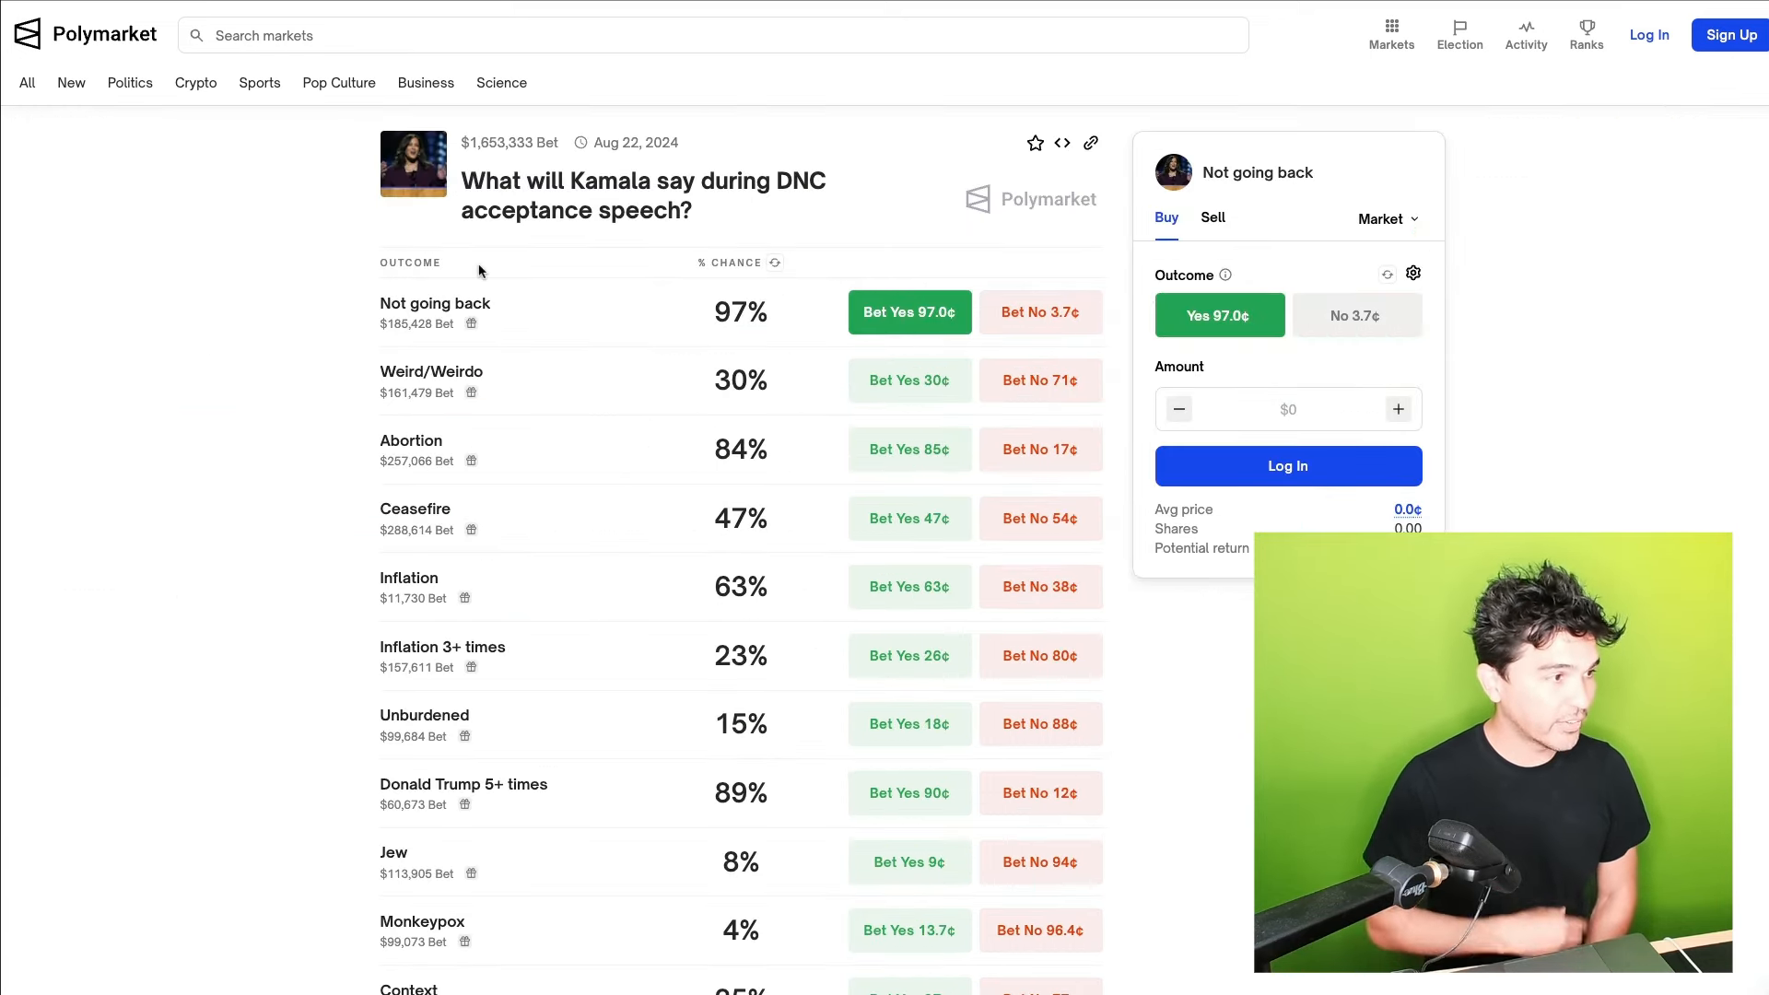
scroll("down", 3)
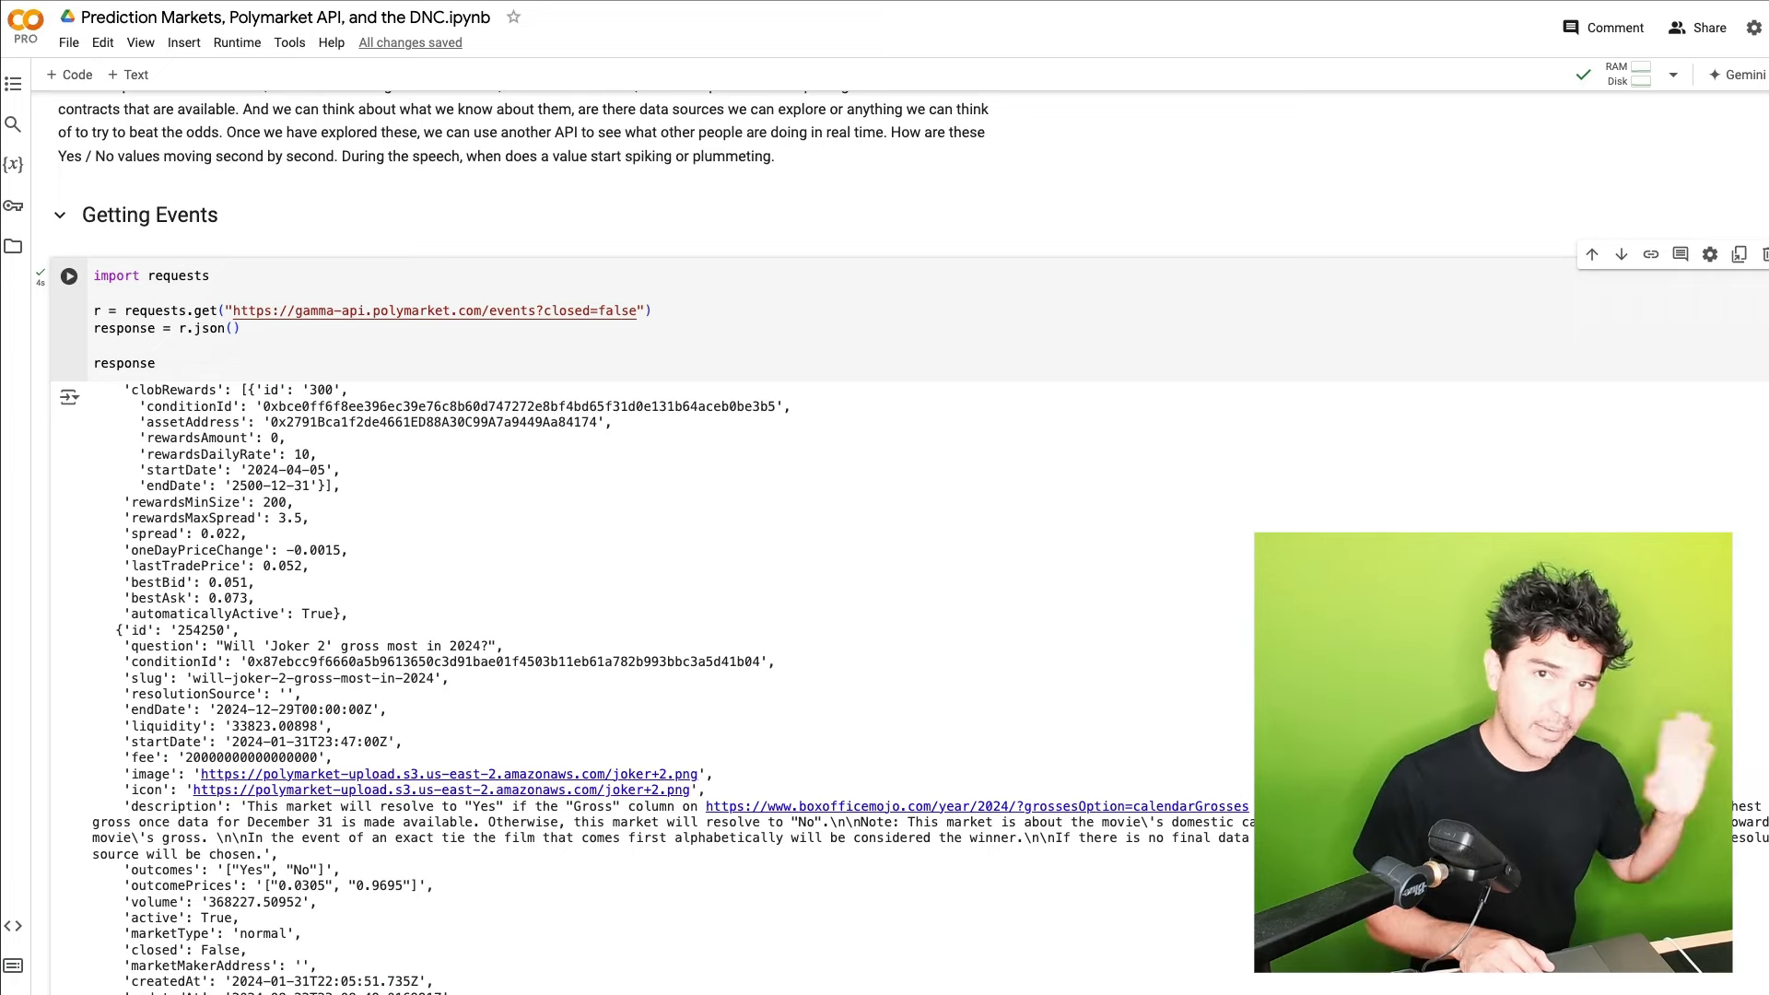
scroll("down", 3)
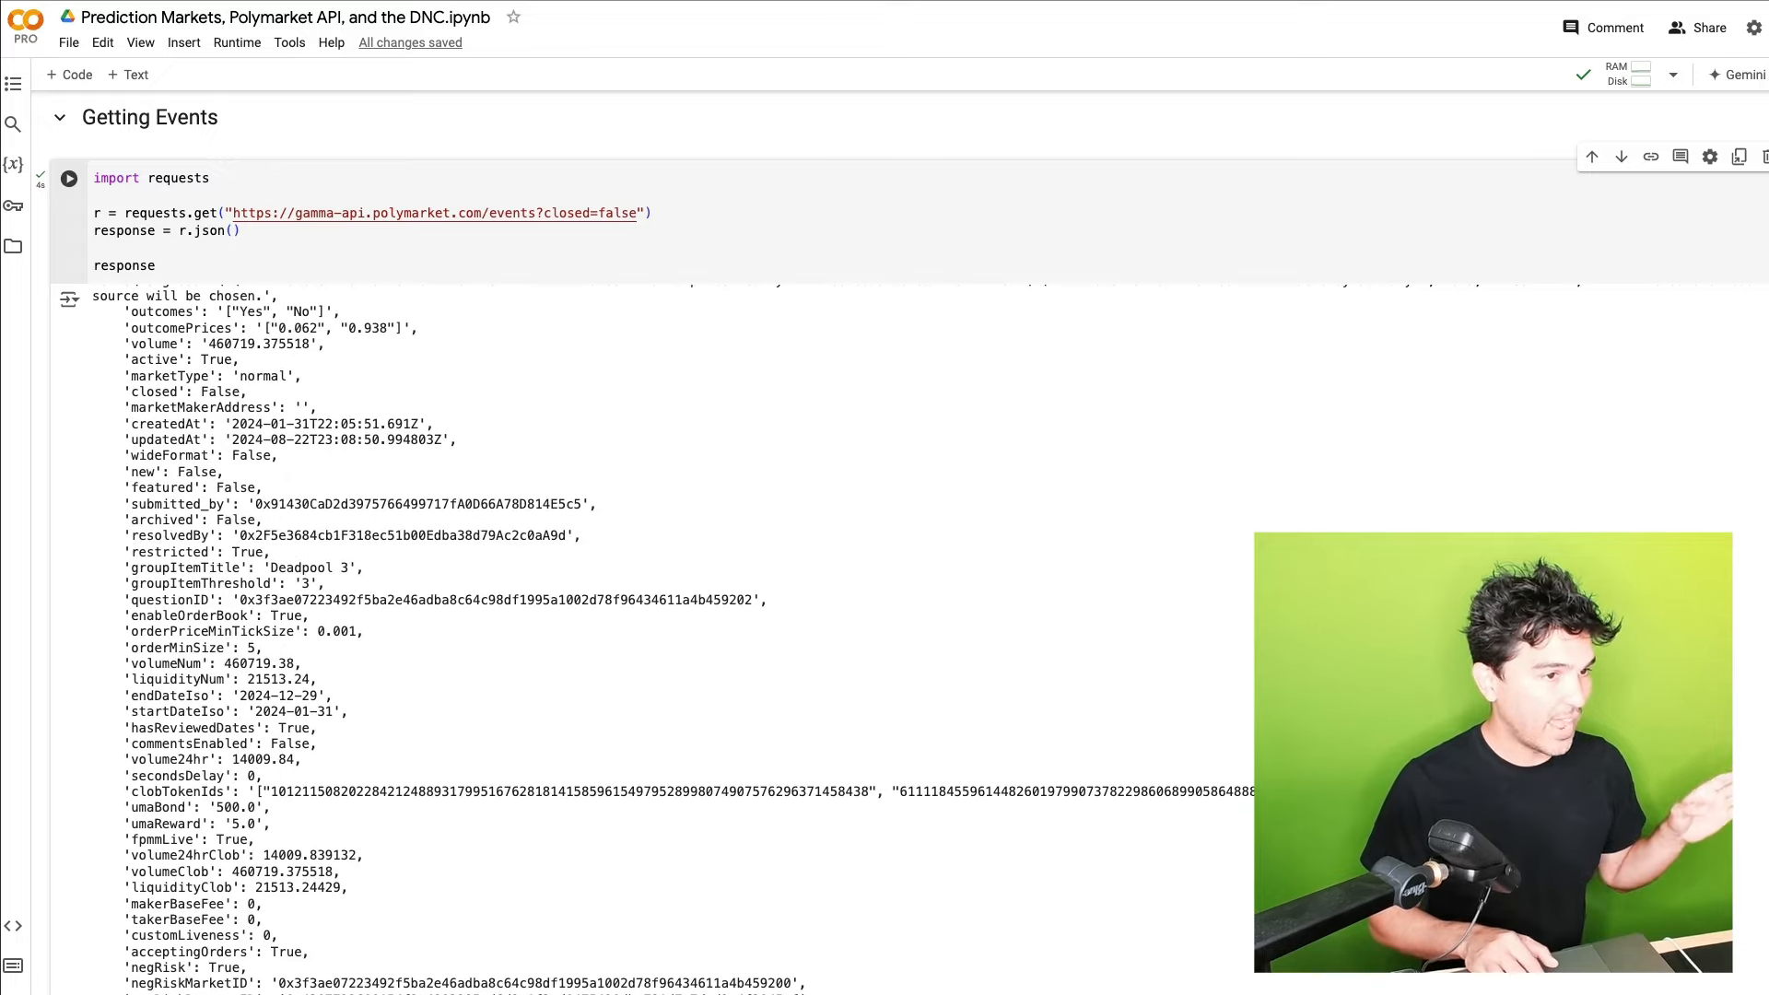
scroll("down", 3)
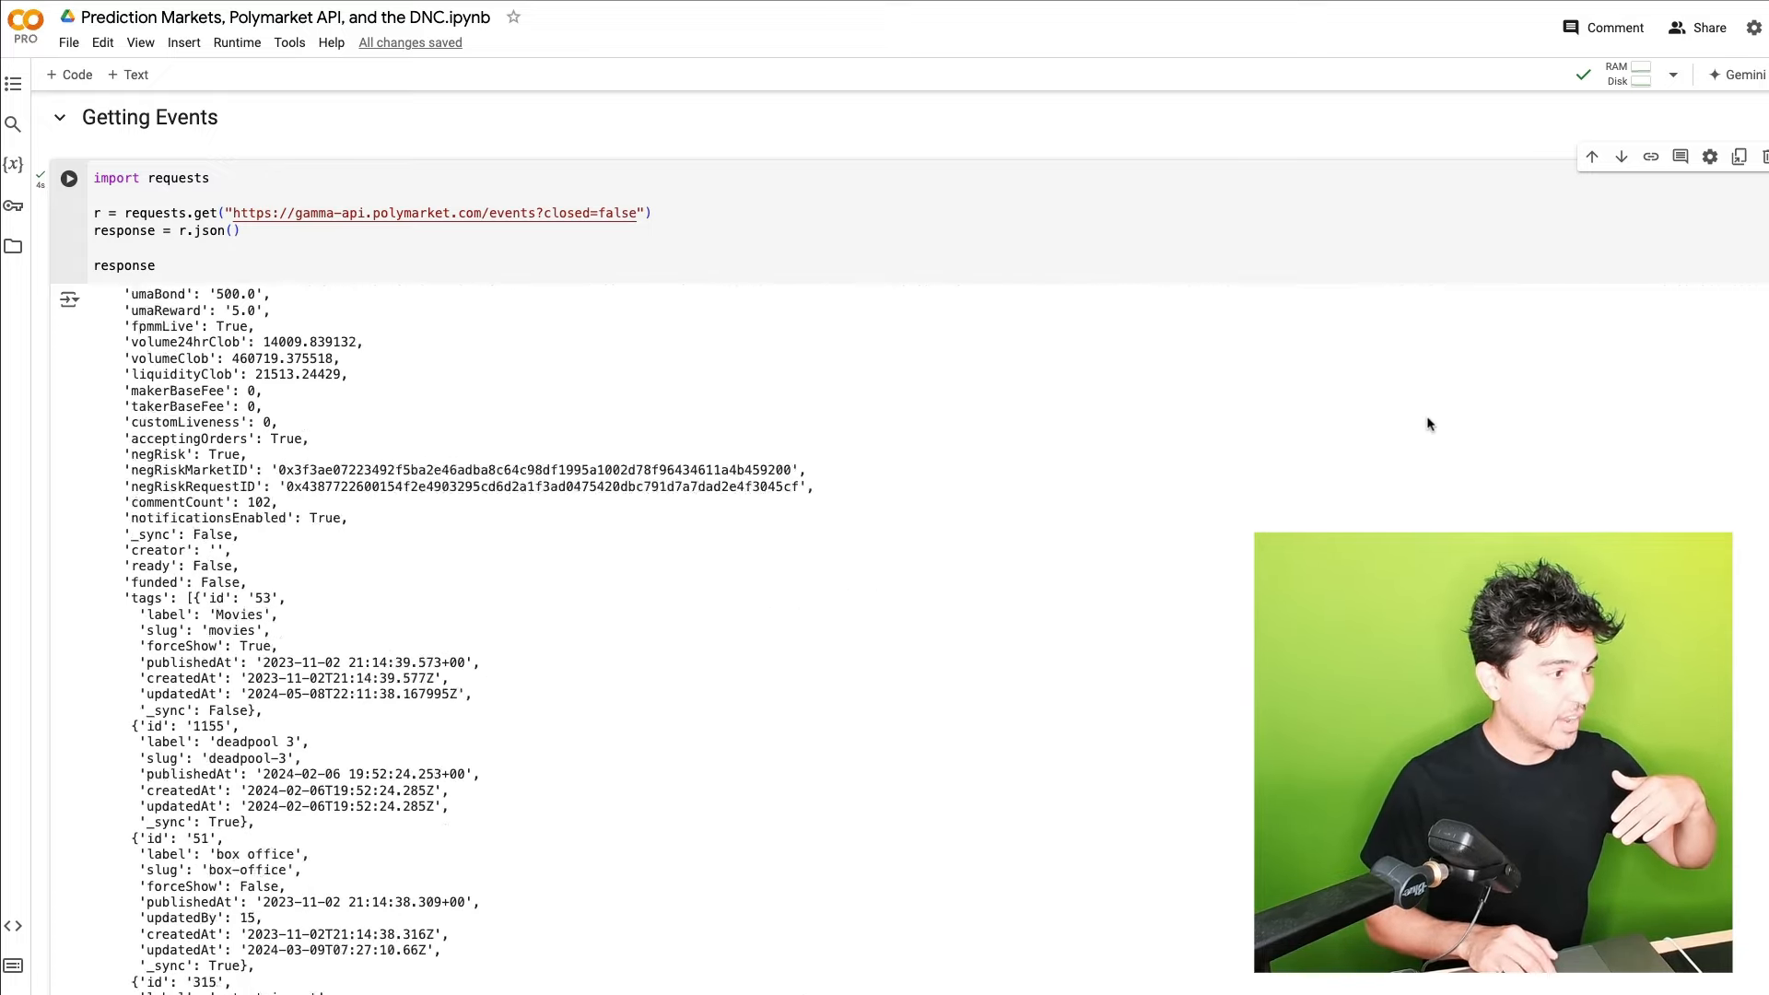
scroll("down", 3)
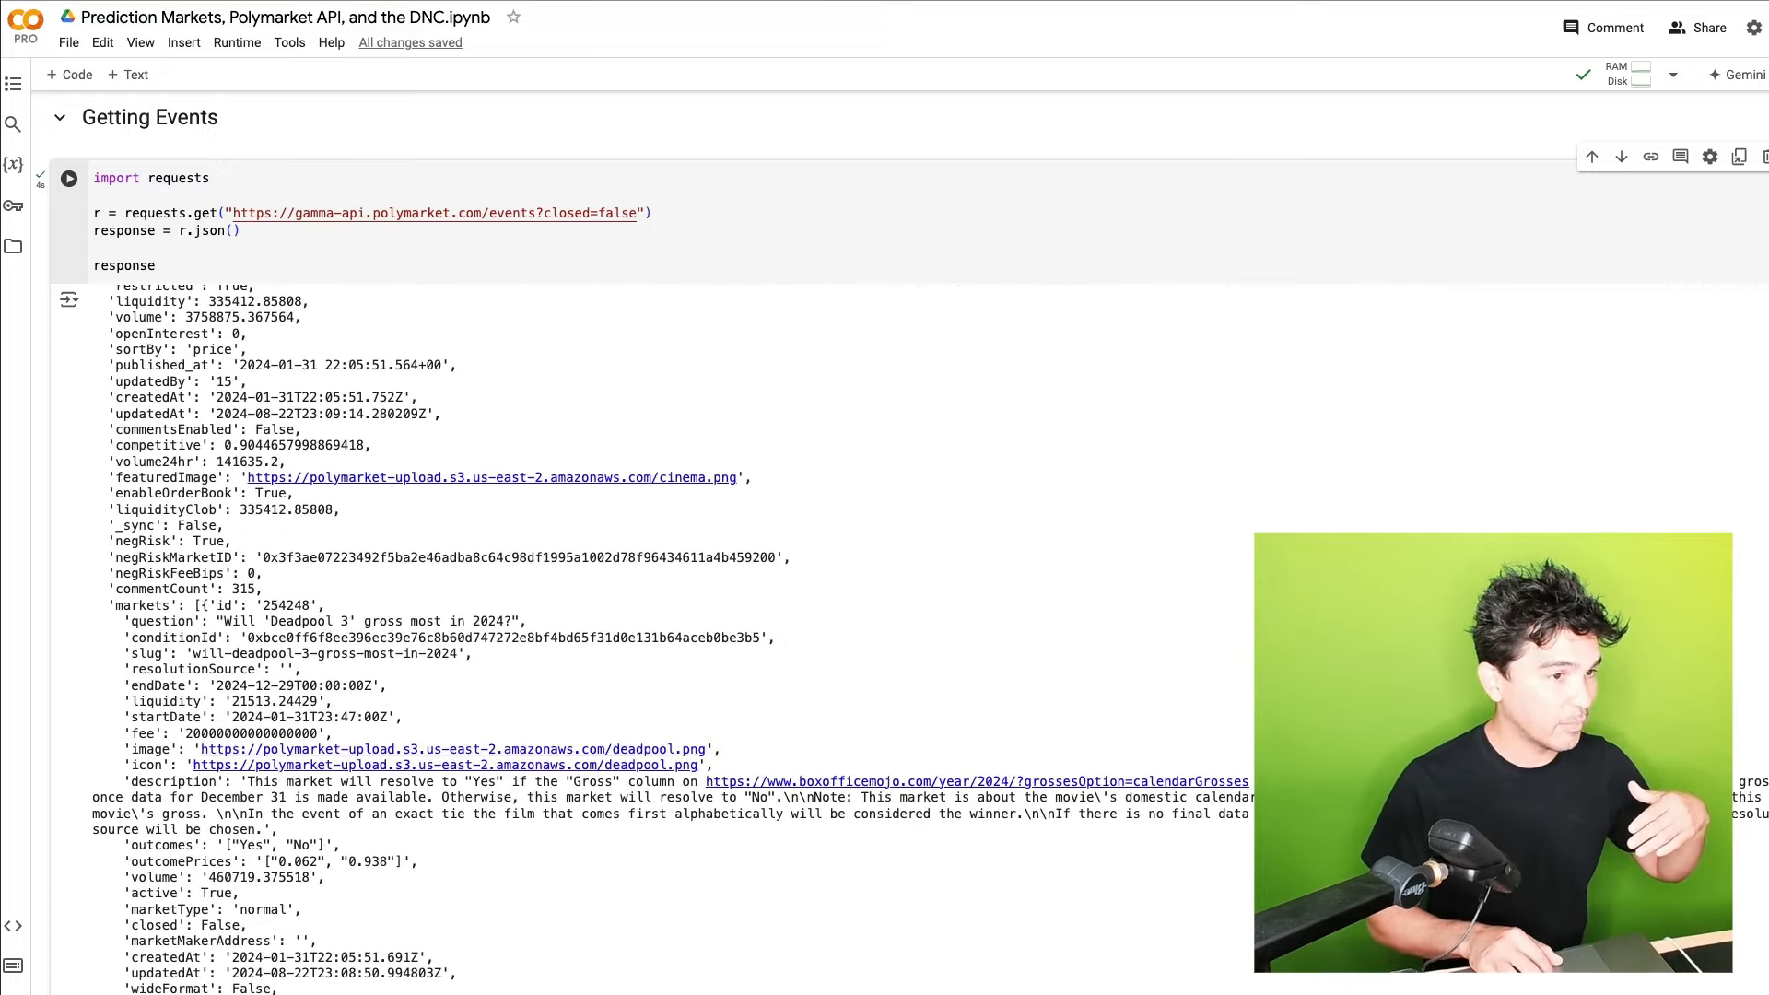
scroll("down", 3)
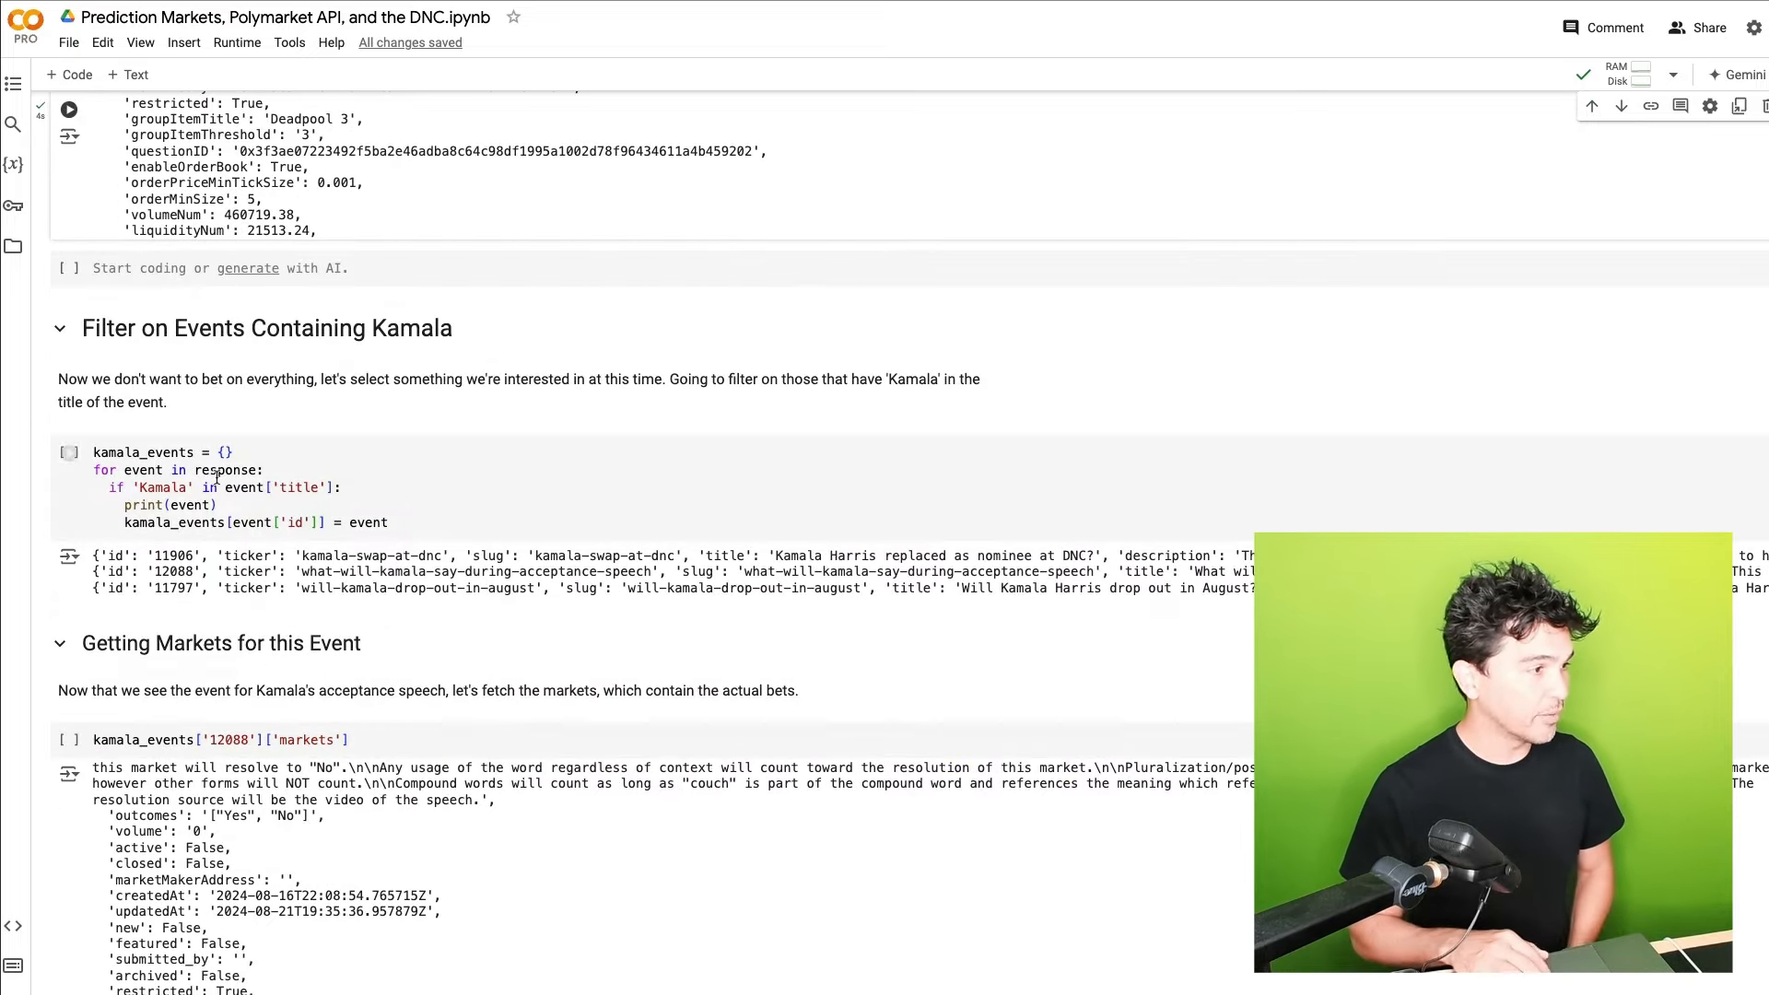
Run the kamala_events filter cell and scroll its output to highlight the markets field
left_click(175, 471)
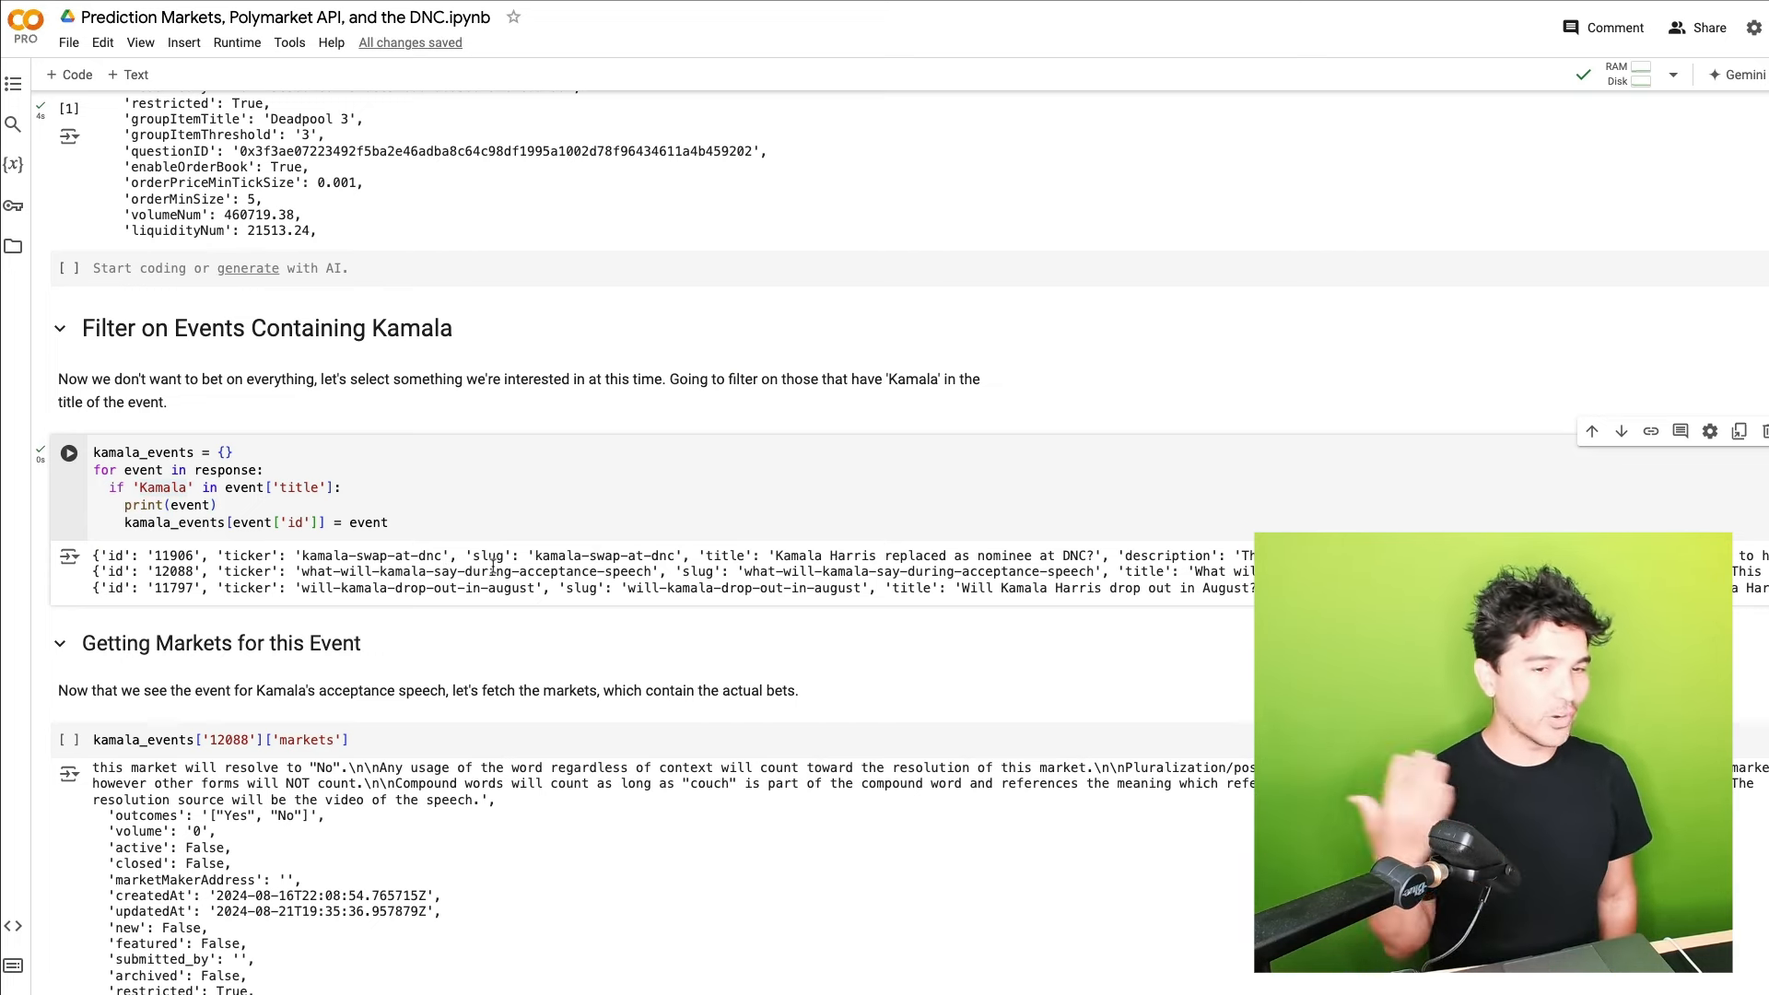
mouse_move(428, 601)
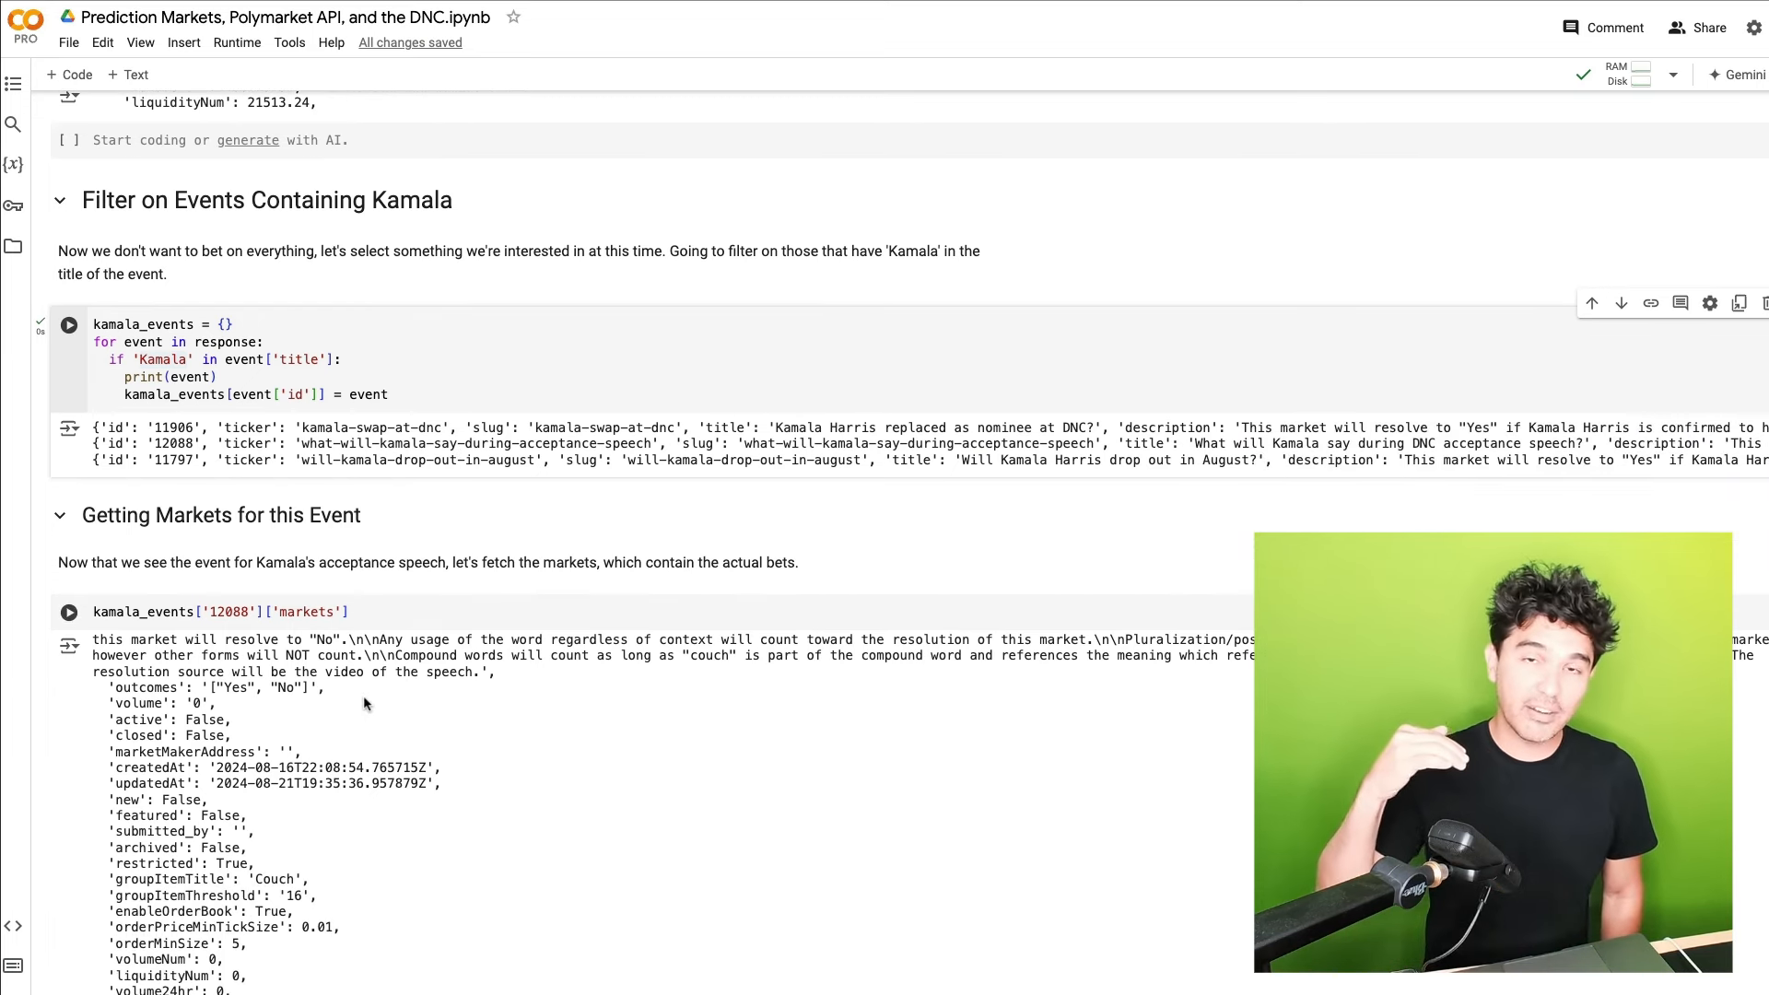
mouse_move(598, 493)
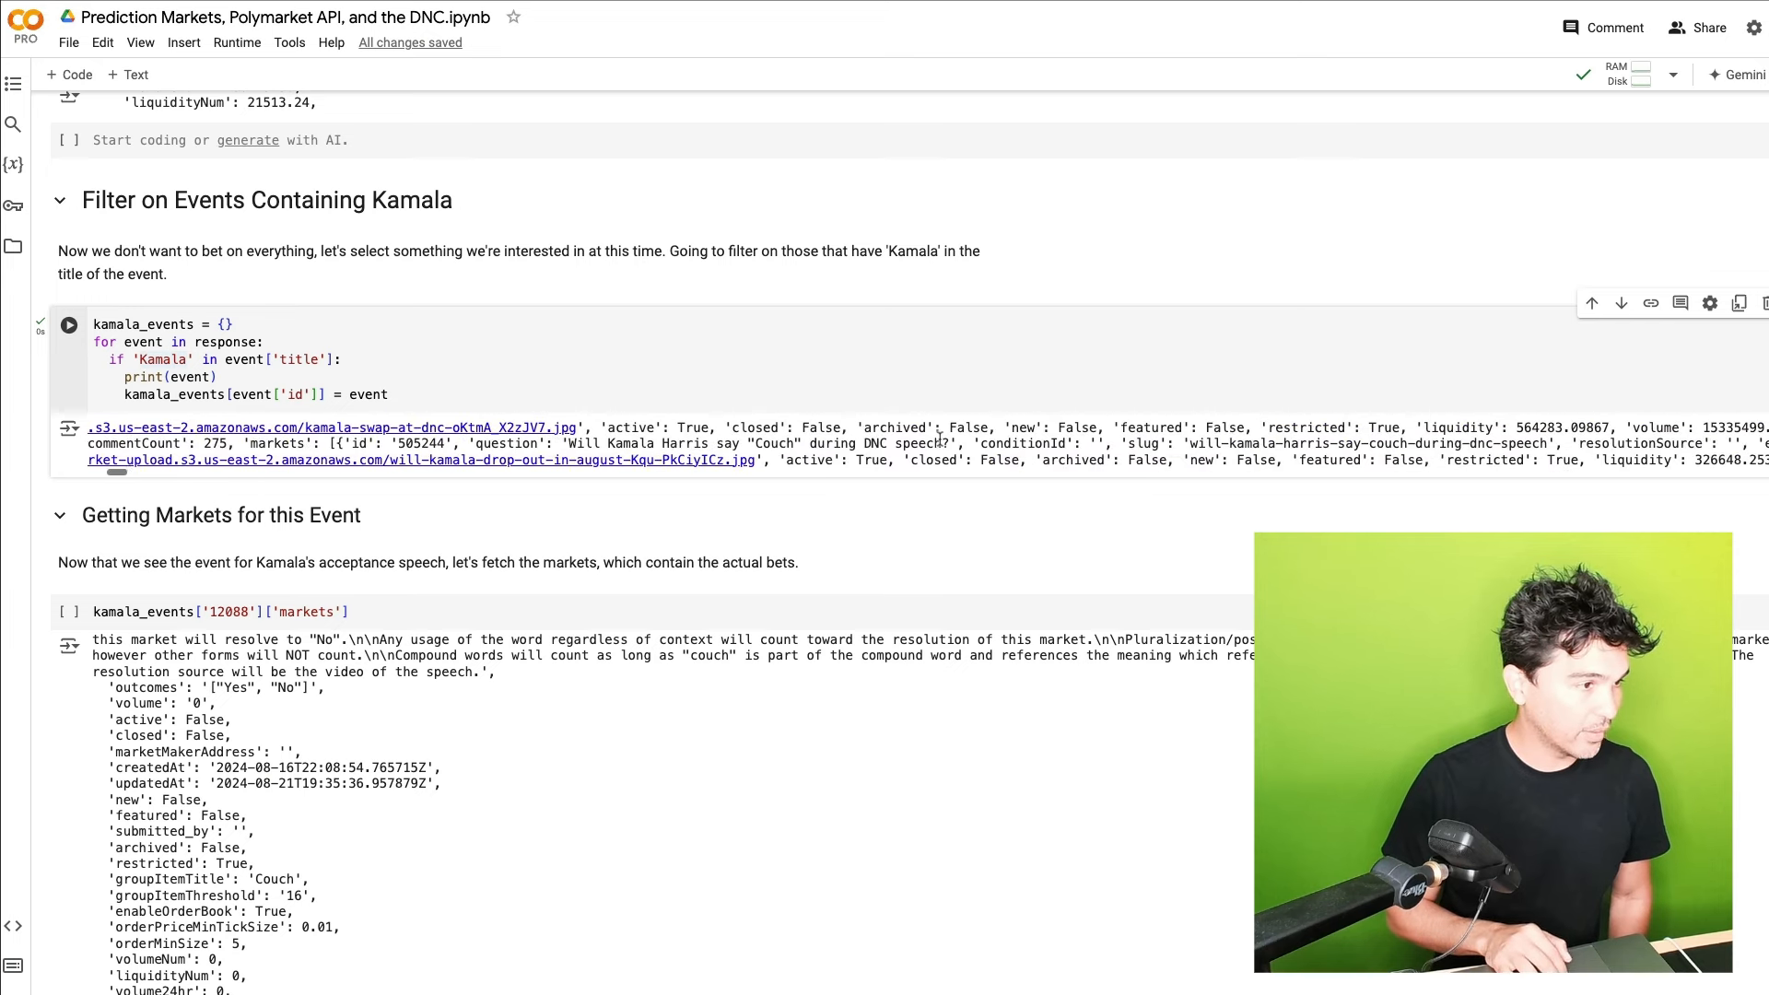
scroll("right", 3)
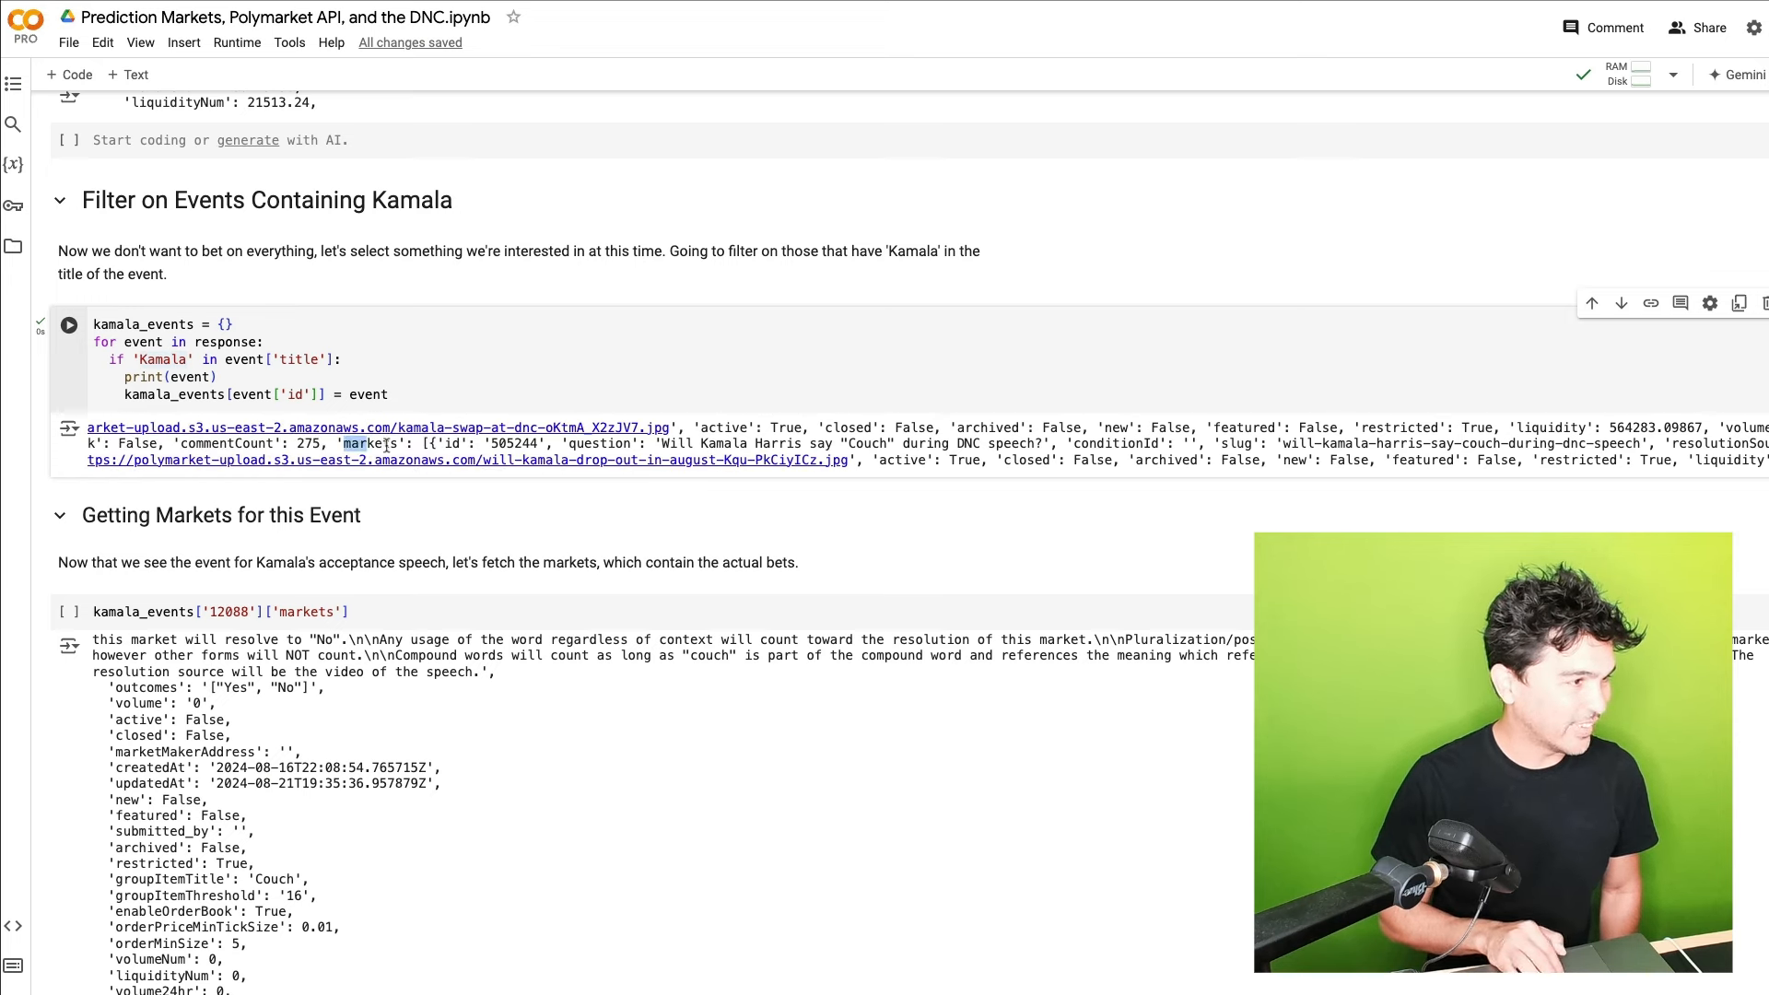
double_click(371, 443)
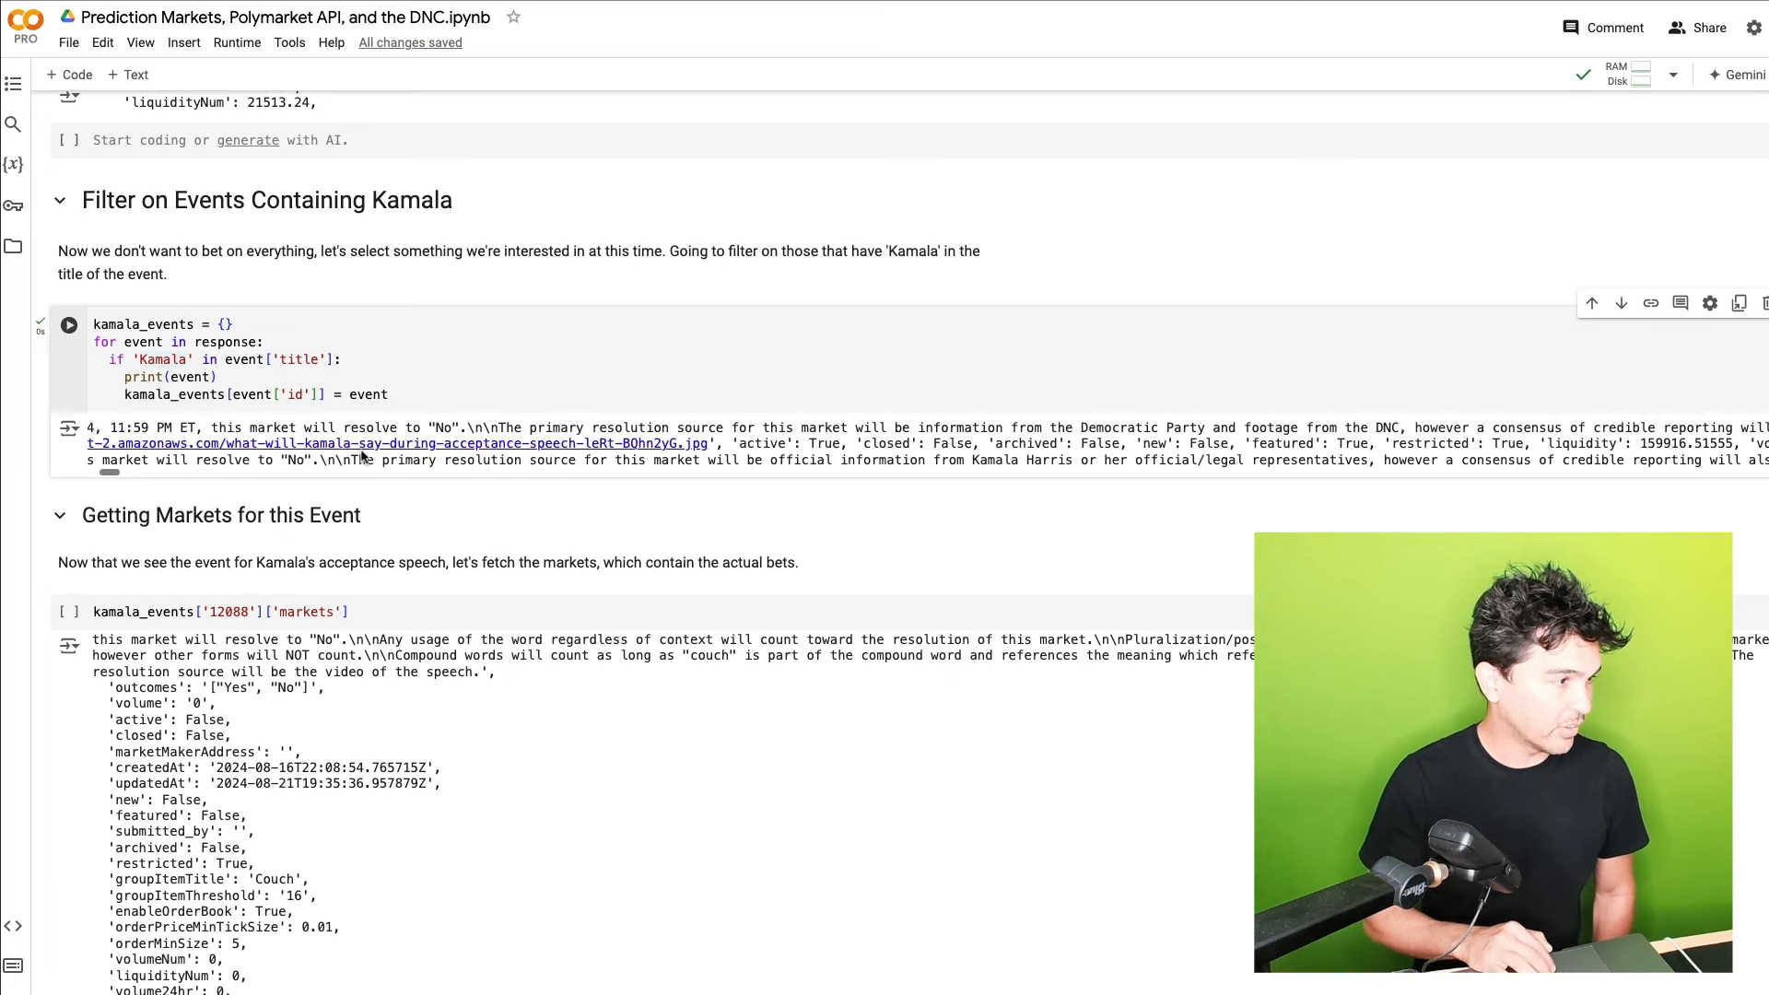
Run kamala_events['12088']['markets'] and scroll down to the for-loop cell
left_click(70, 325)
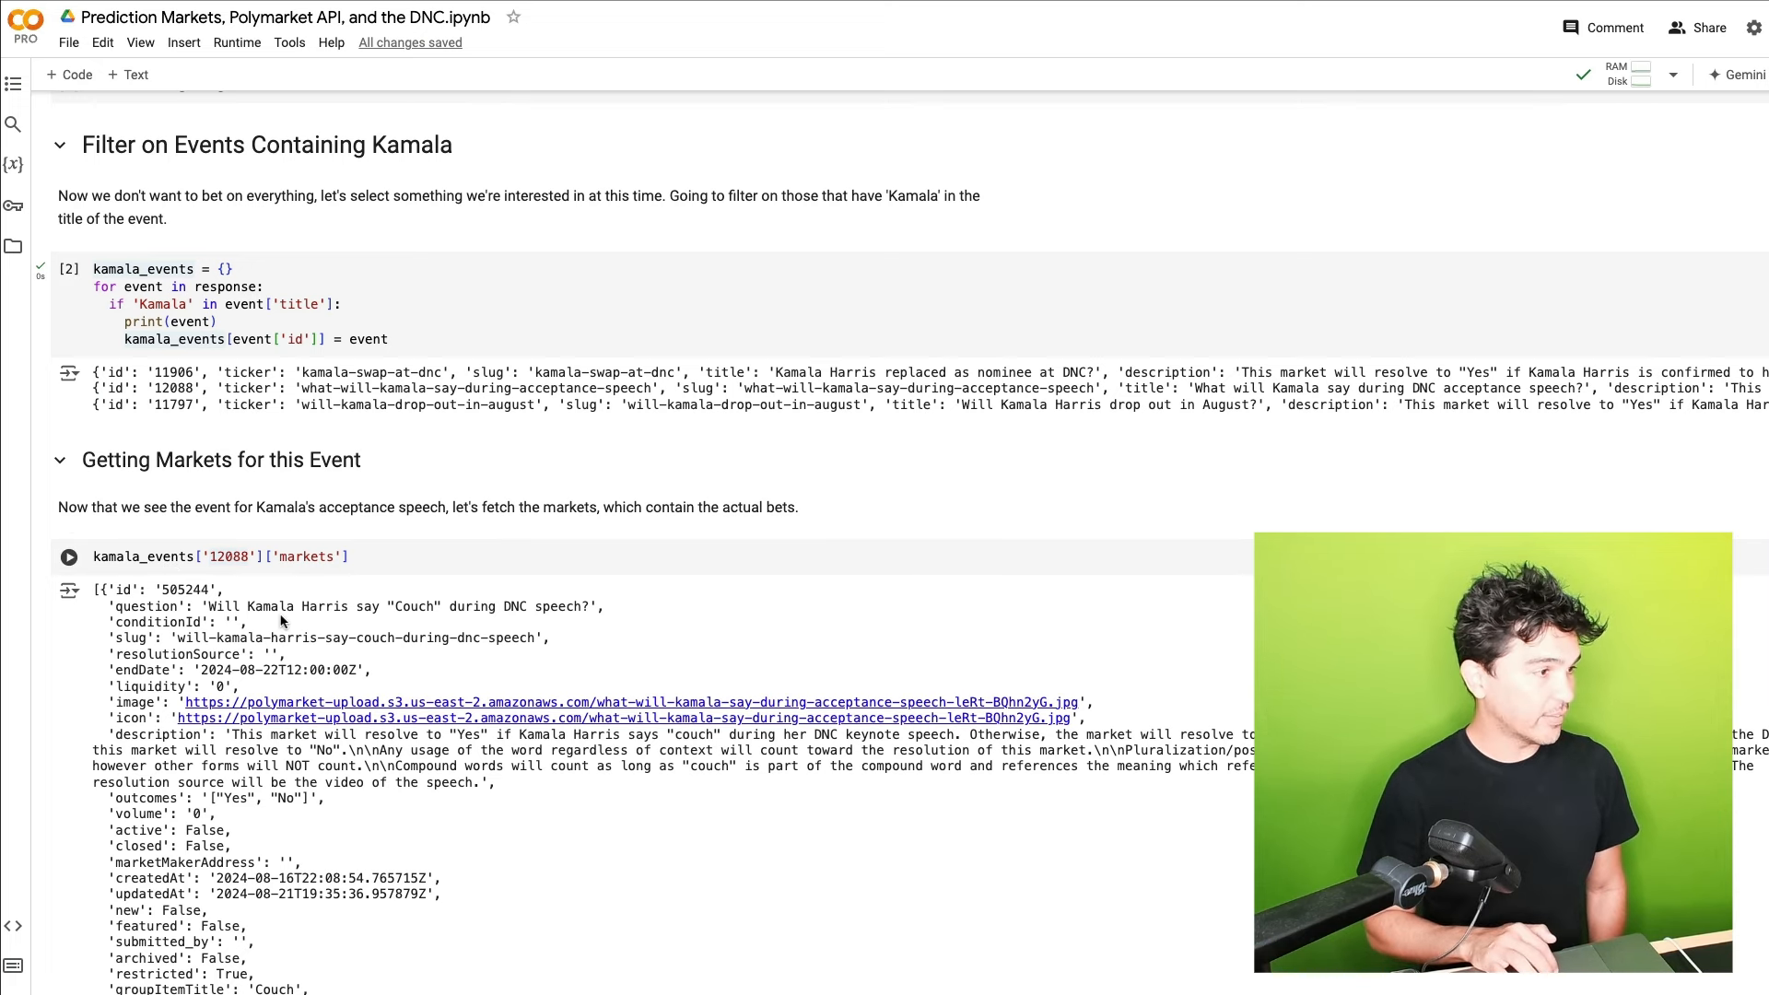
scroll("down", 3)
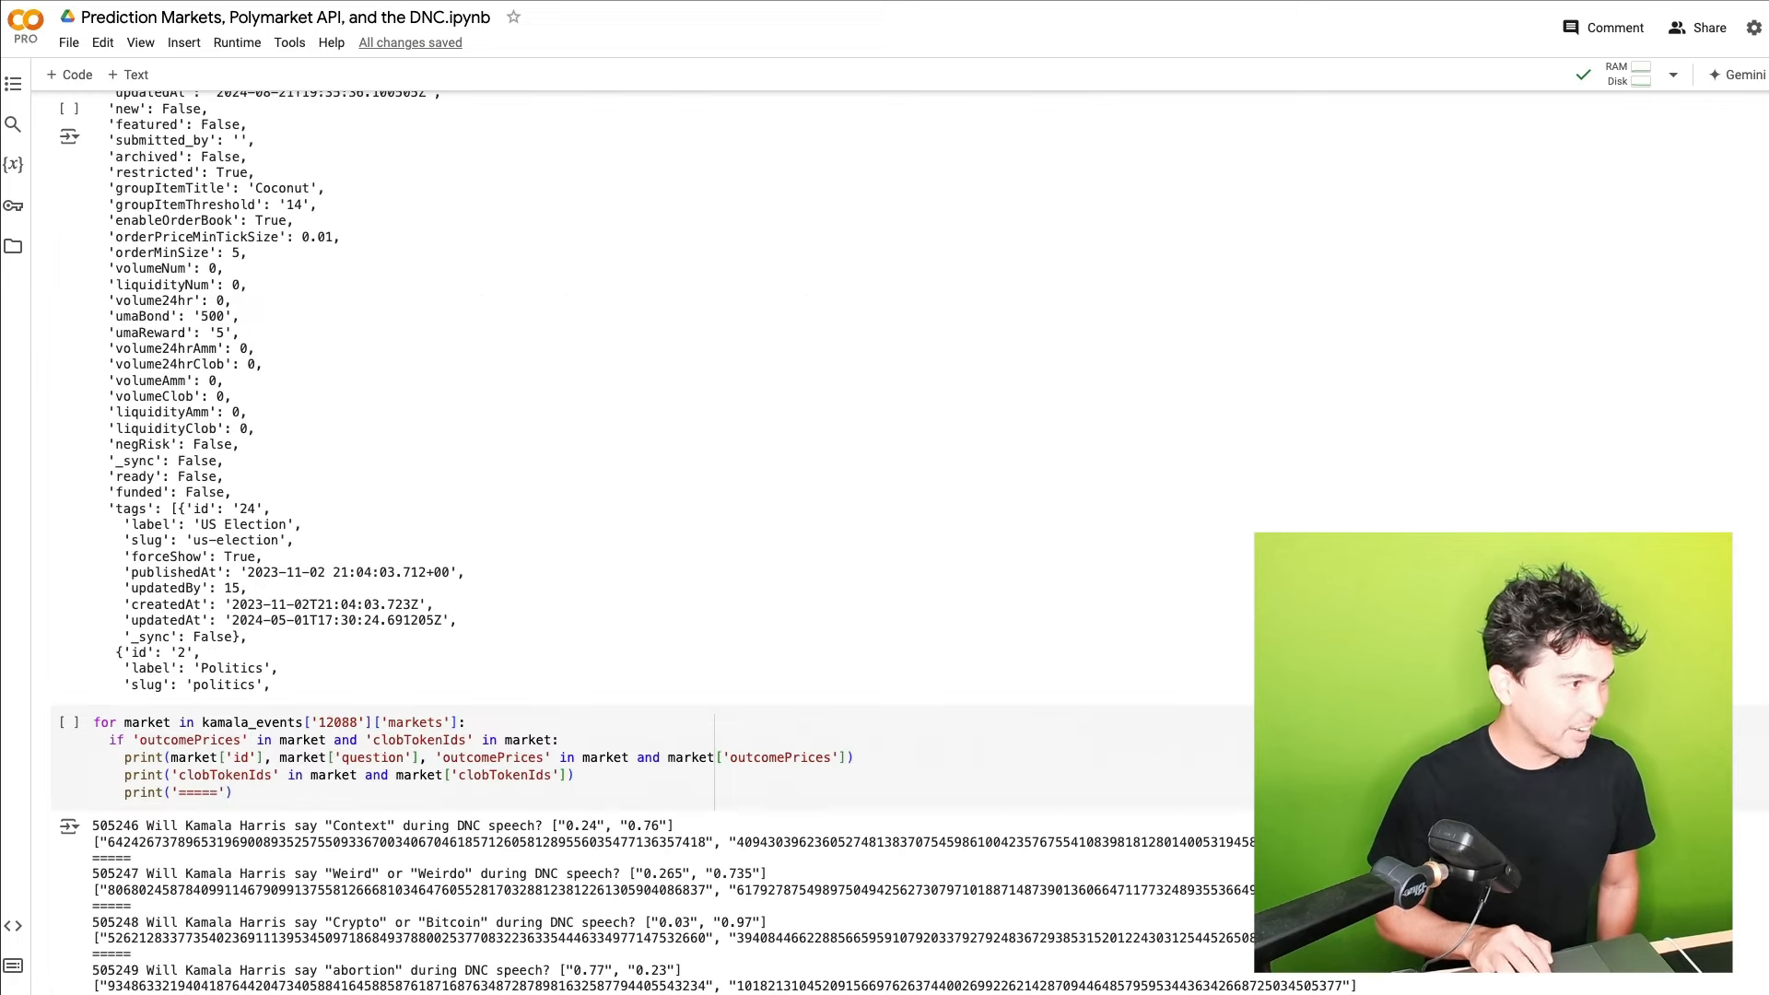
Scroll through the loop output listing each market's id, question, outcomePrices and clobTokenIds
scroll("down", 3)
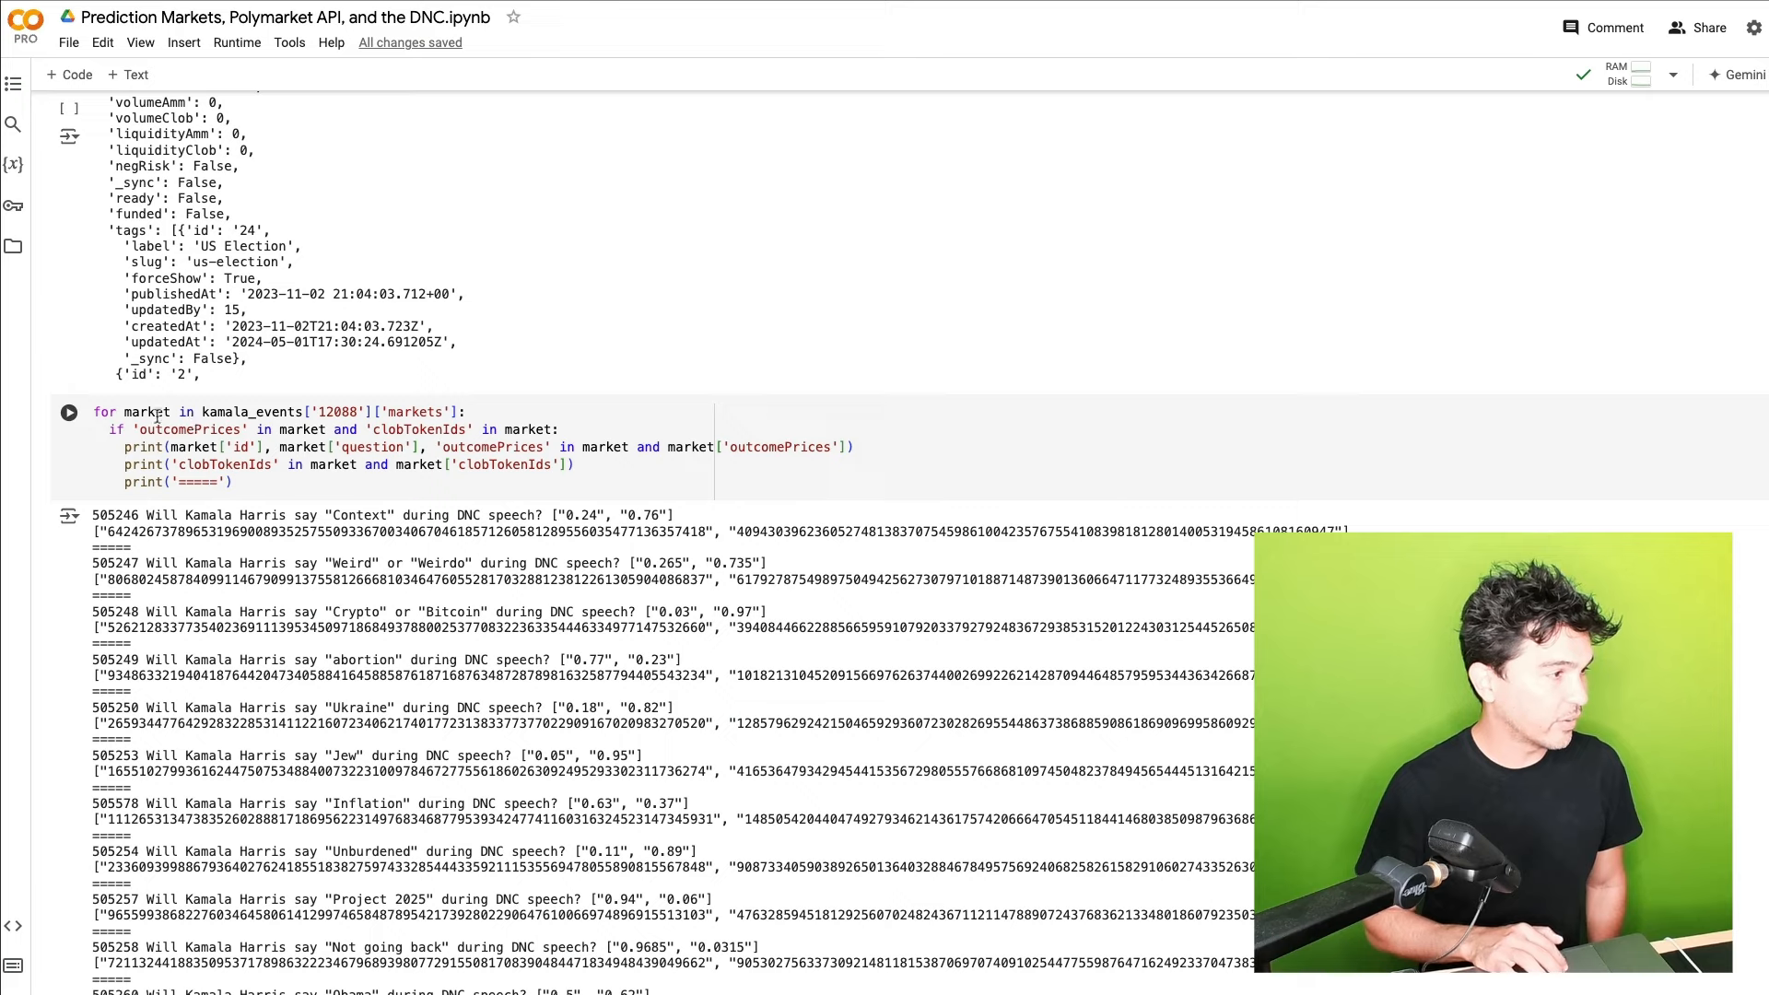
mouse_move(250, 411)
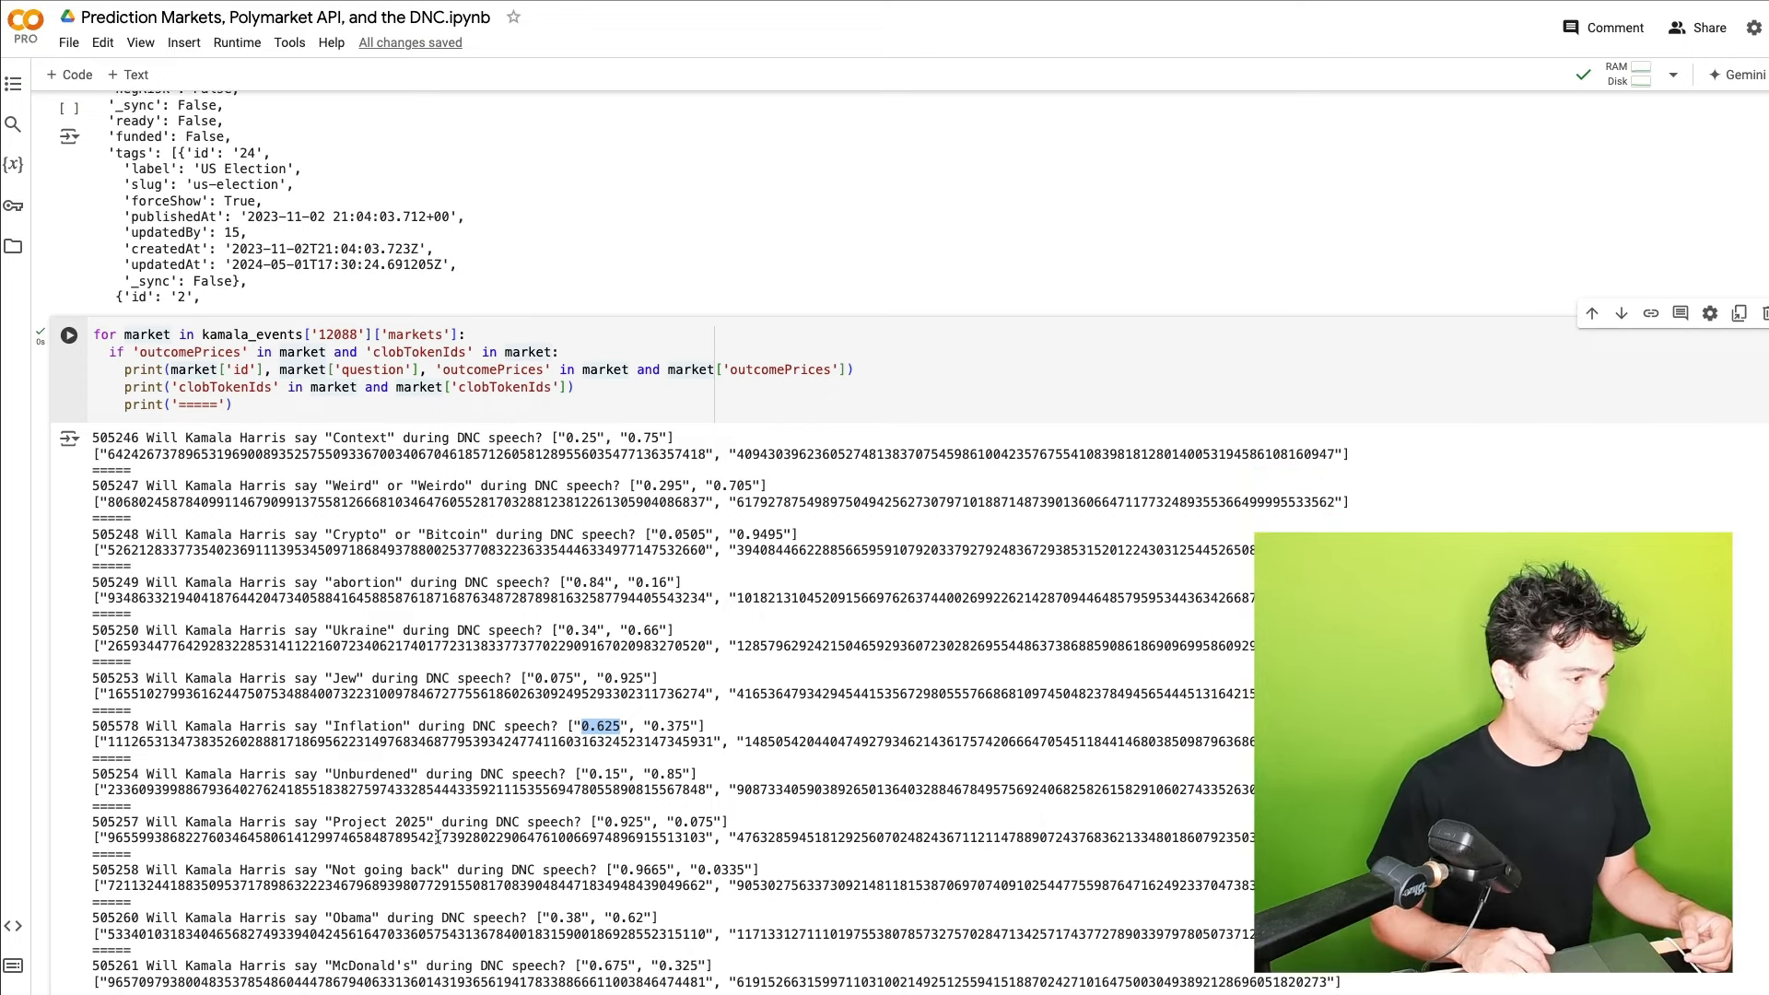
Highlight token ids for the Project 2025 and Donald or Trump markets in the loop output
scroll("down", 3)
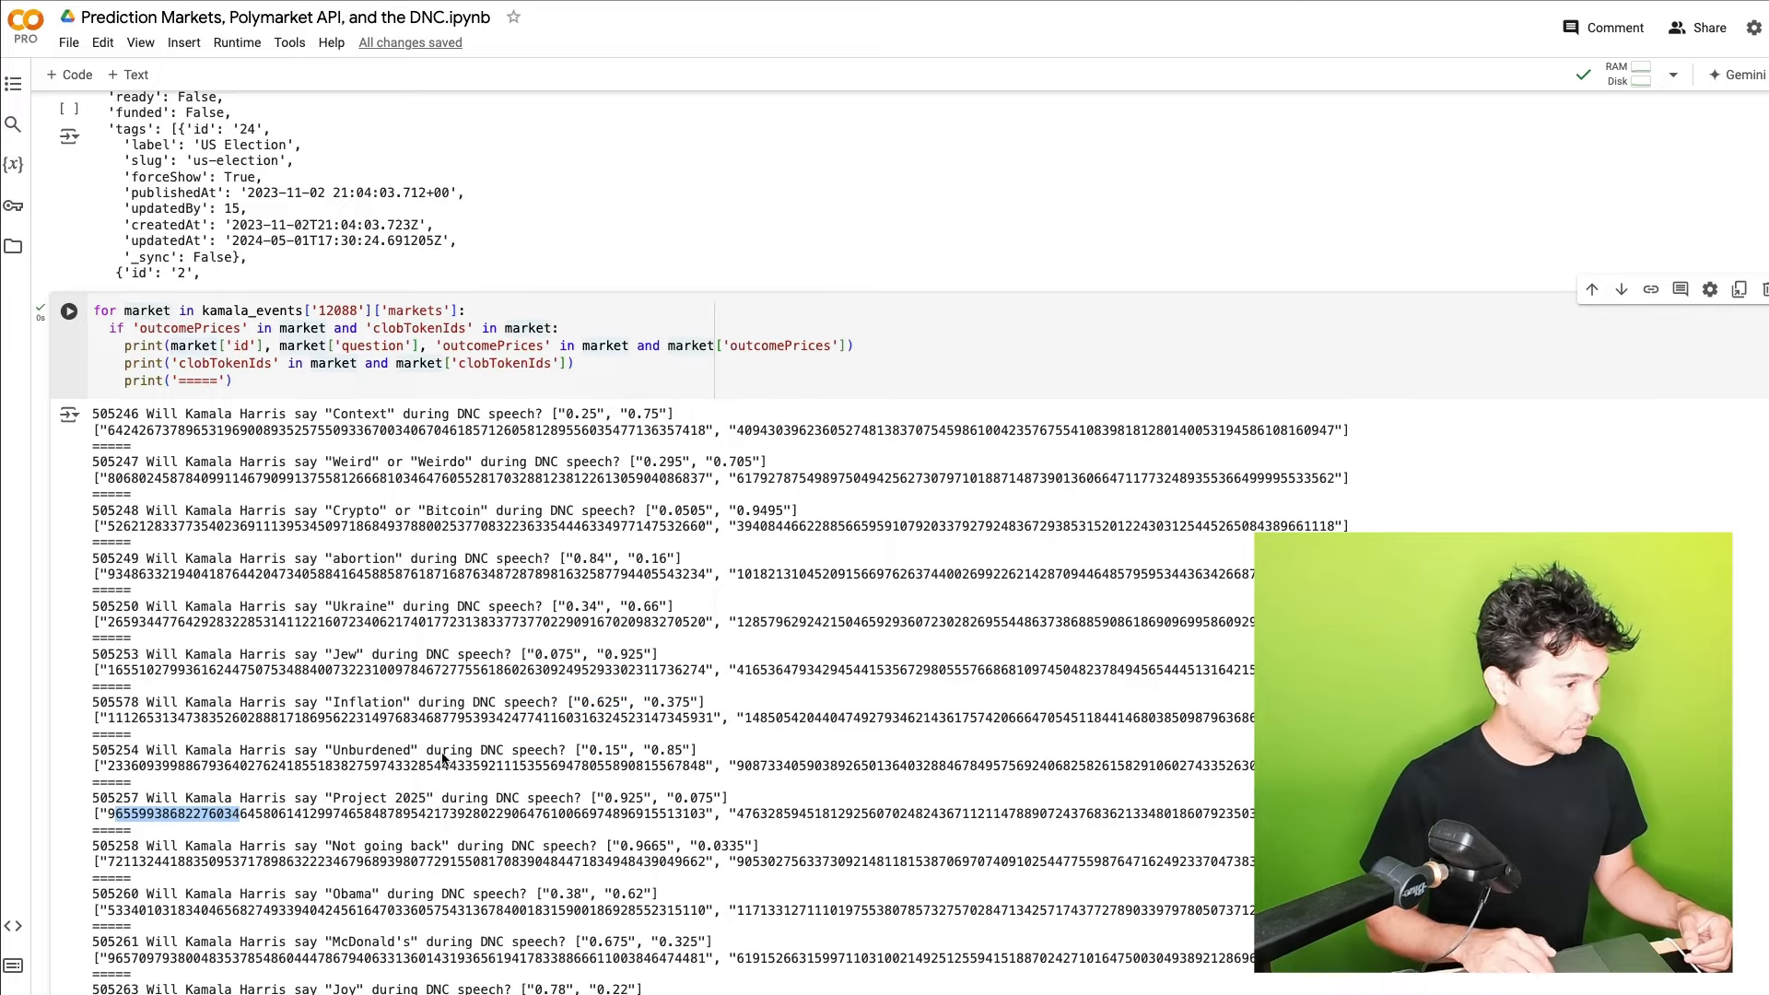
double_click(622, 798)
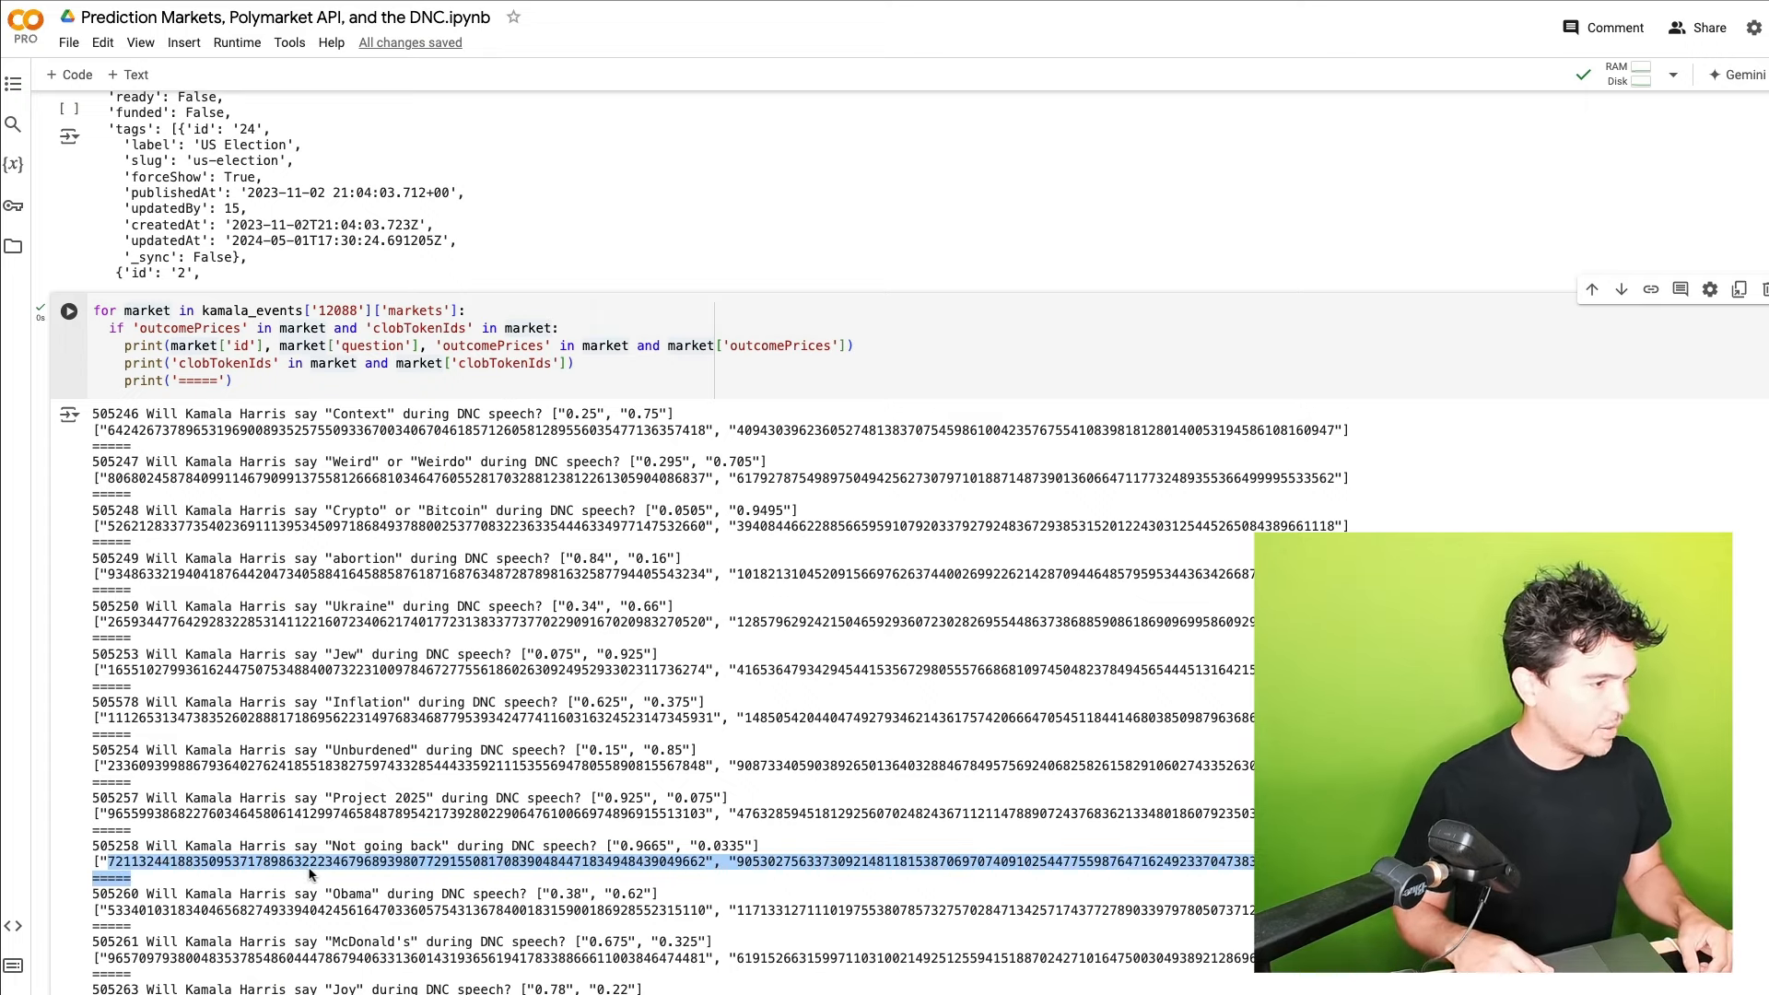
scroll("down", 3)
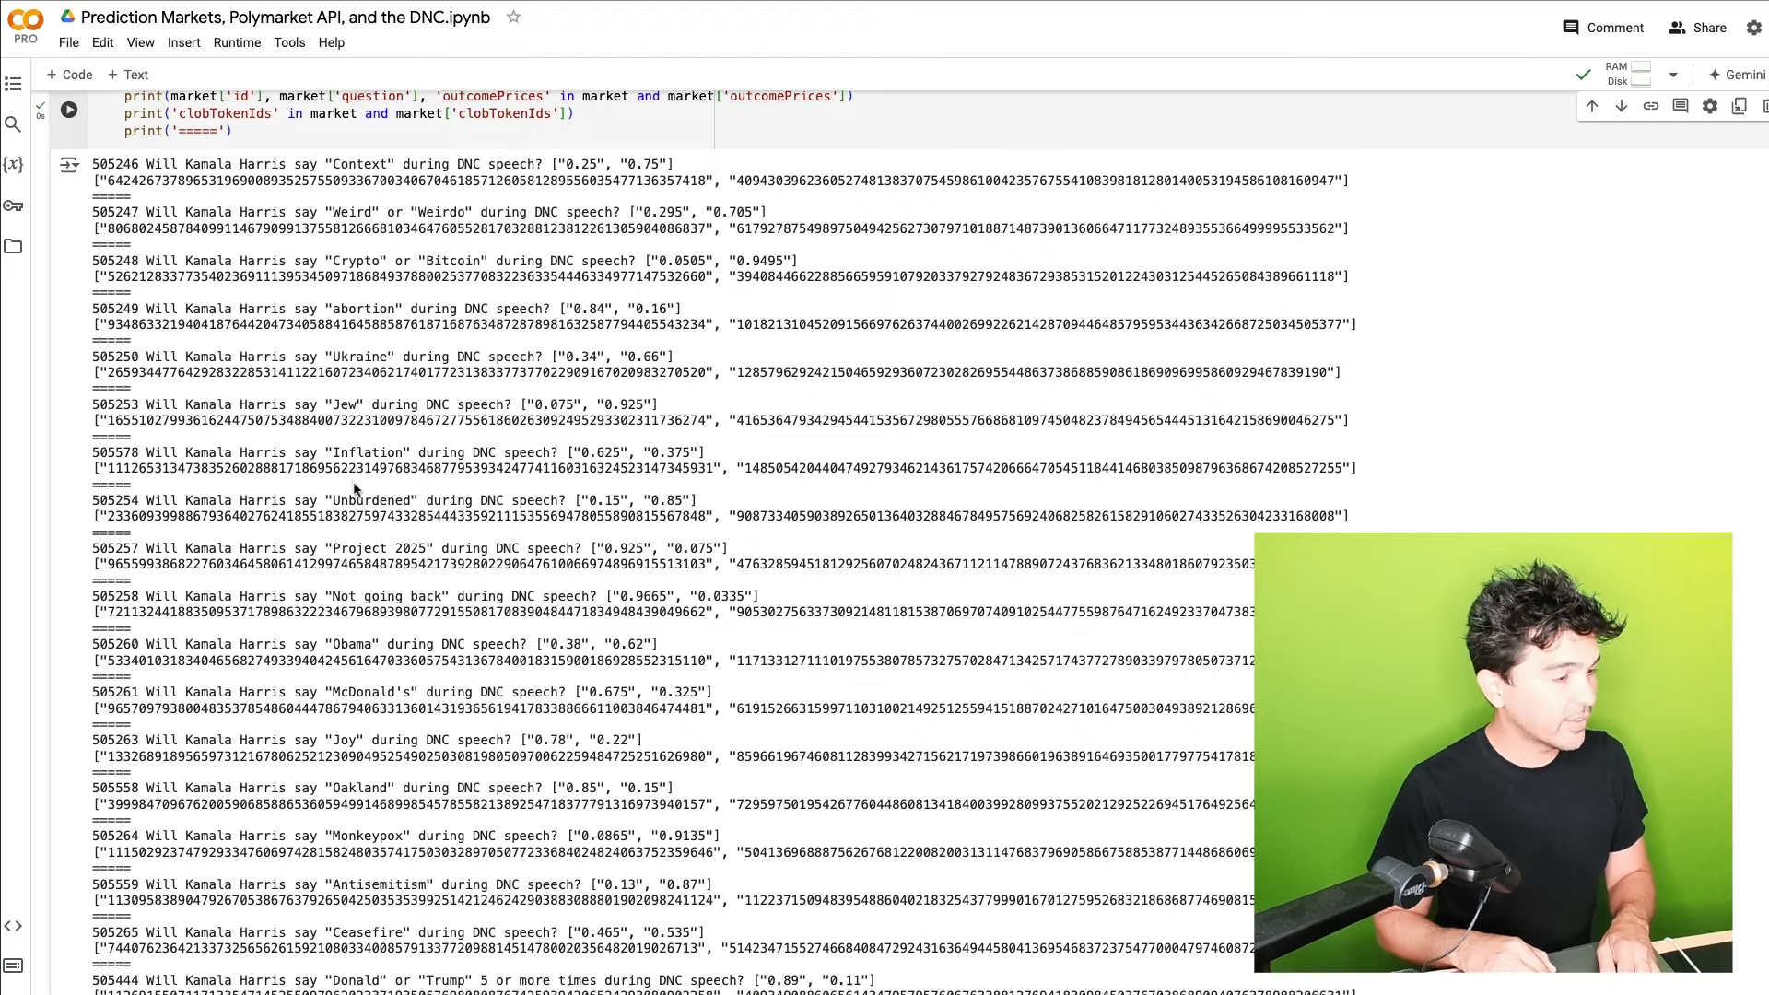
scroll("down", 3)
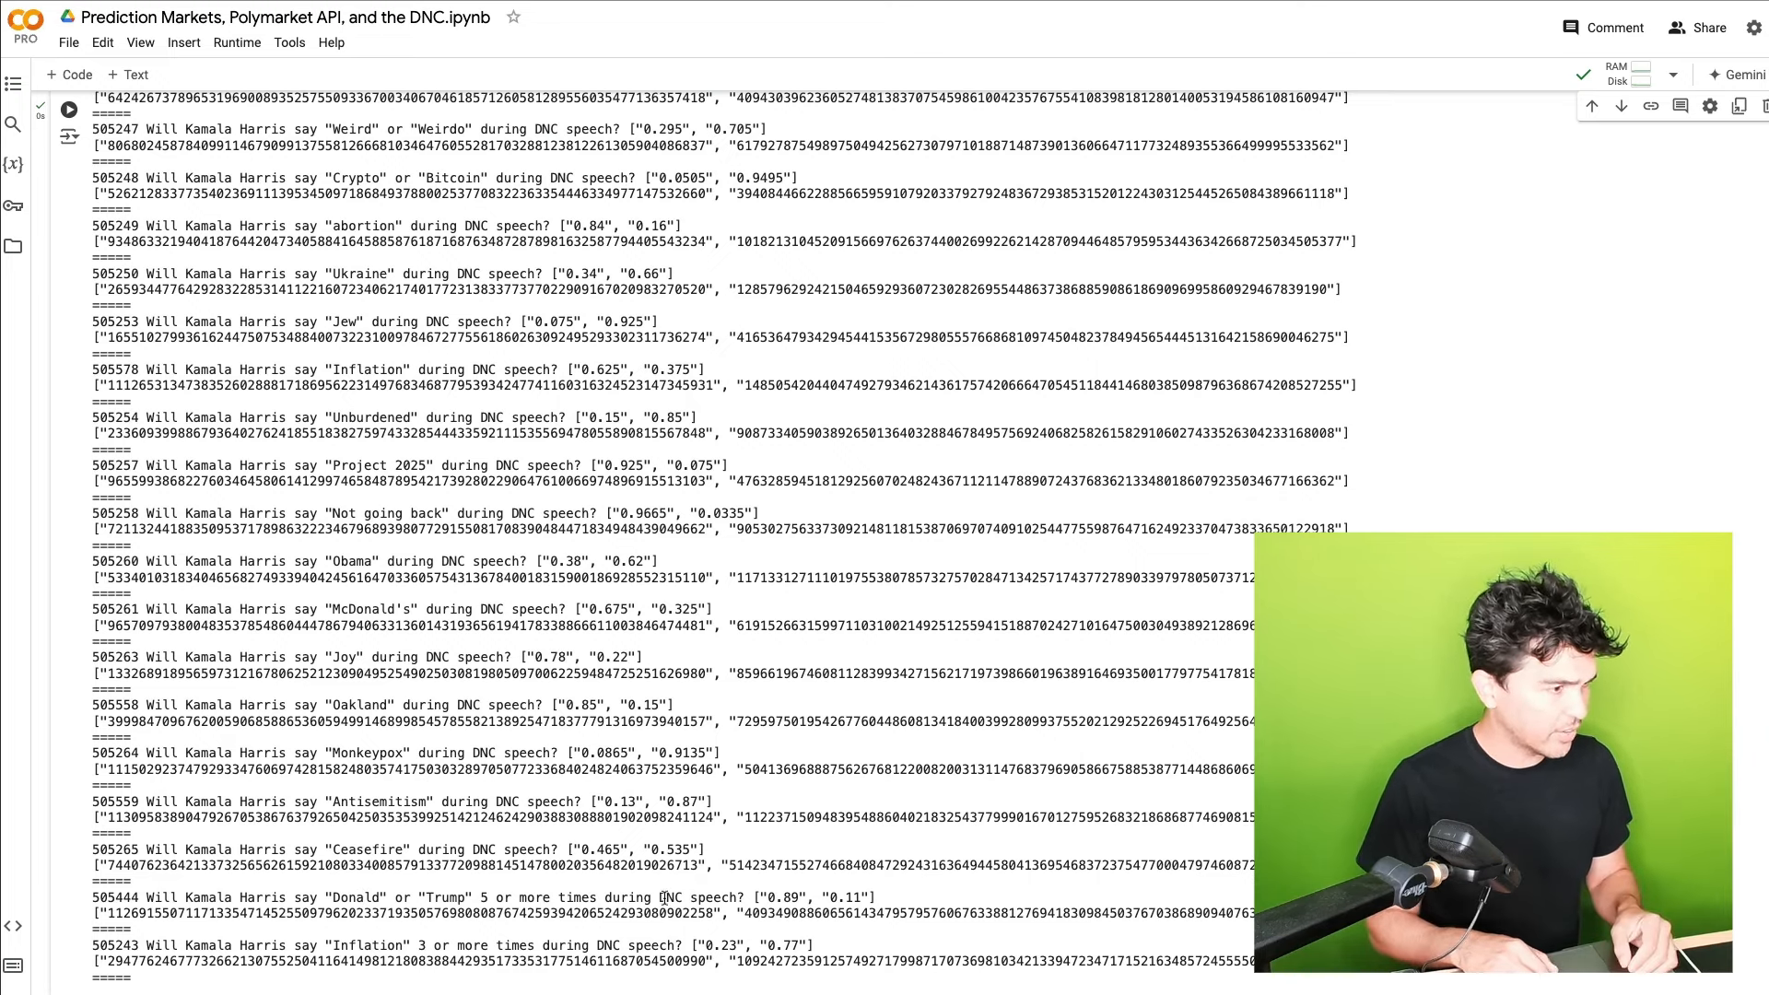
double_click(783, 896)
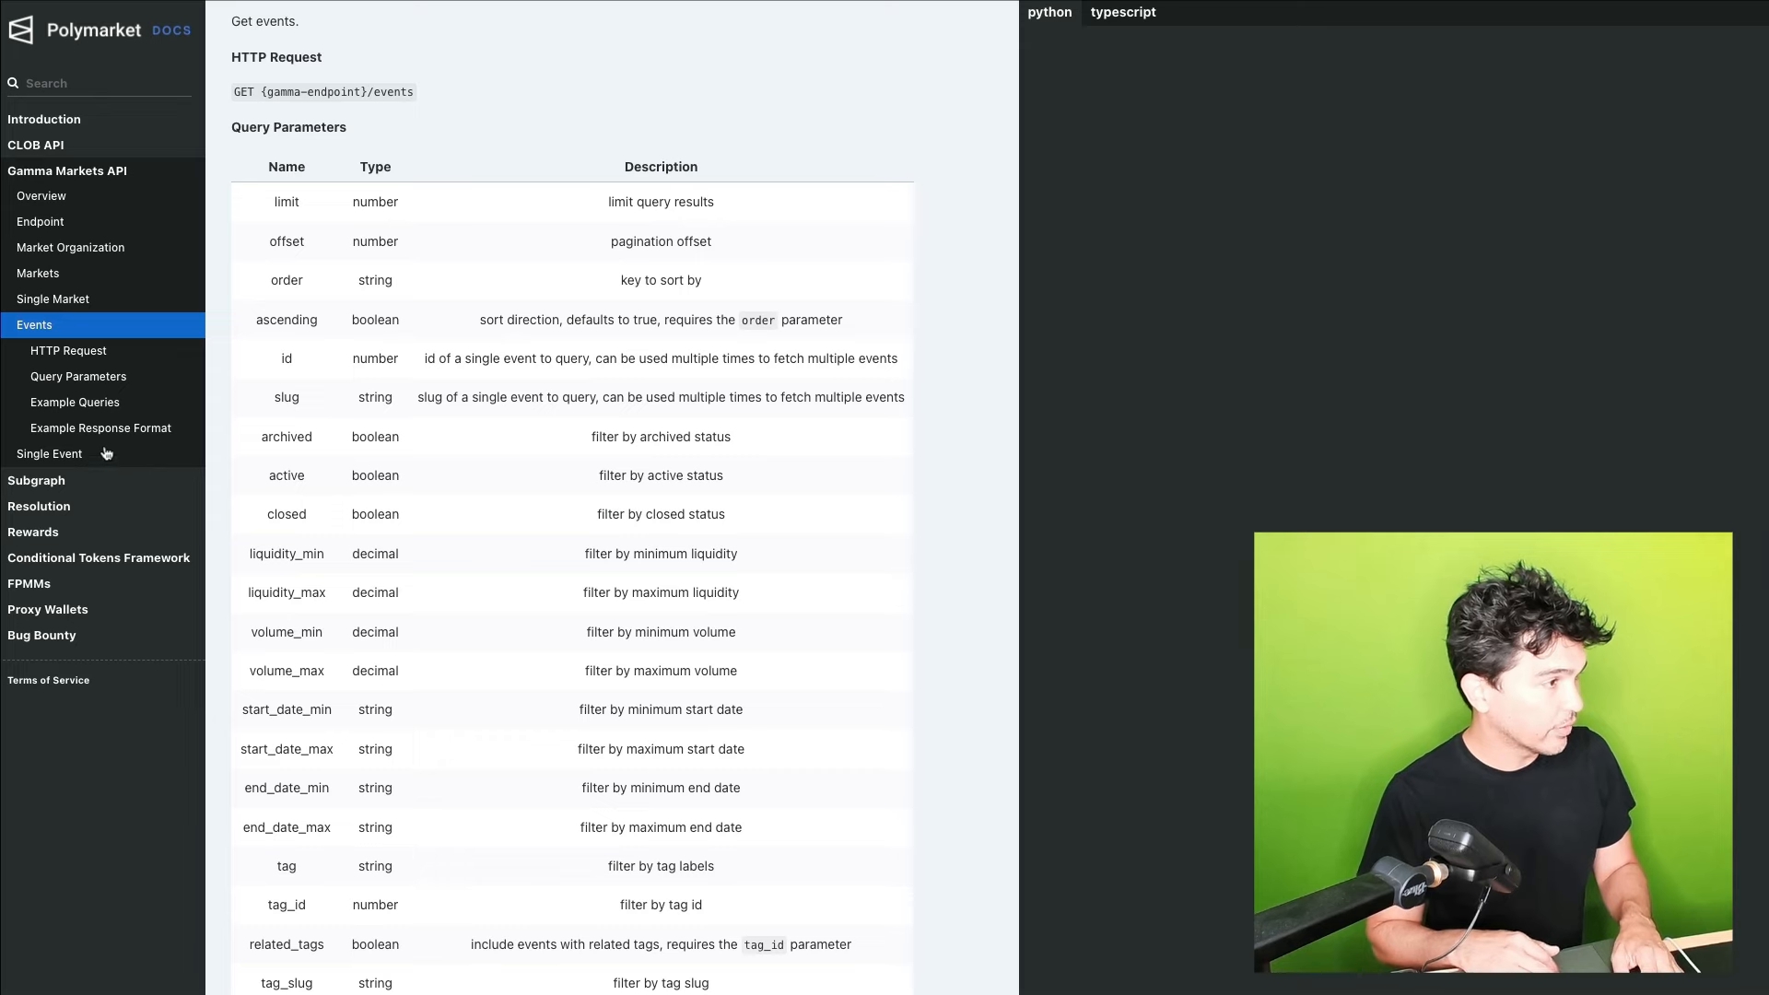
Open CLOB API, then its Websocket API page, from the docs sidebar
left_click(35, 145)
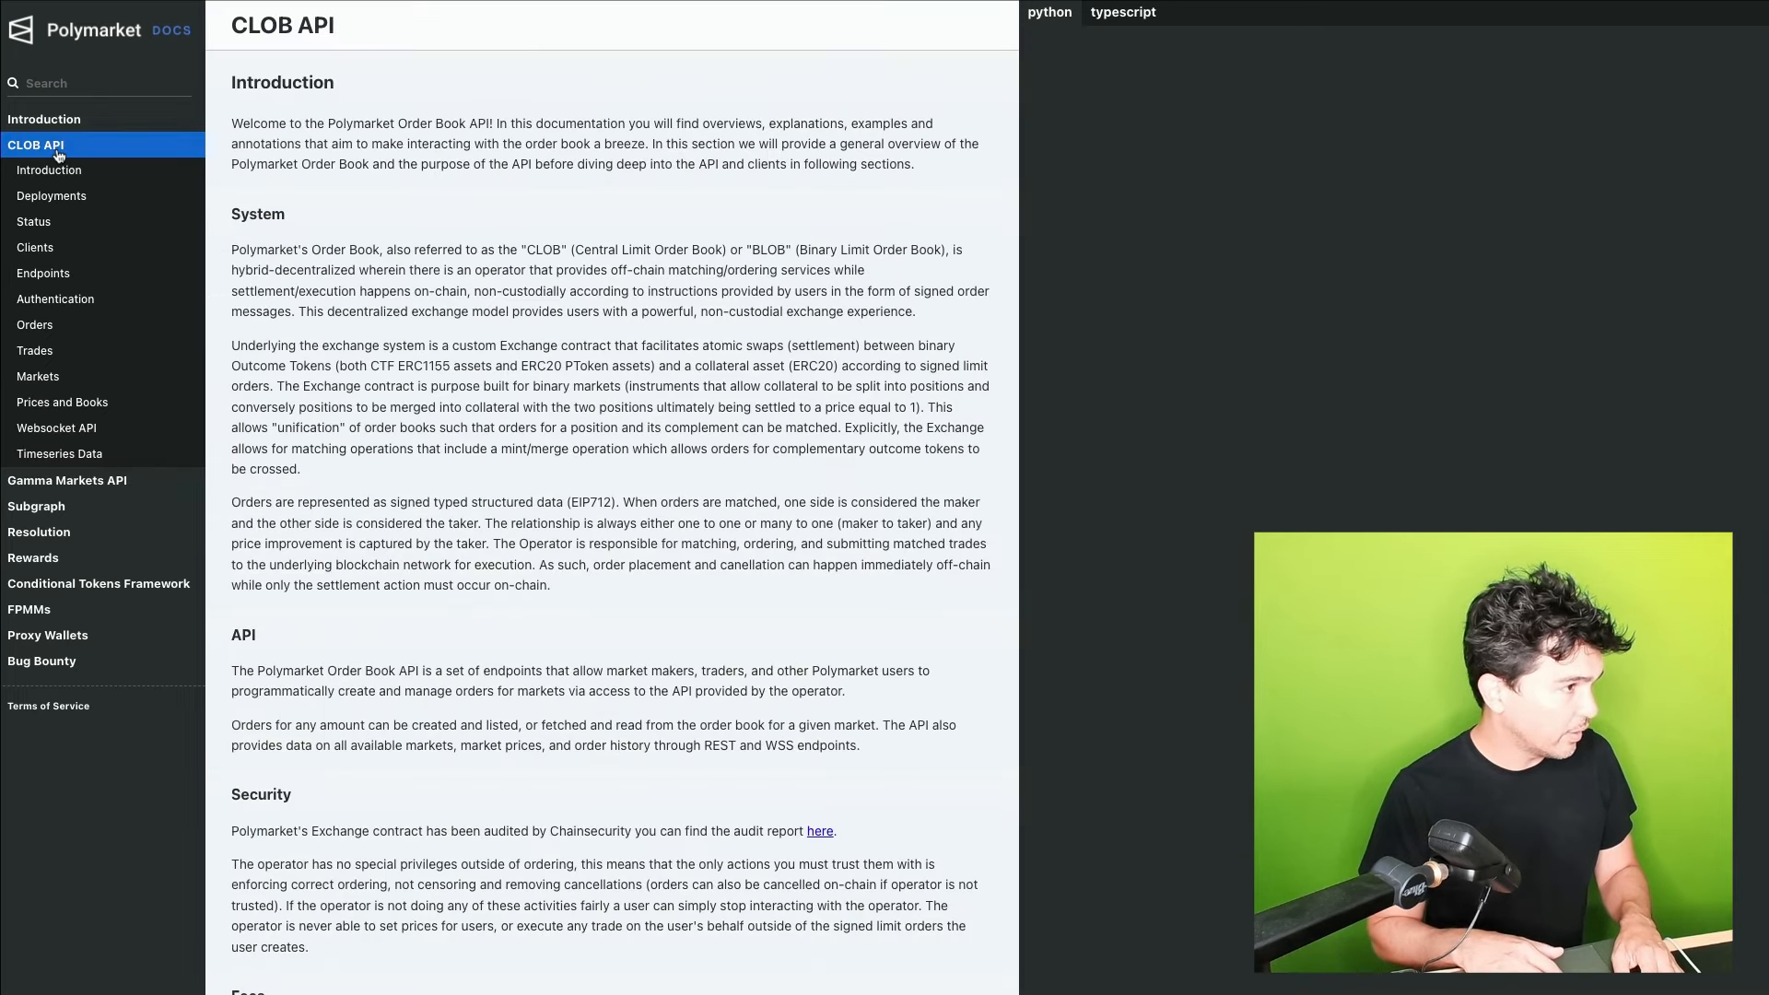
left_click(56, 428)
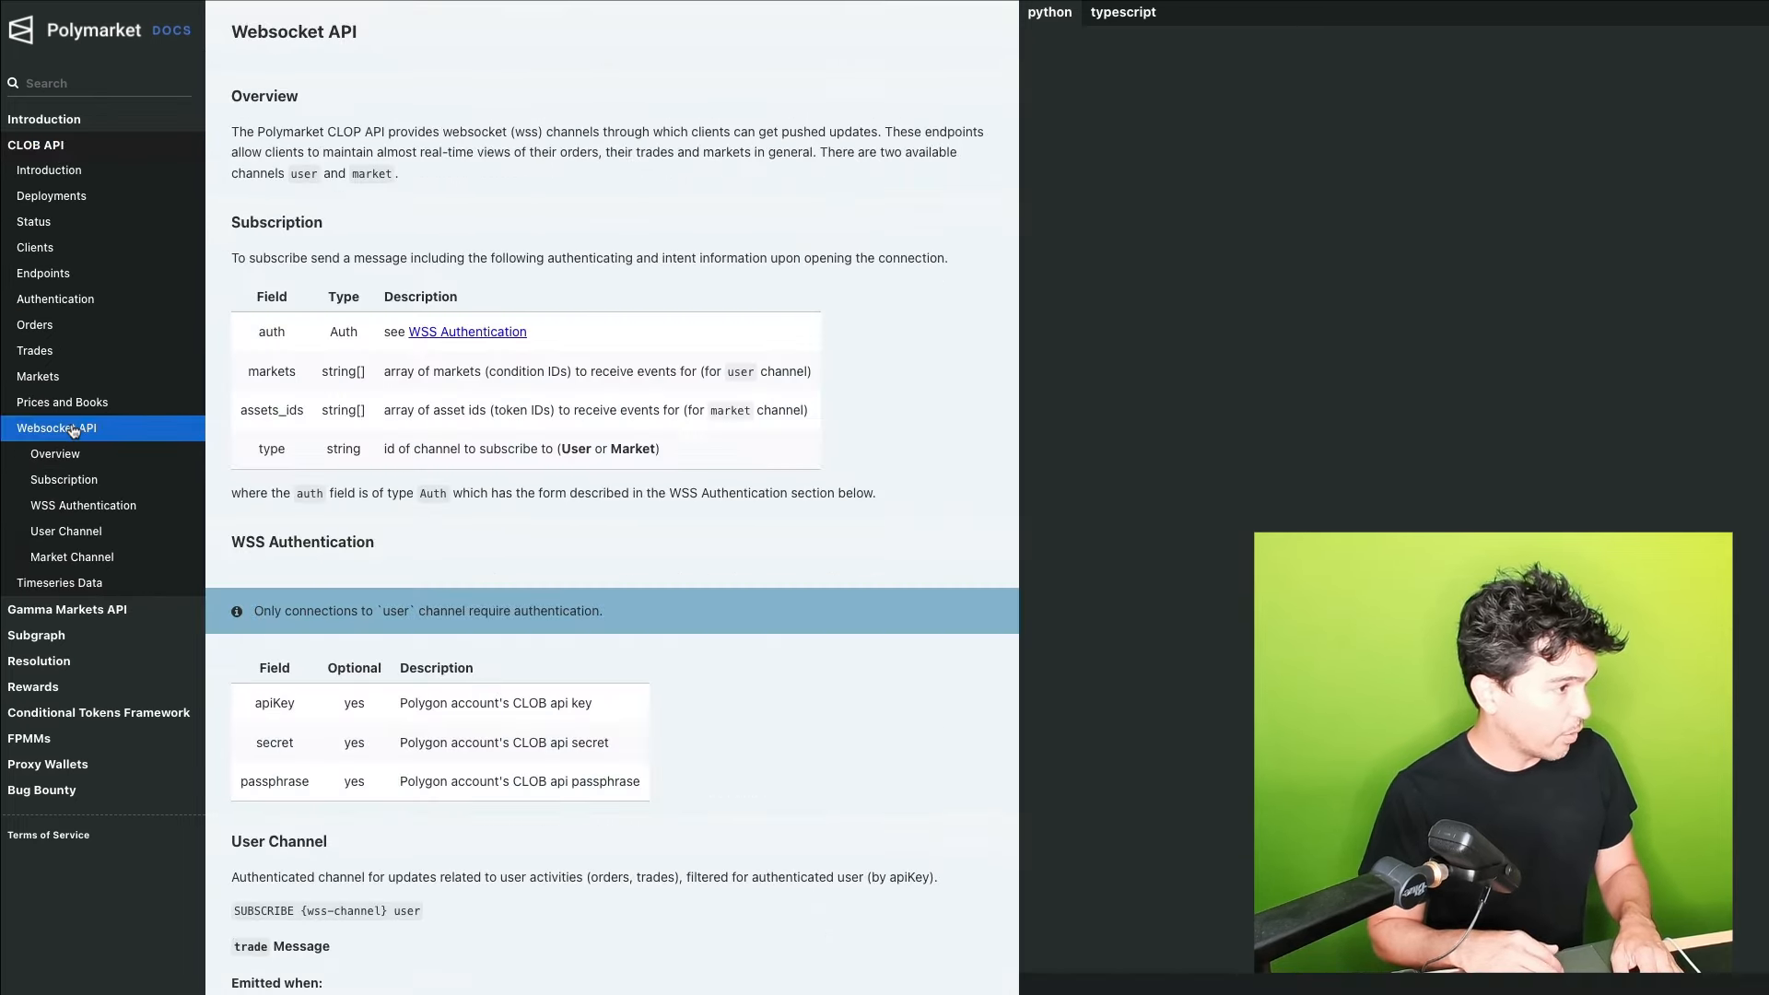
mouse_move(545, 322)
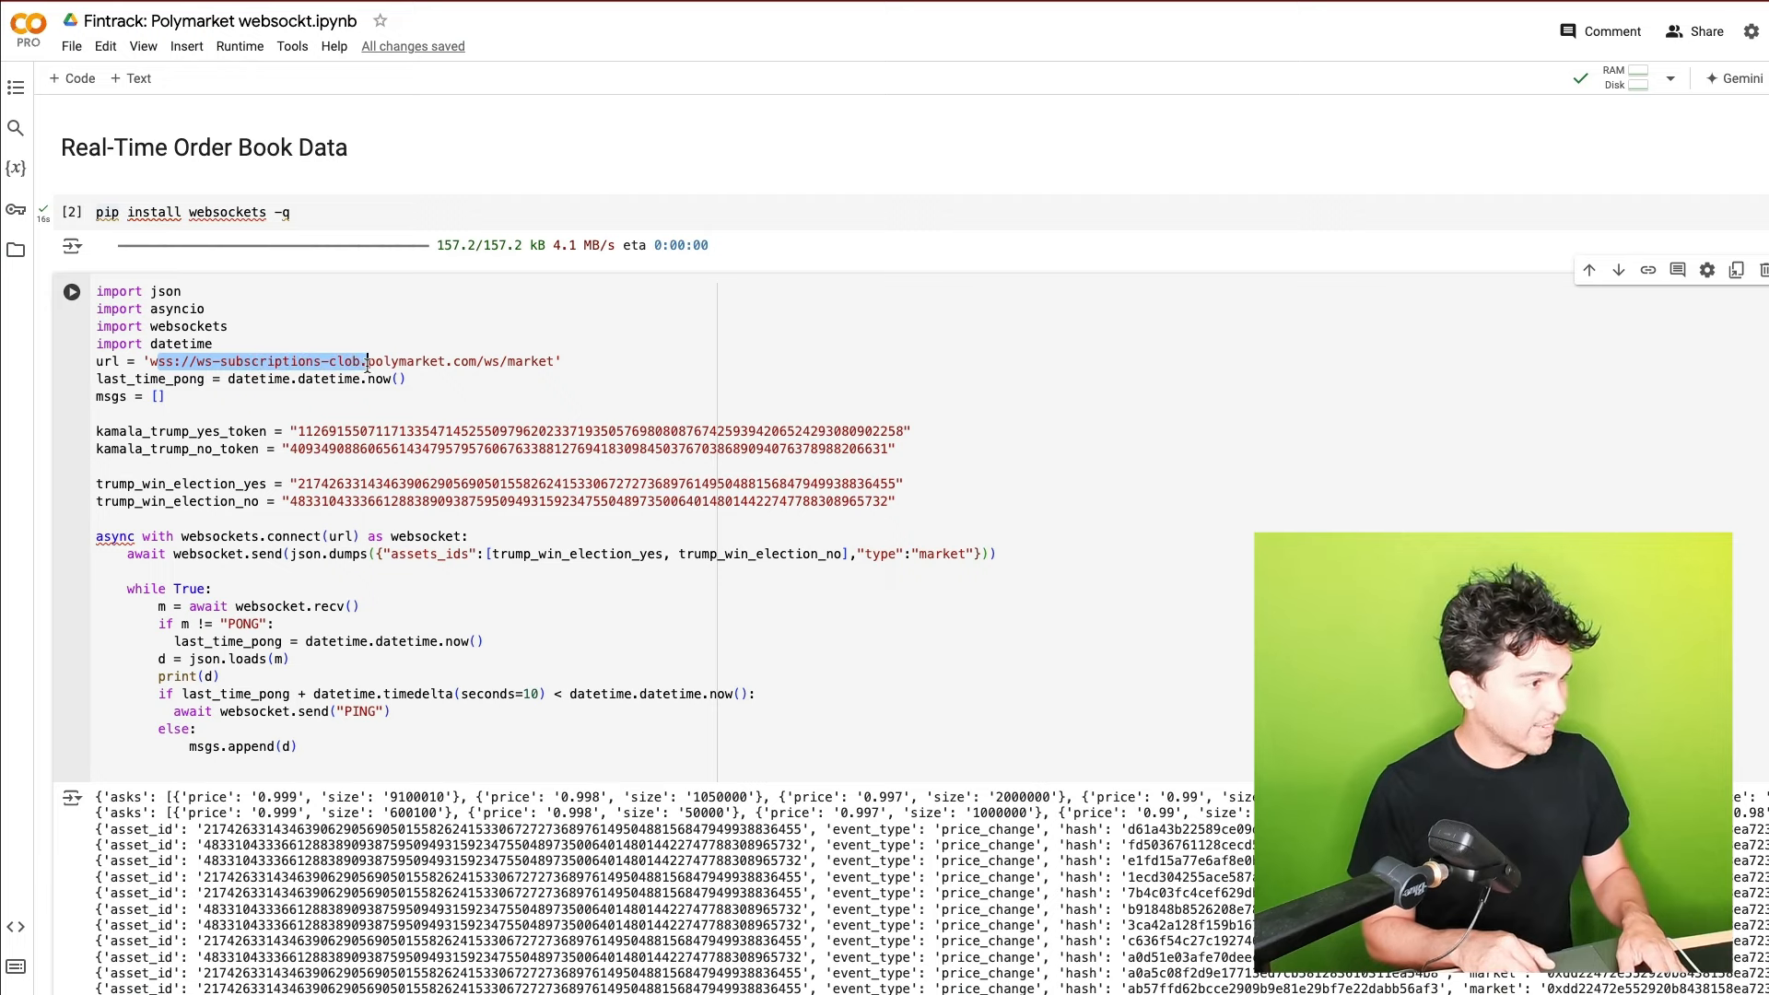
Select the websocket subscription URL, then edit the assets_ids list to remove trump_win_election_yes
left_click_drag(369, 361, 408, 379)
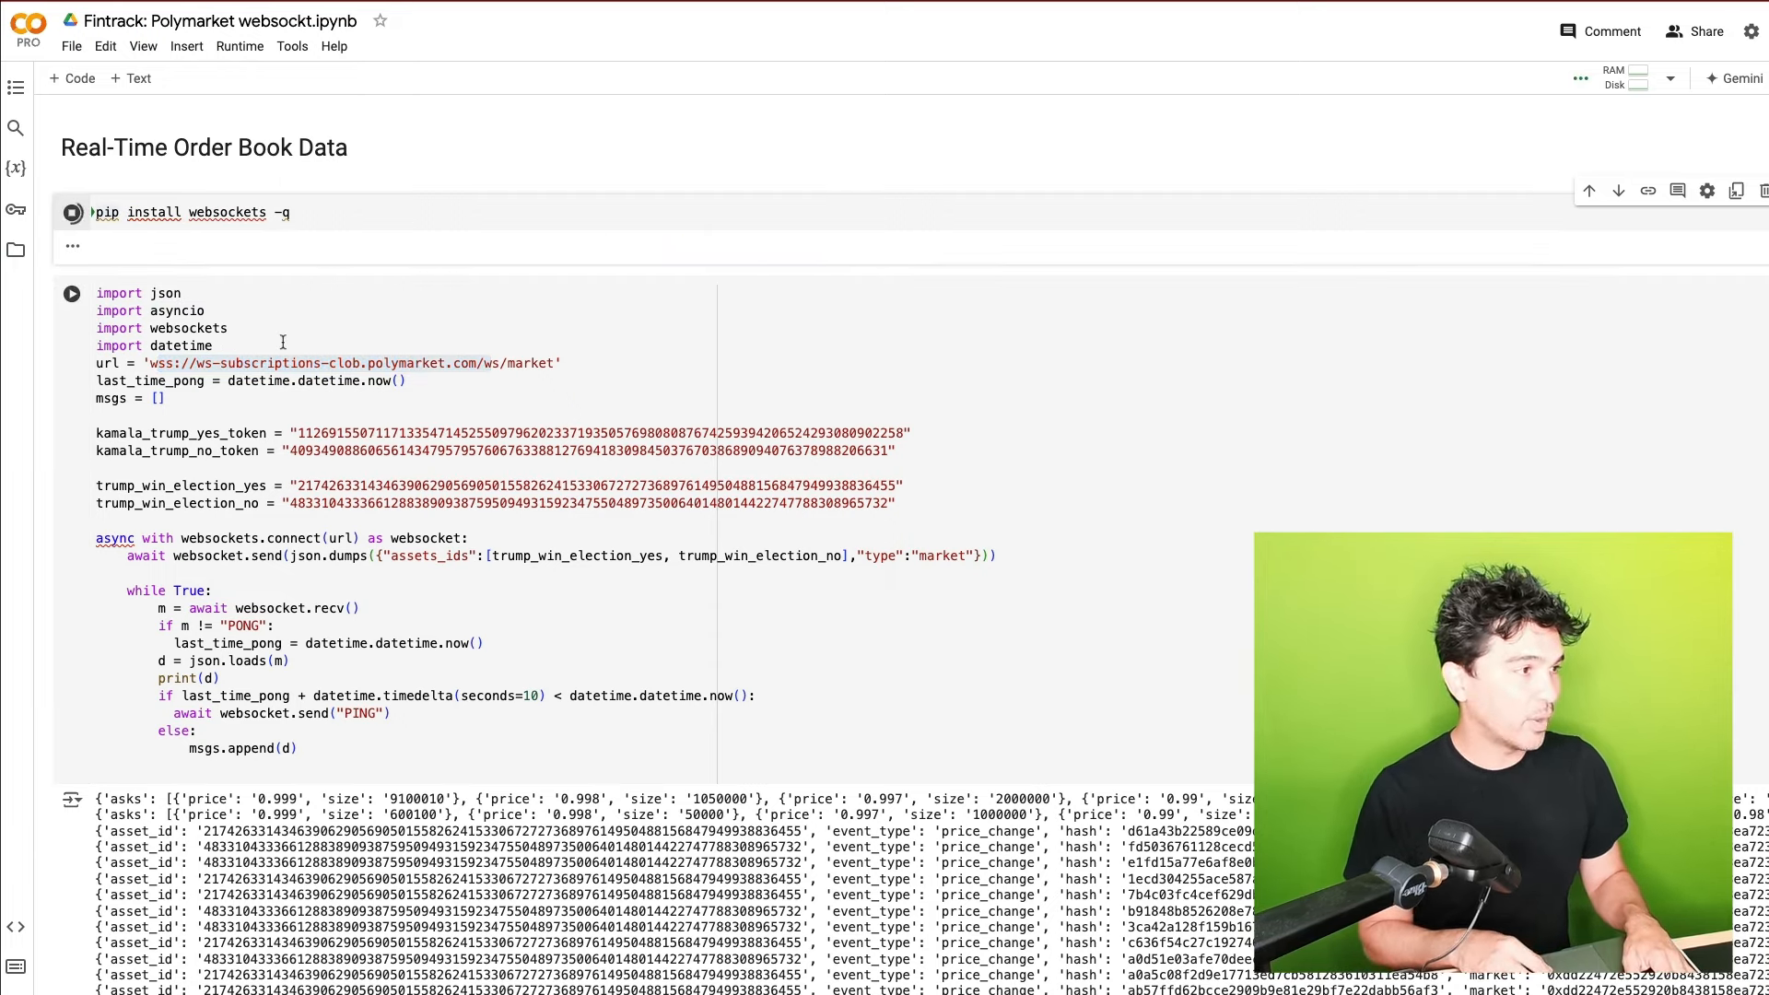
left_click(71, 212)
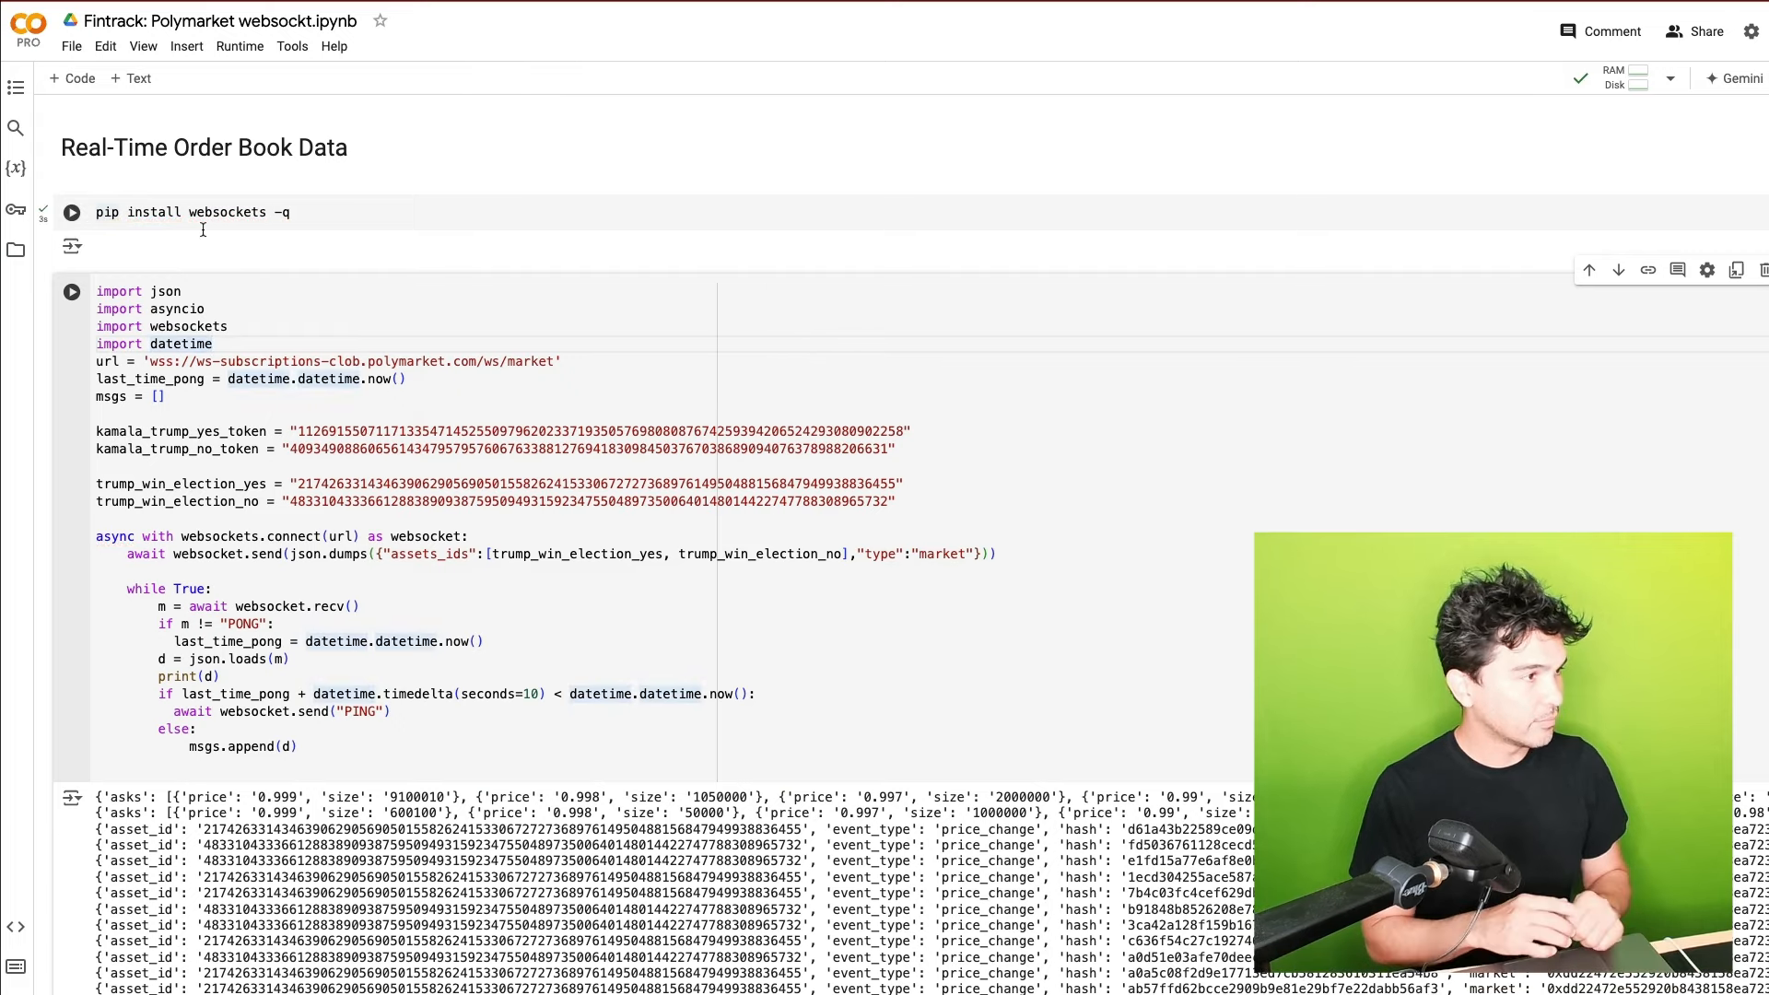
left_click(70, 212)
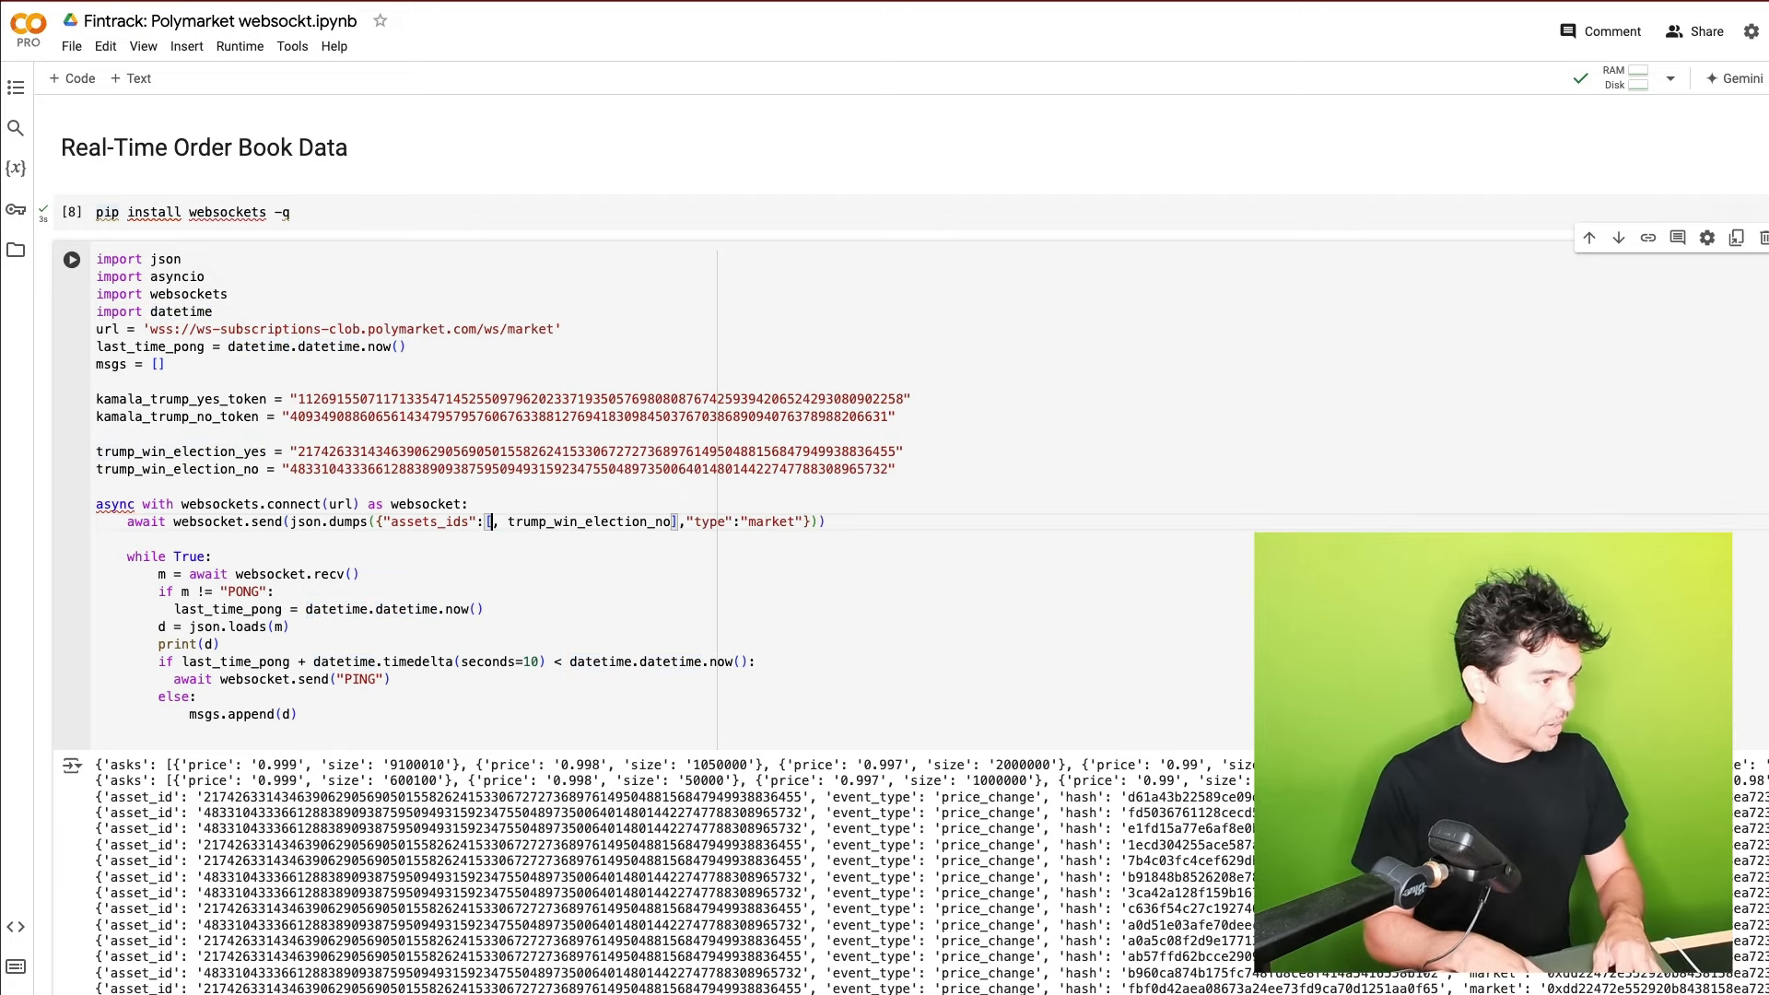
Replace assets_ids with kamala_trump_yes_token and kamala_trump_no_token and check the stream output
type("kamala_trump_yes_token")
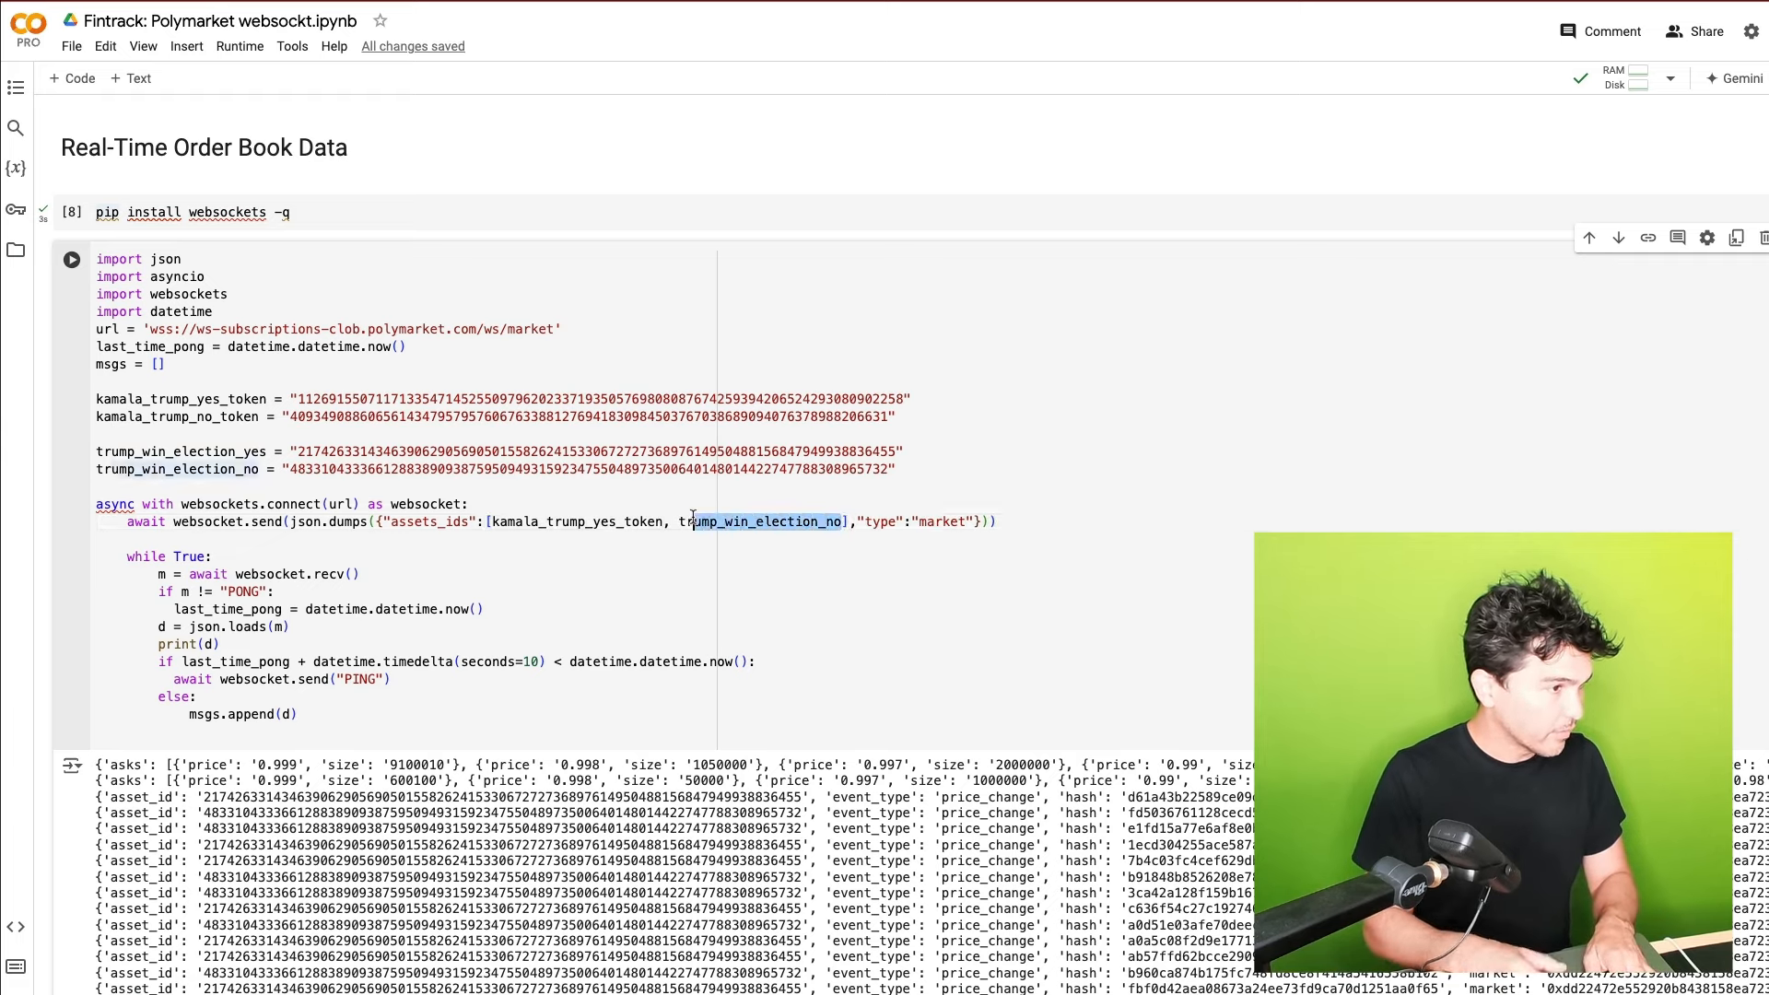
type("kamala_")
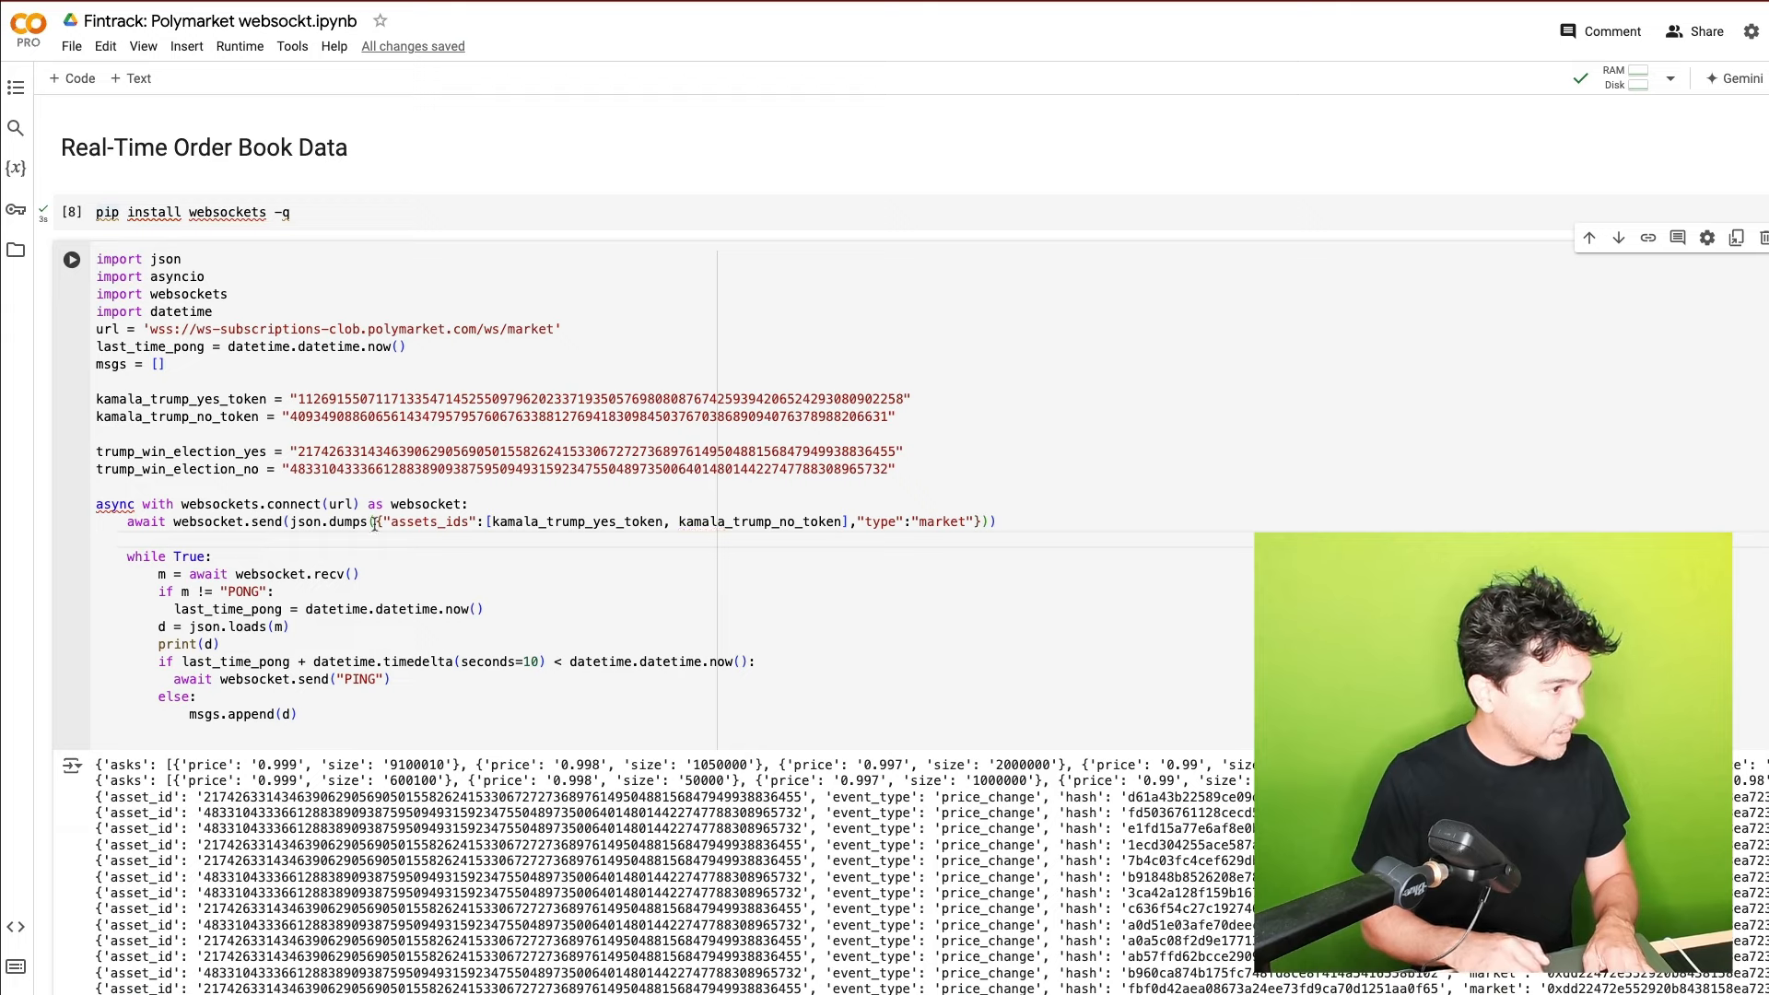
mouse_move(479, 539)
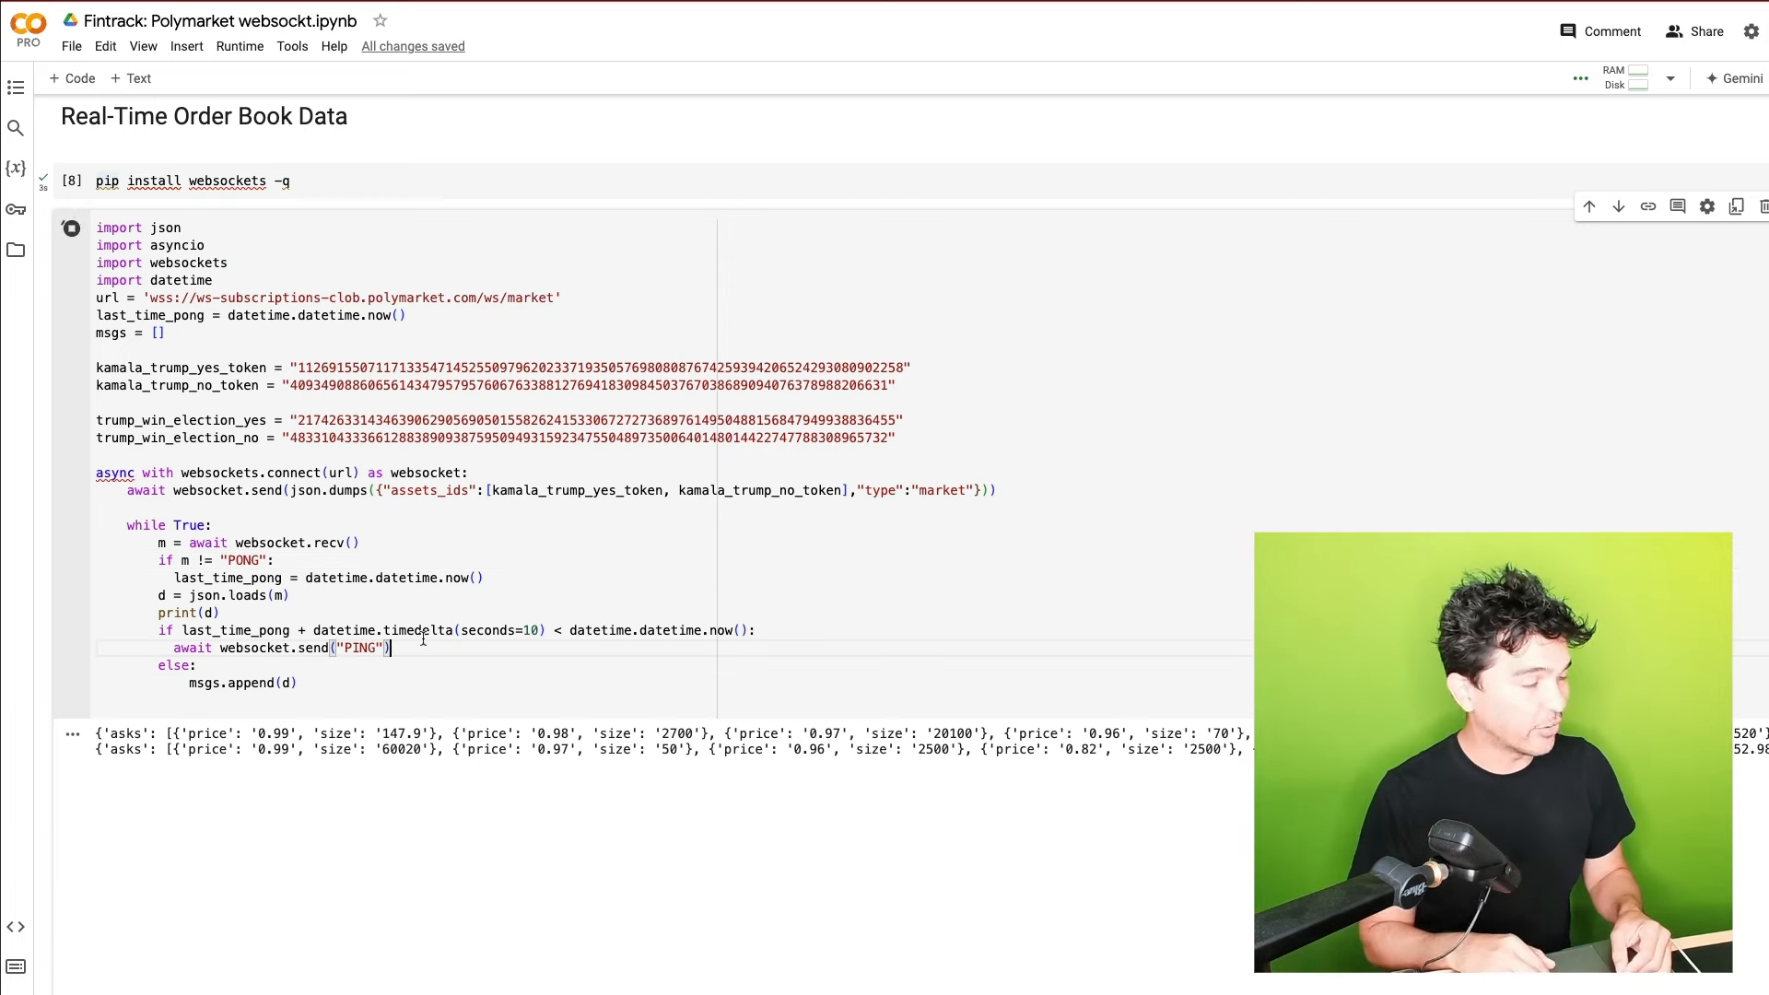
scroll("down", 3)
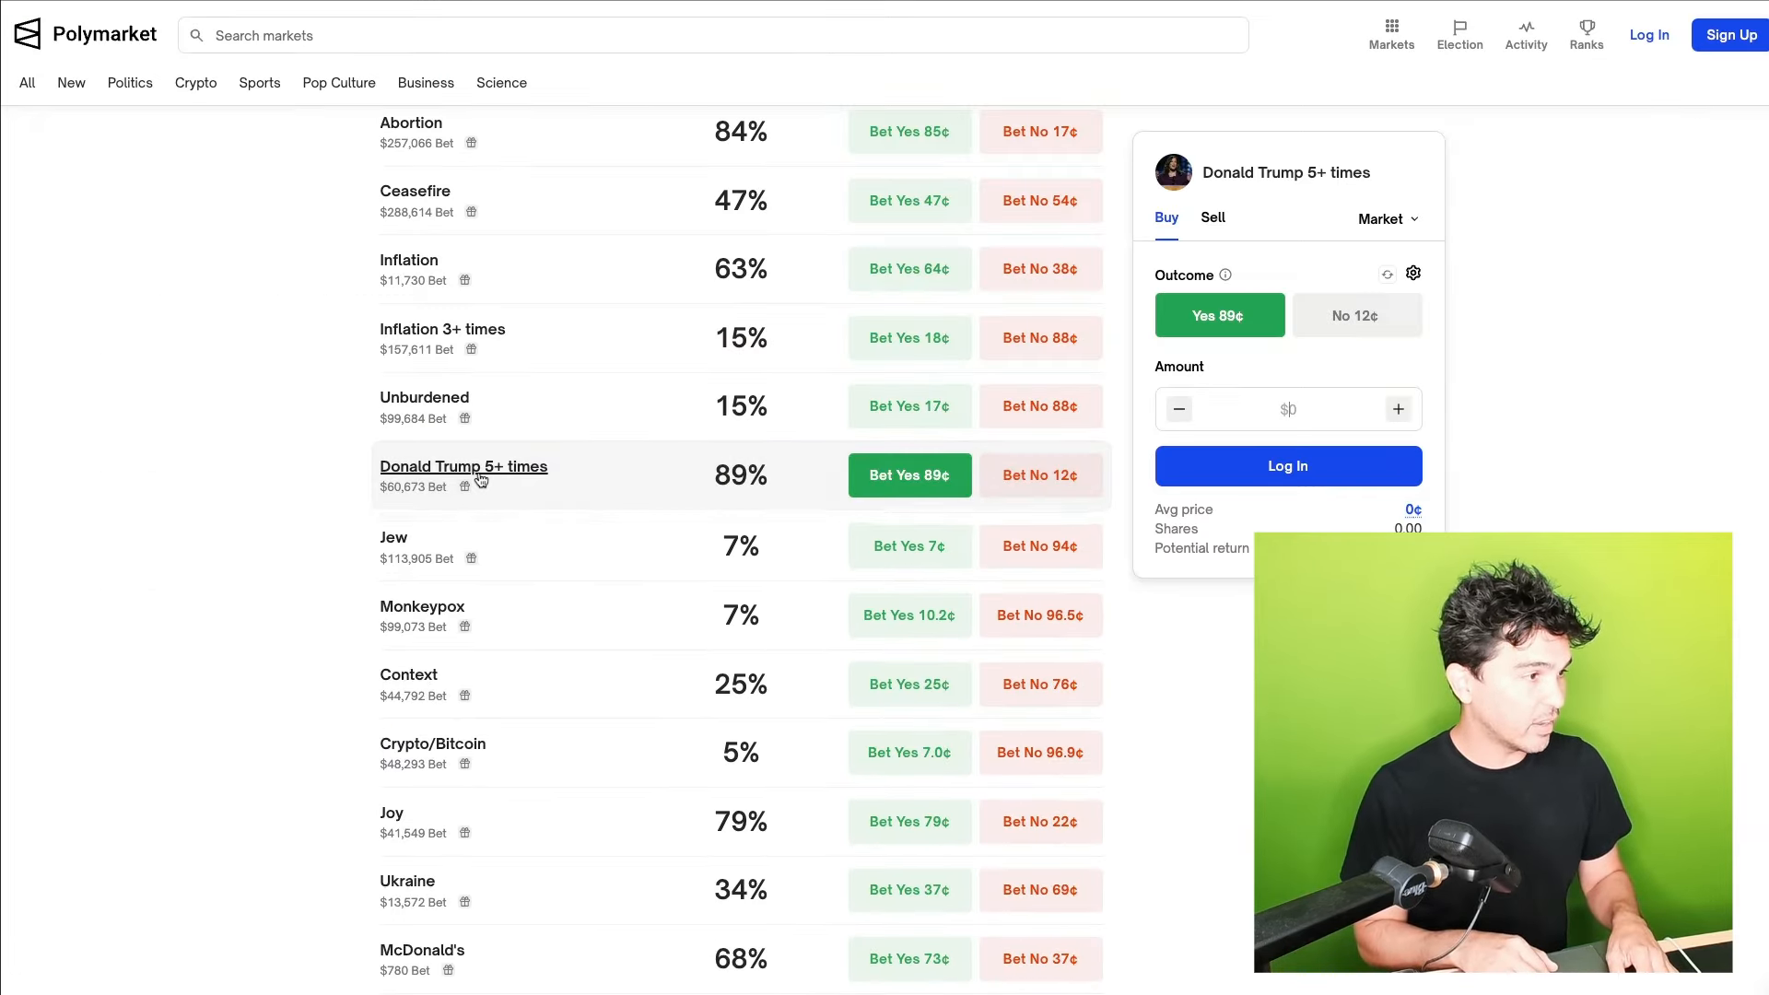
Expand the 'Donald Trump 5+ times' market, view its order book, then its price chart
left_click(463, 466)
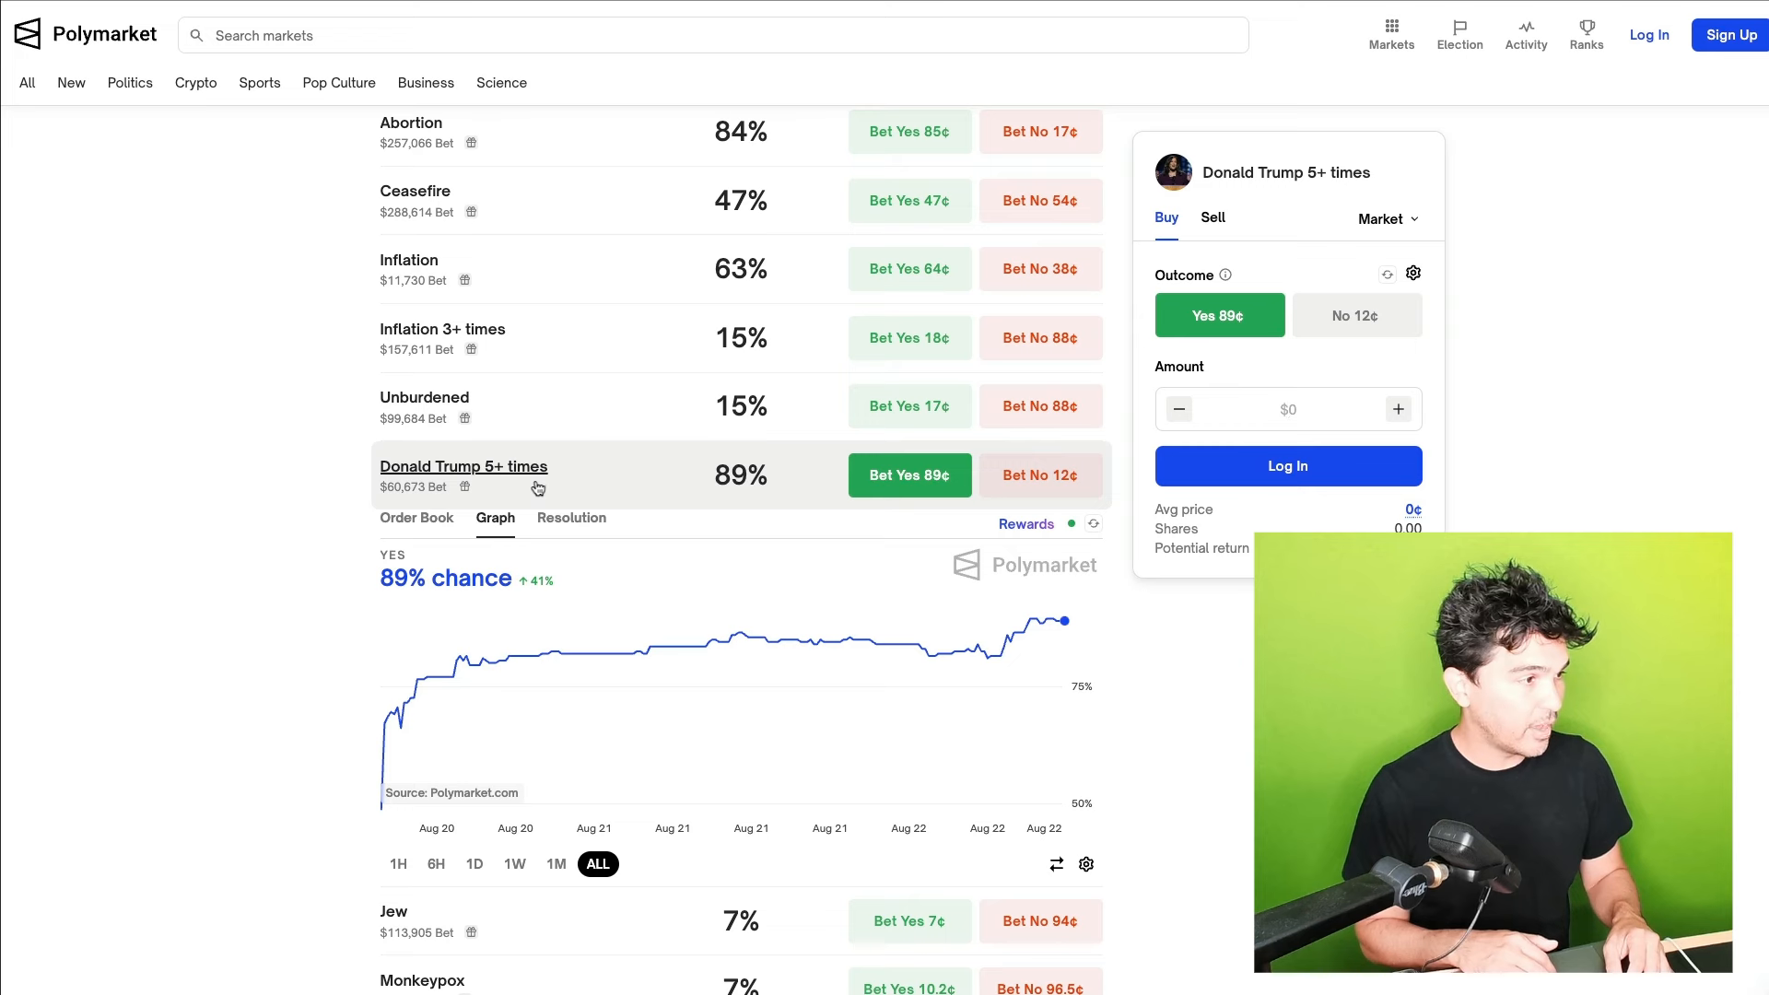
left_click(416, 518)
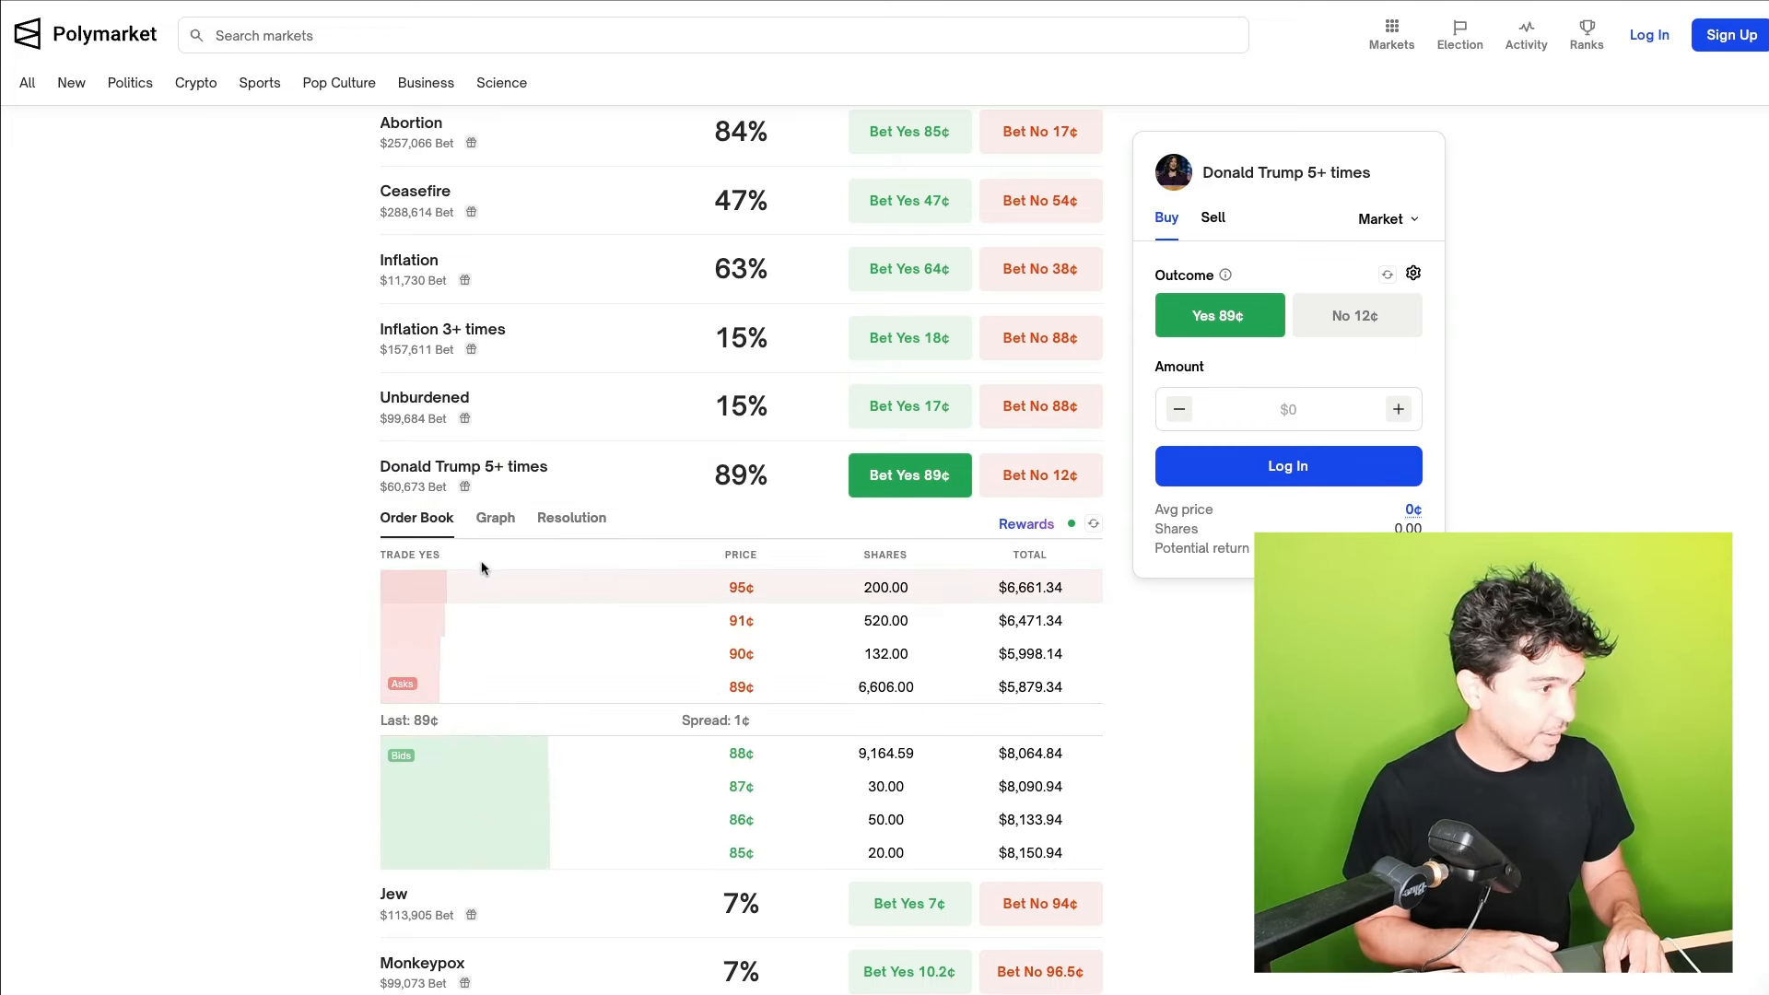
left_click(494, 518)
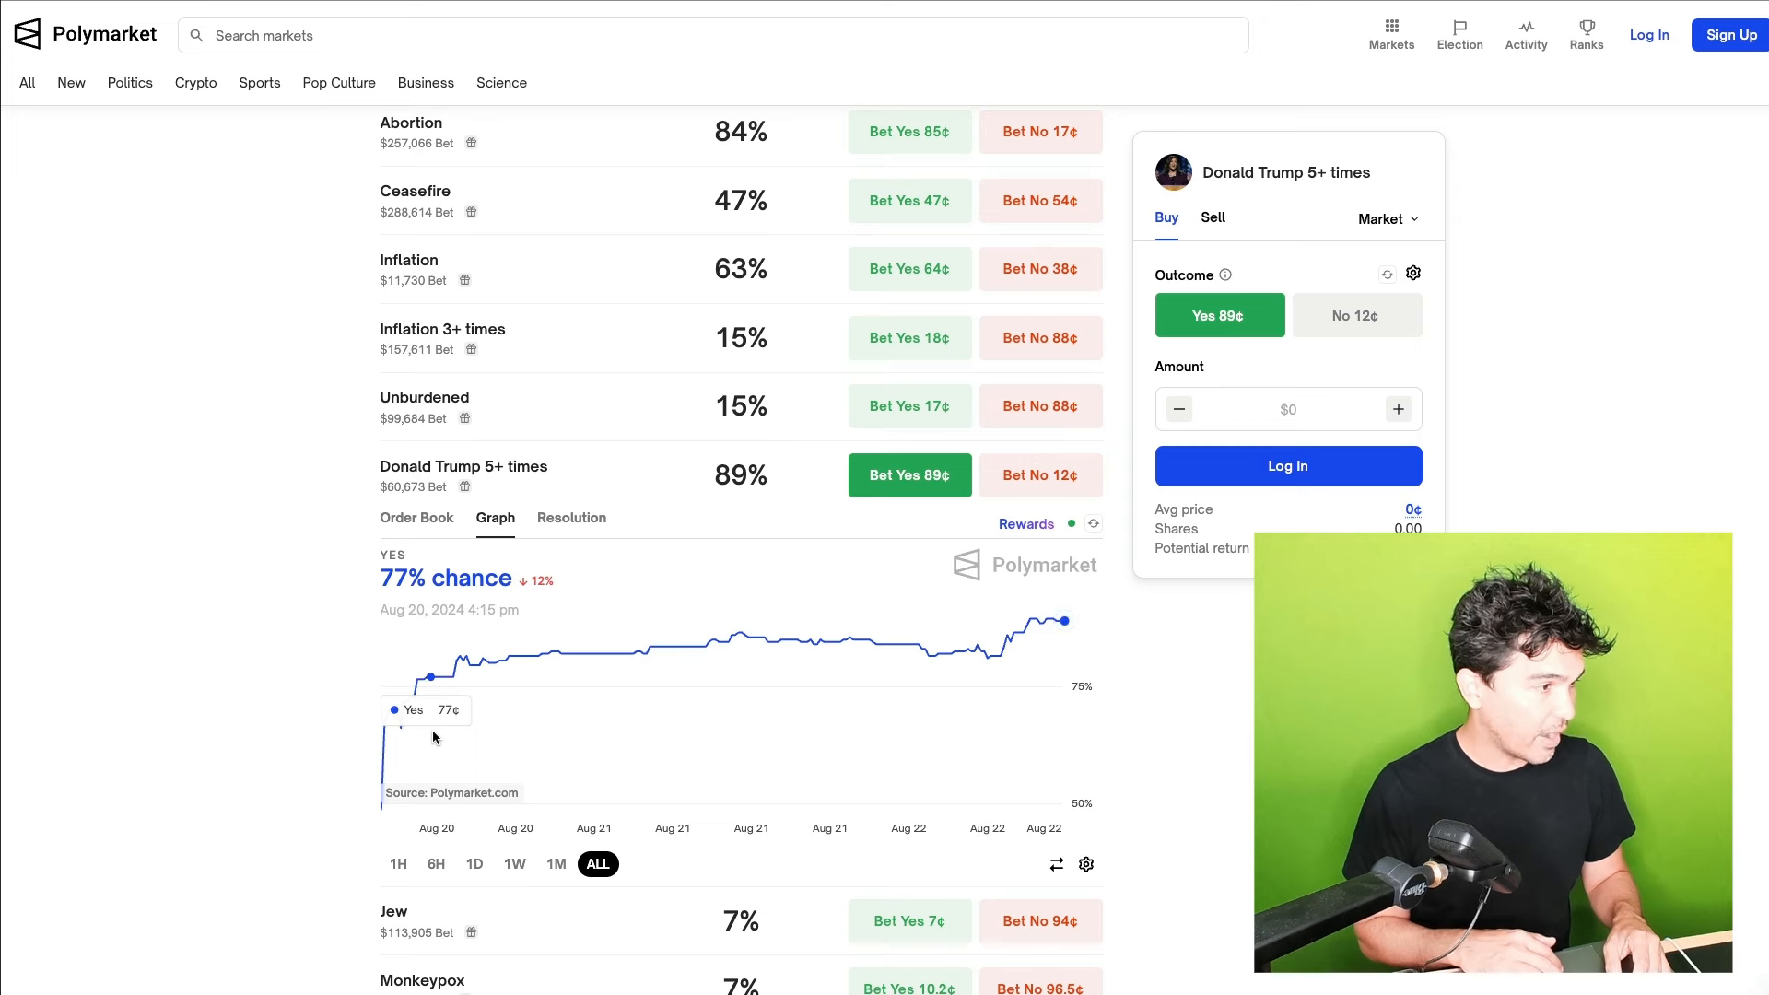
mouse_move(544, 654)
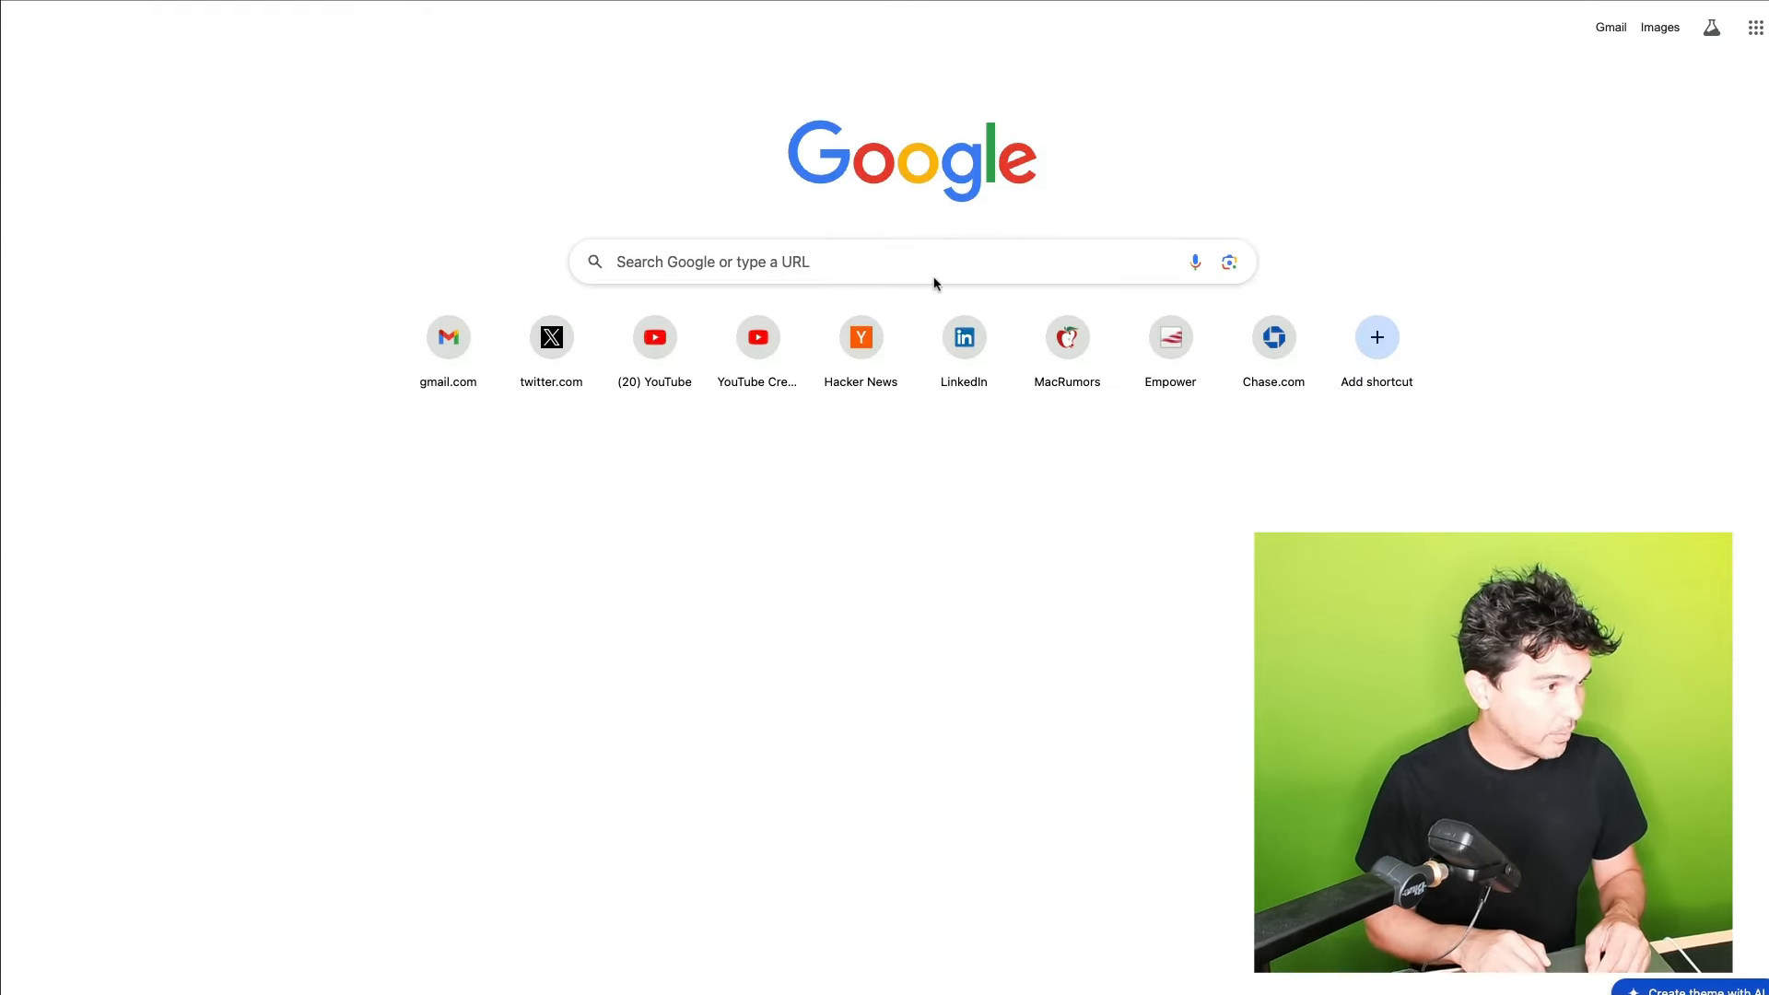
Open a new Chrome tab showing the Google search page
left_click(654, 336)
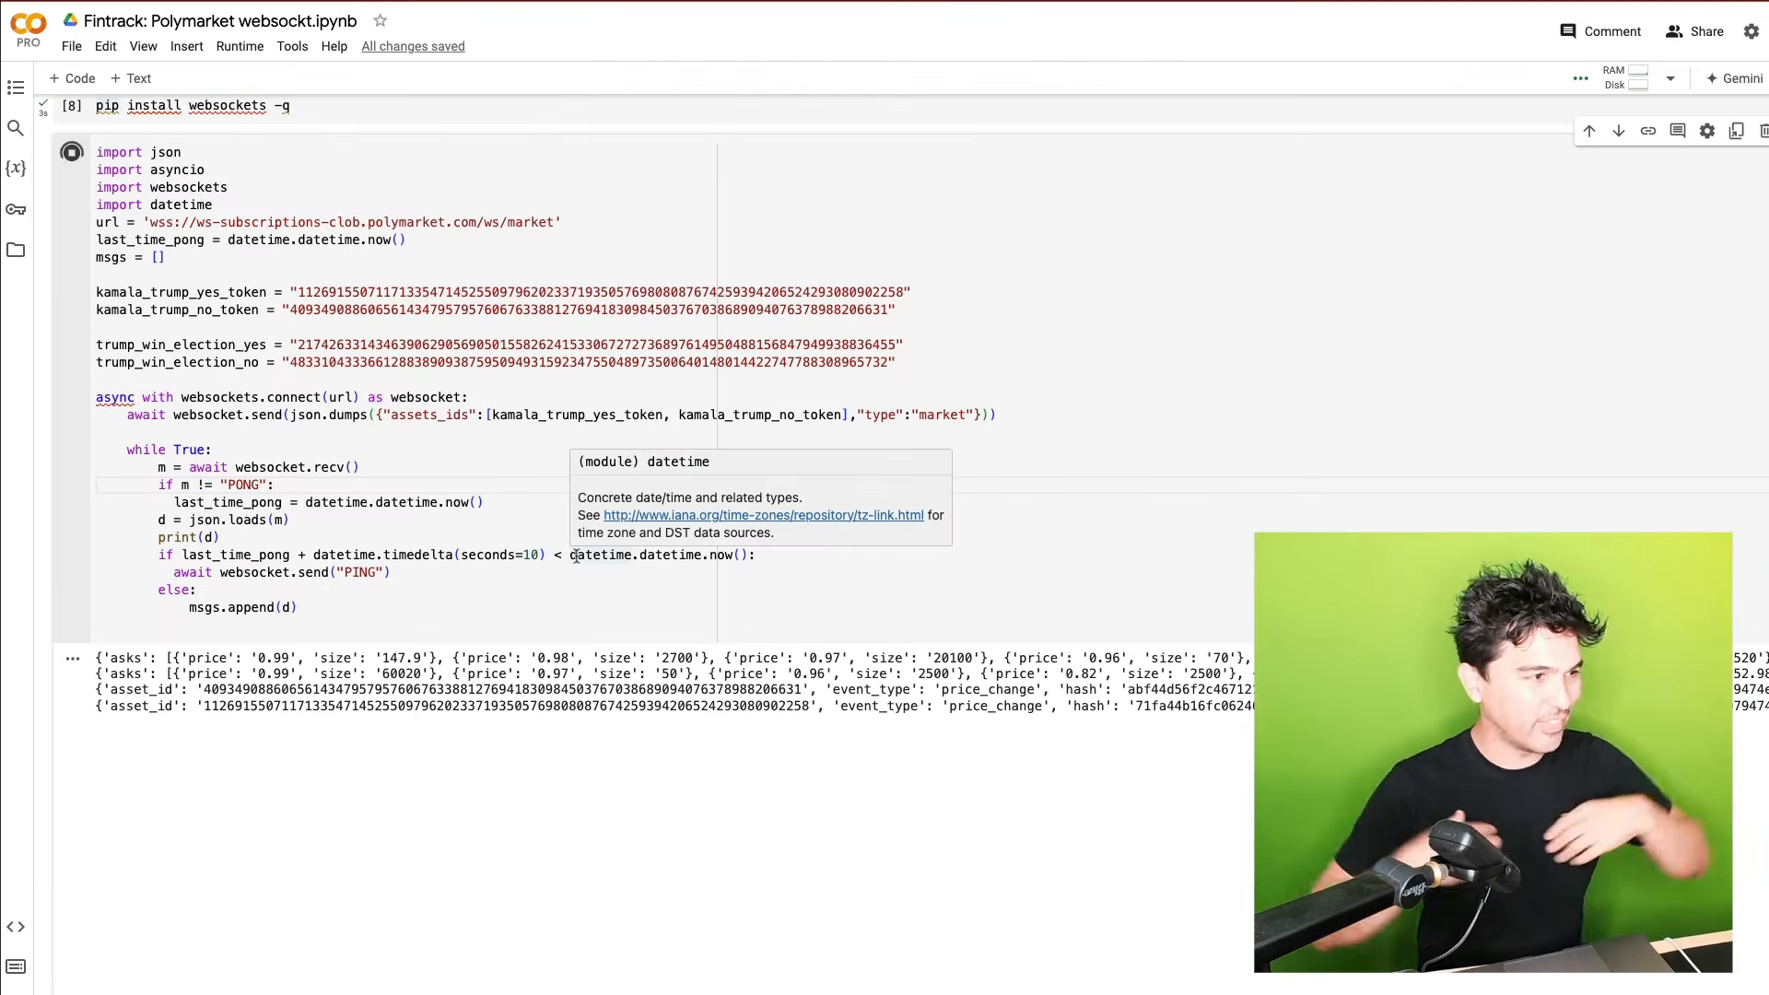
mouse_move(379, 322)
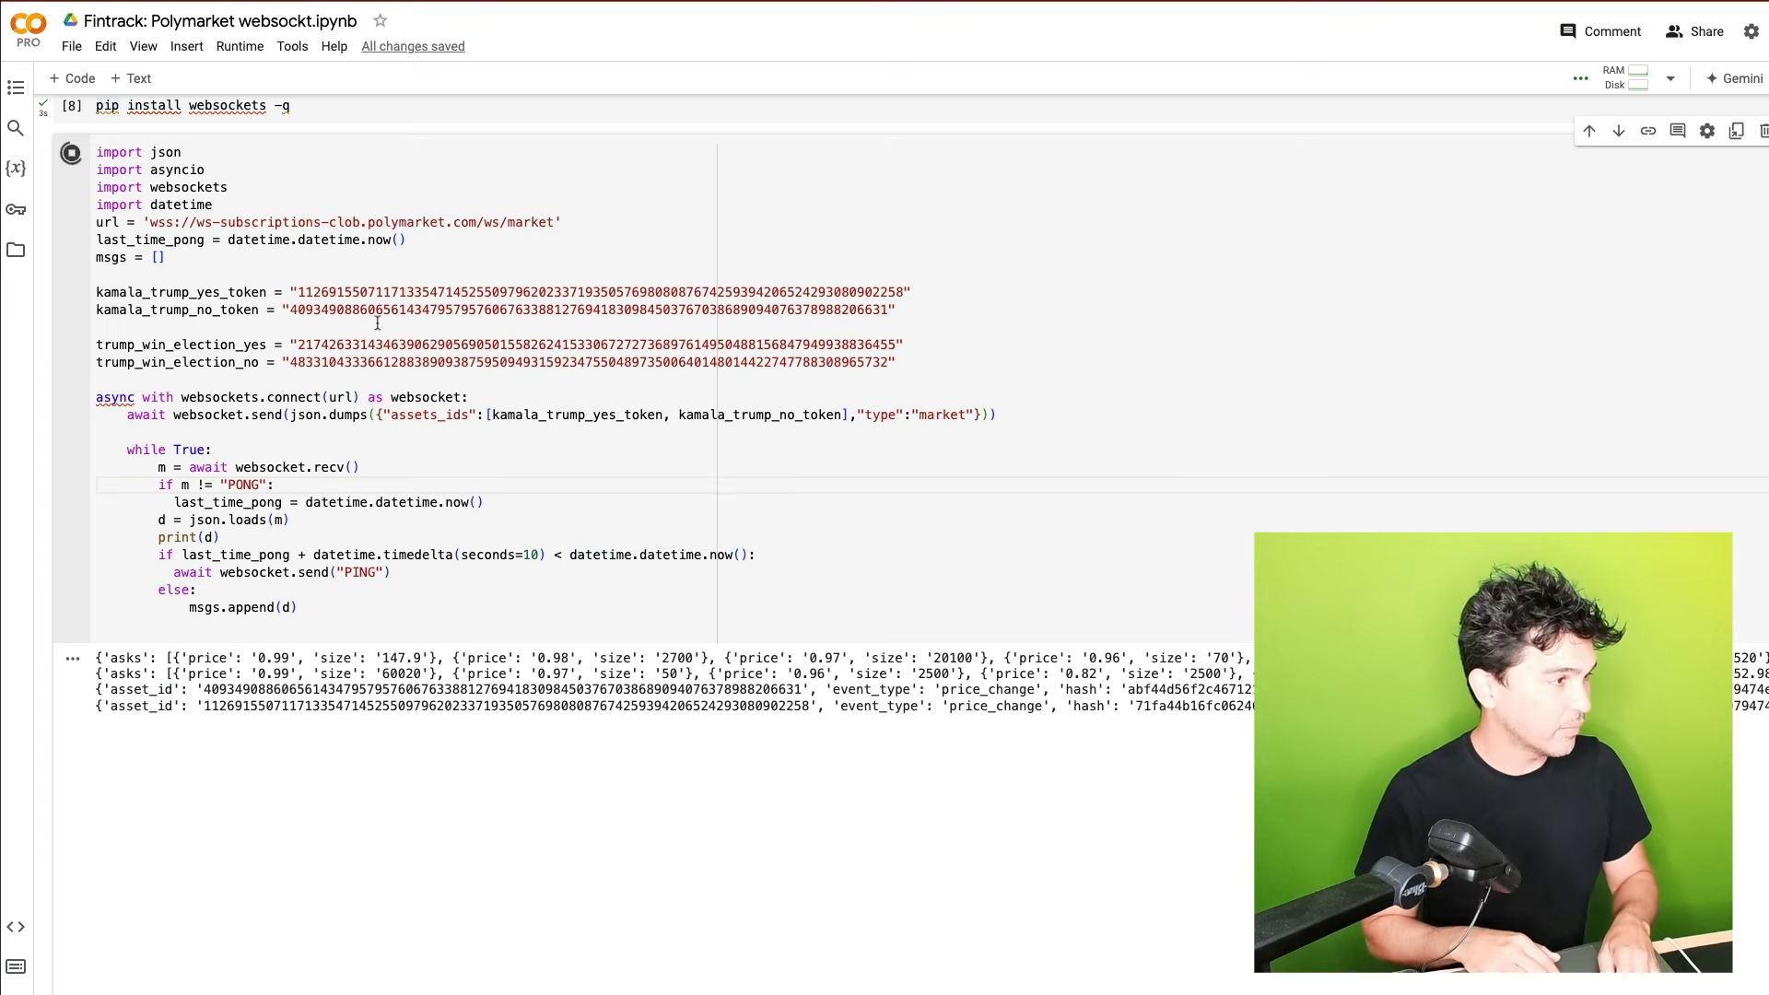
Set assets_ids to trump_win_election_yes and trump_win_election_no, then rerun the websocket cell
type("k")
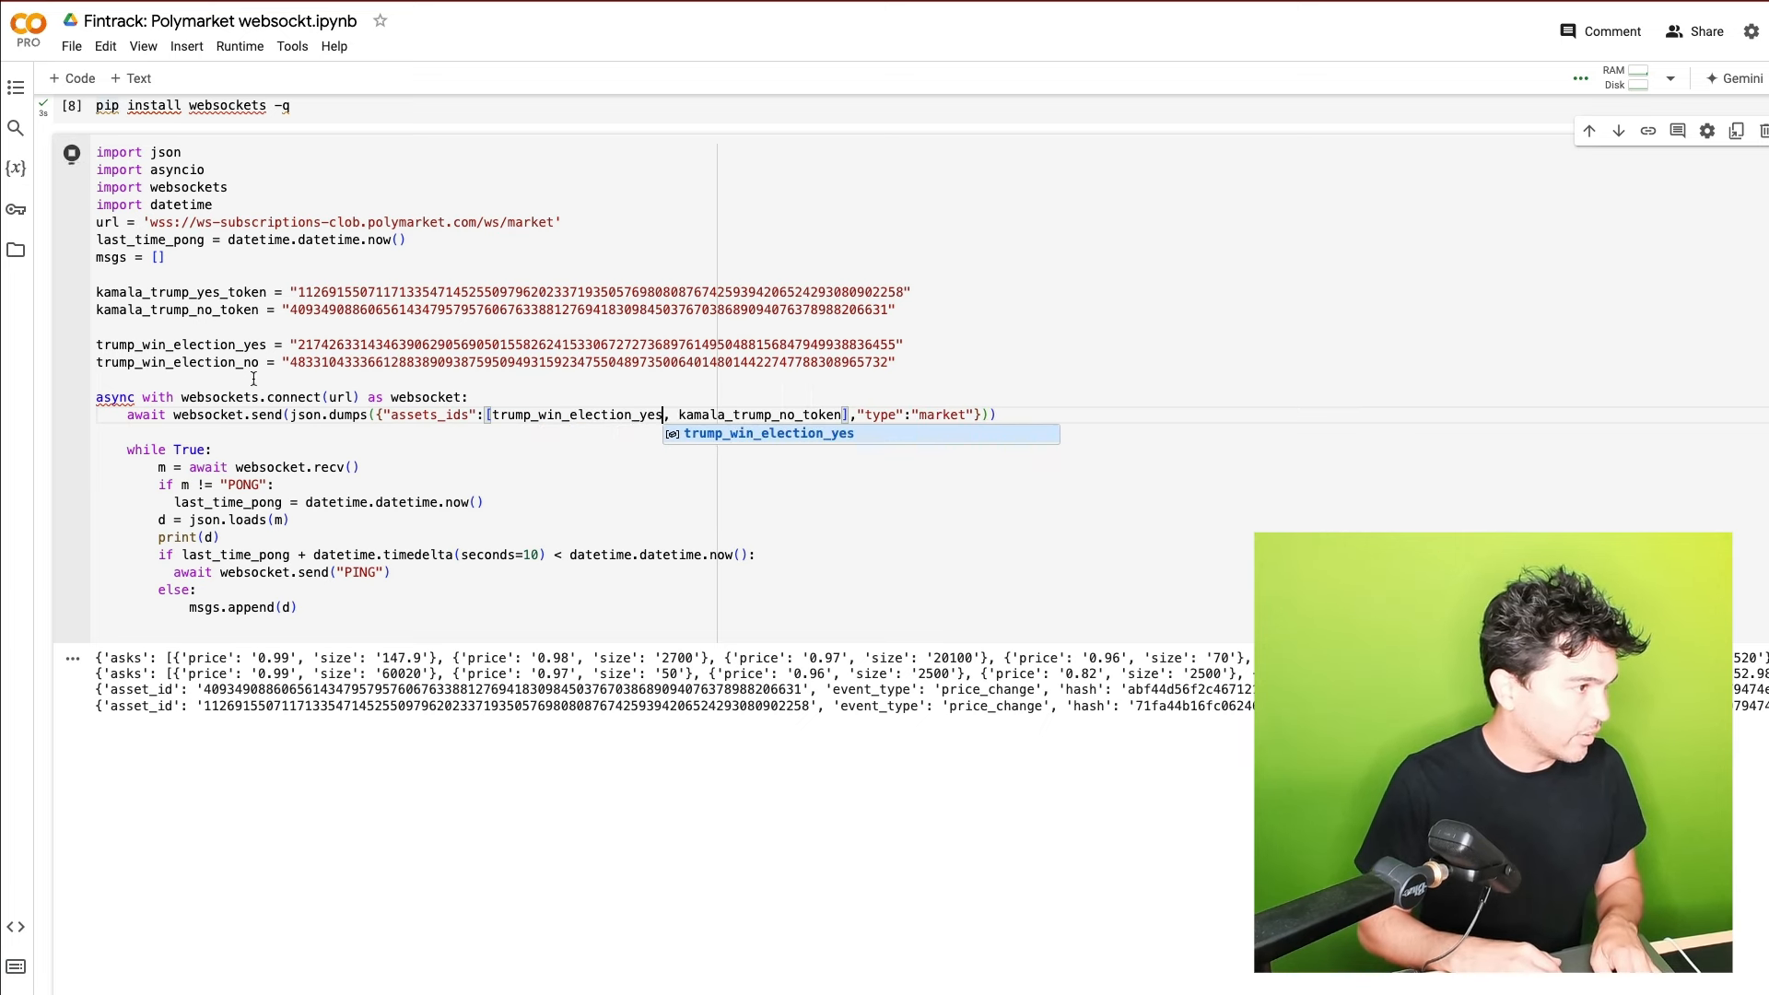
double_click(176, 362)
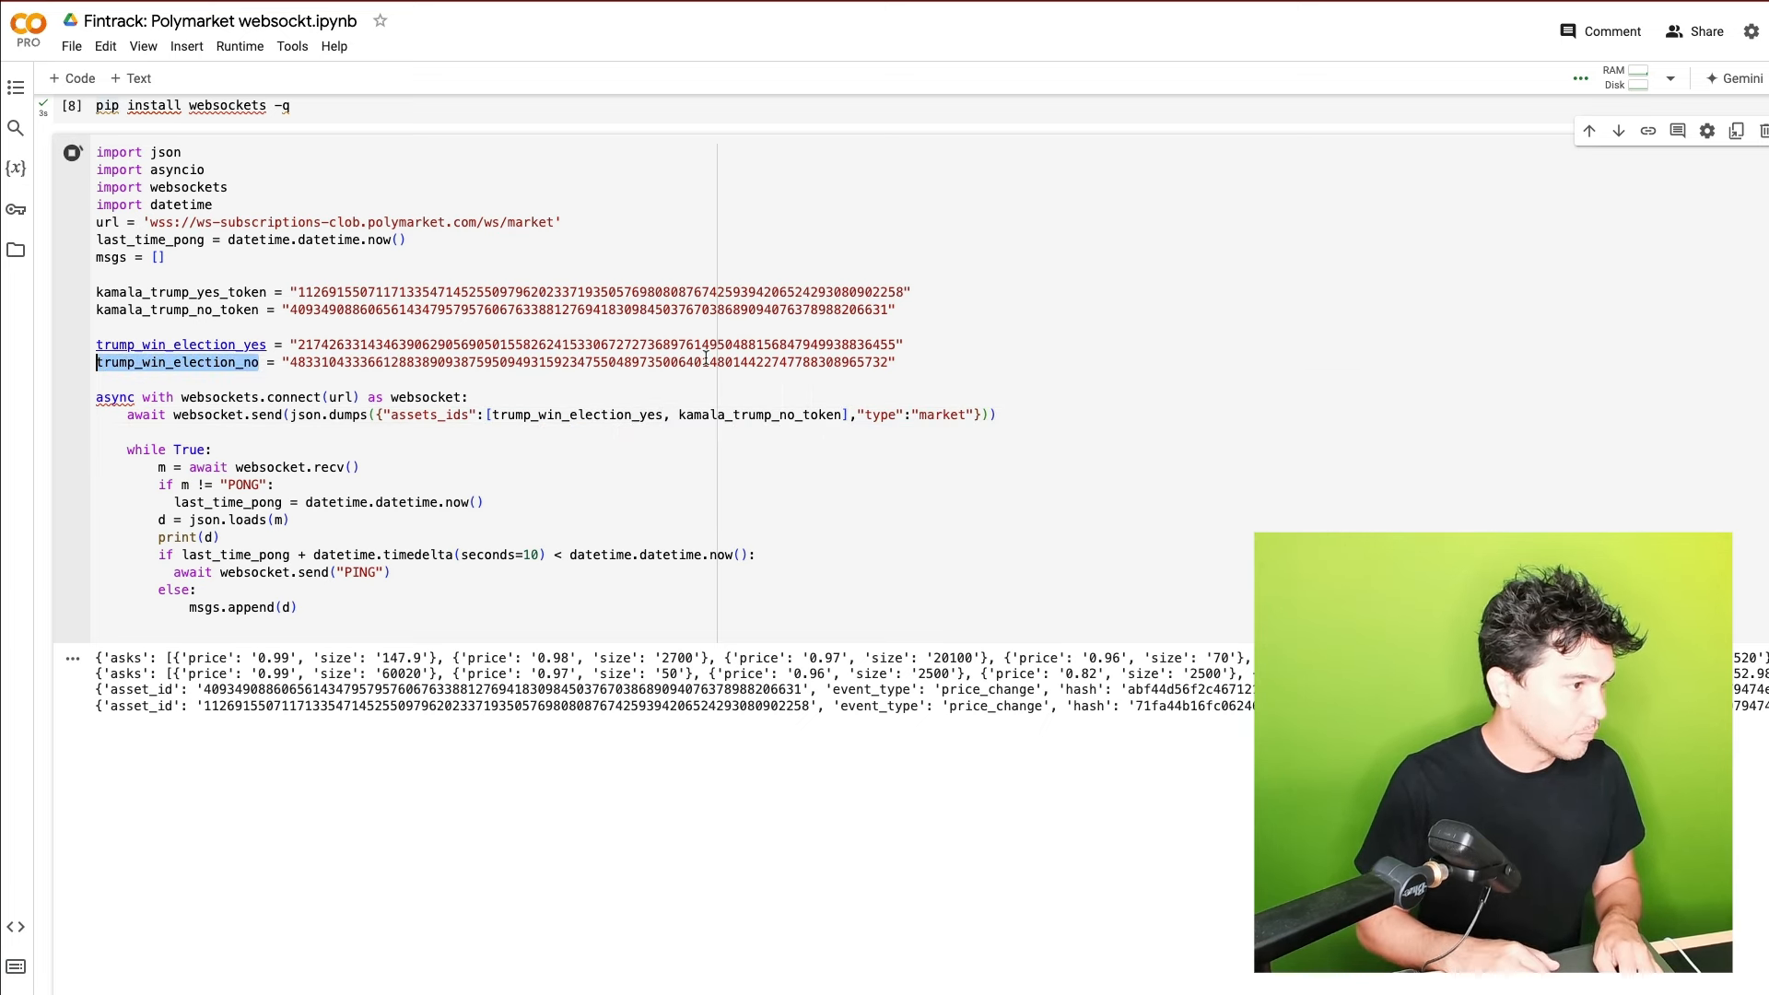
double_click(762, 413)
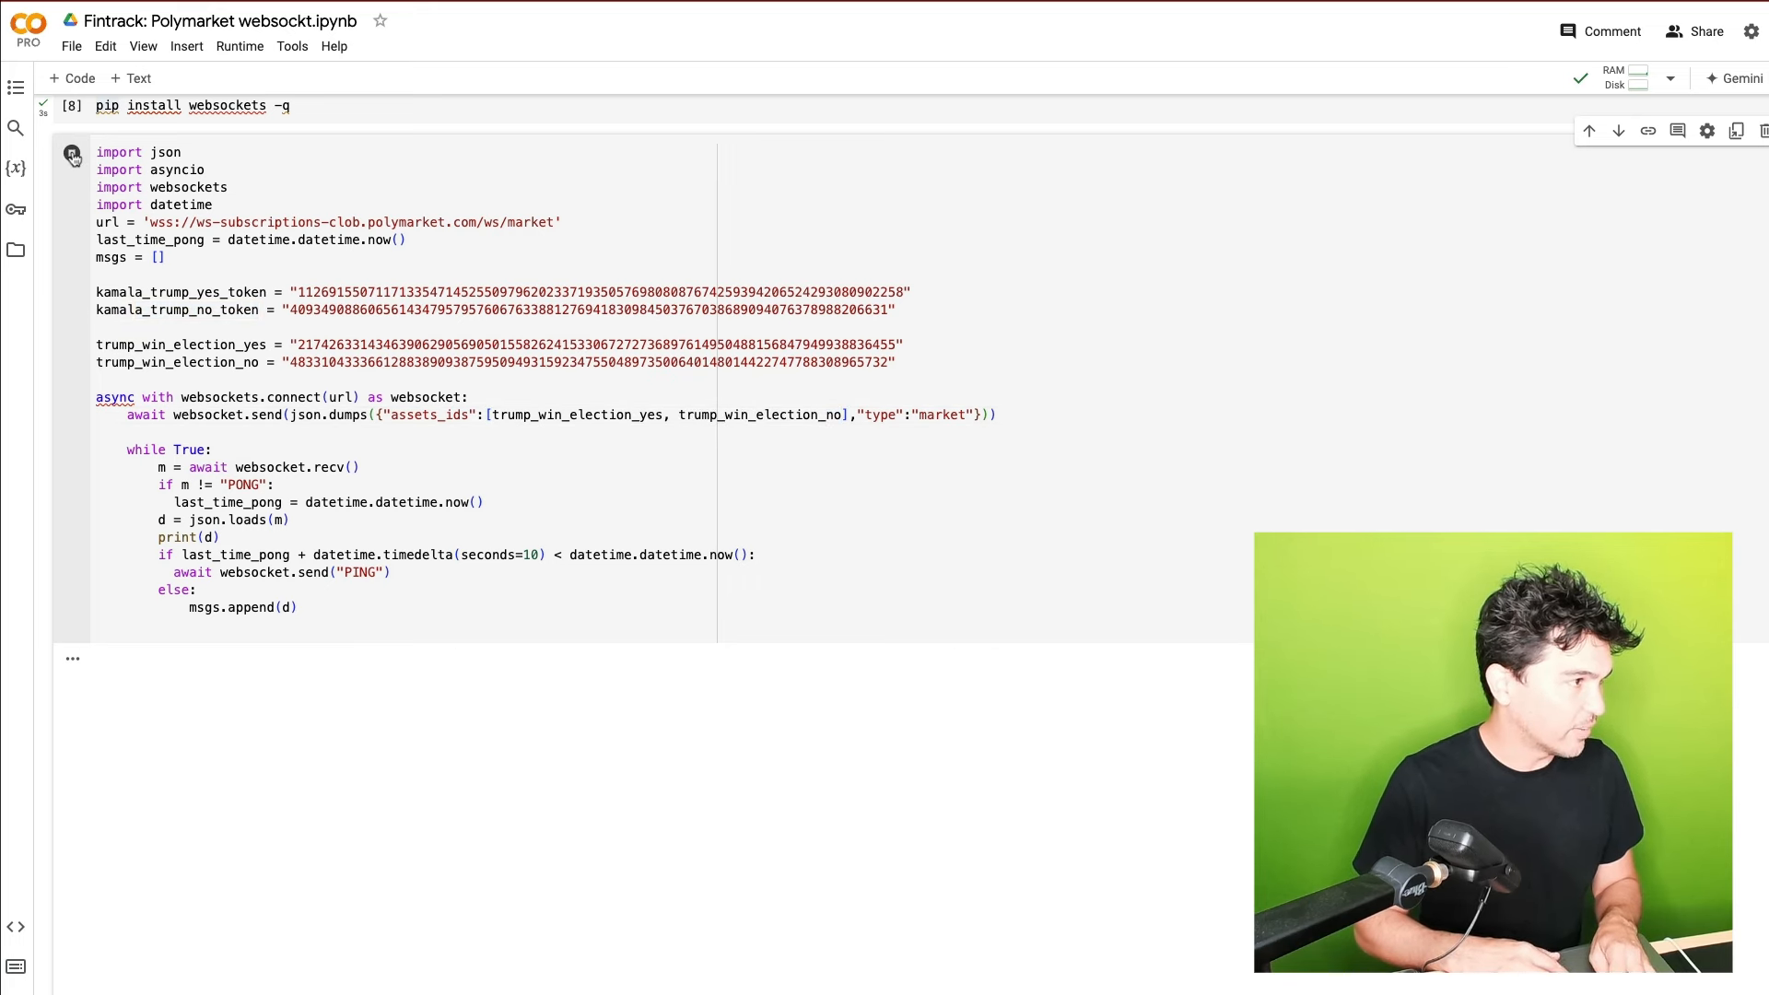
left_click(72, 152)
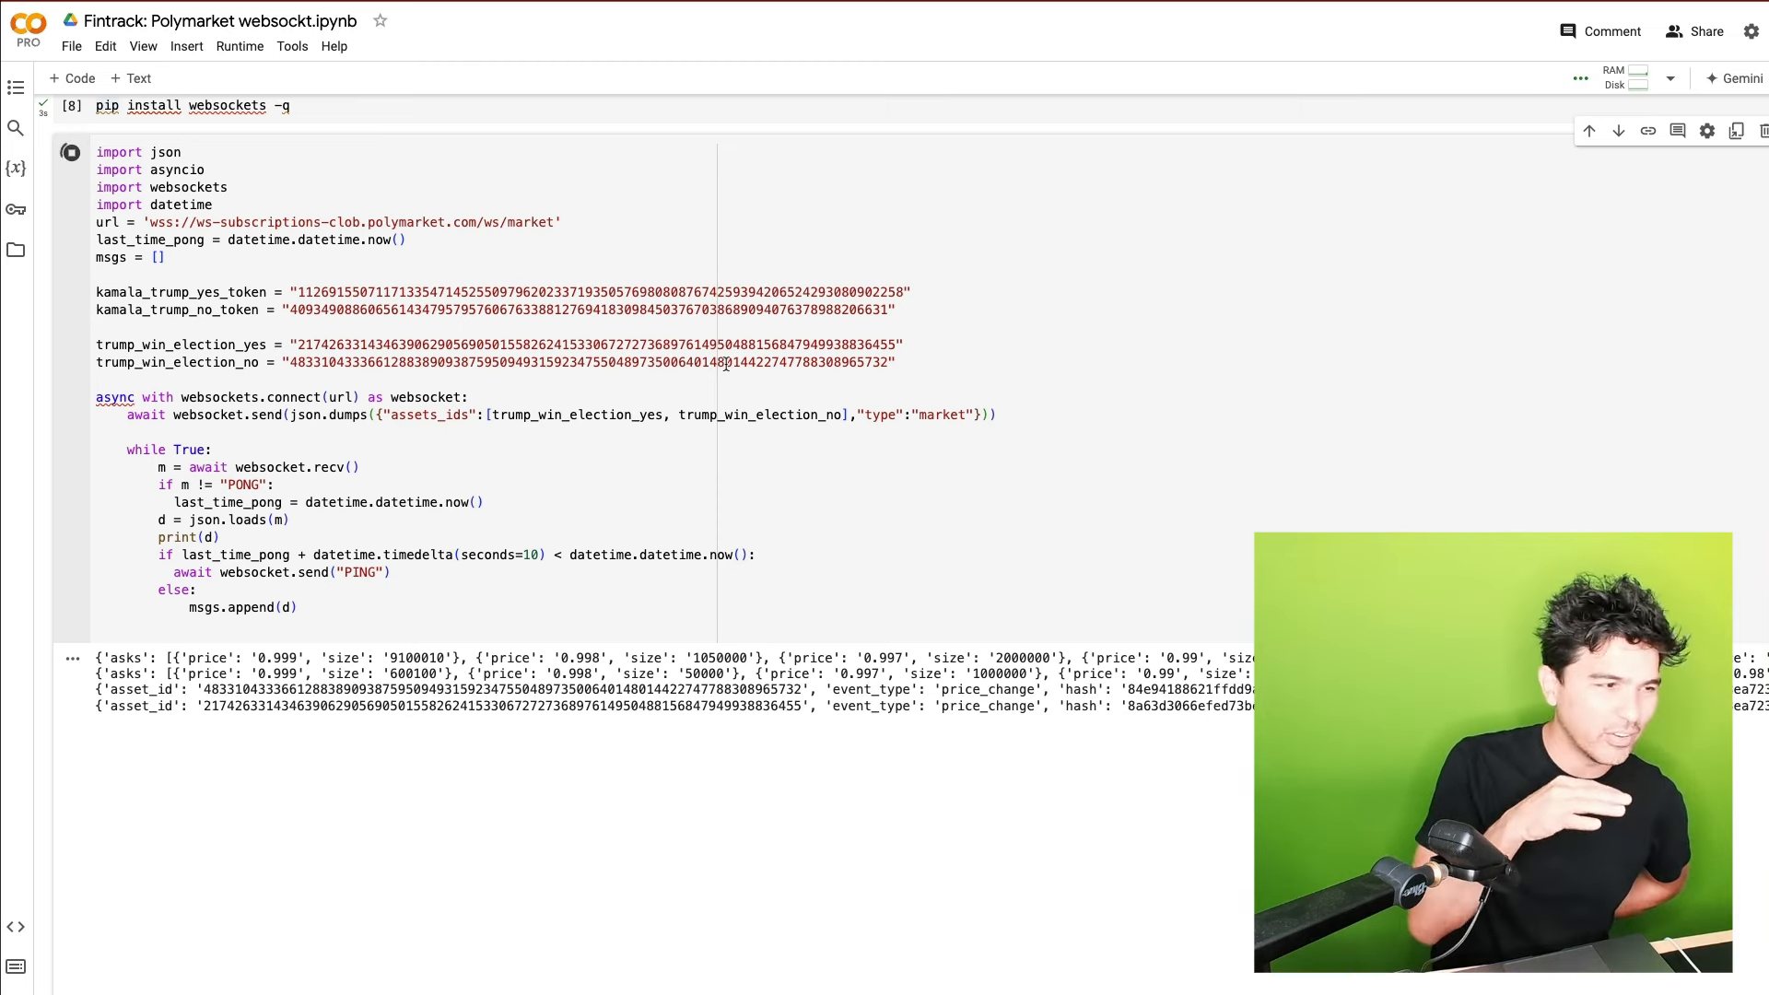
scroll("down", 3)
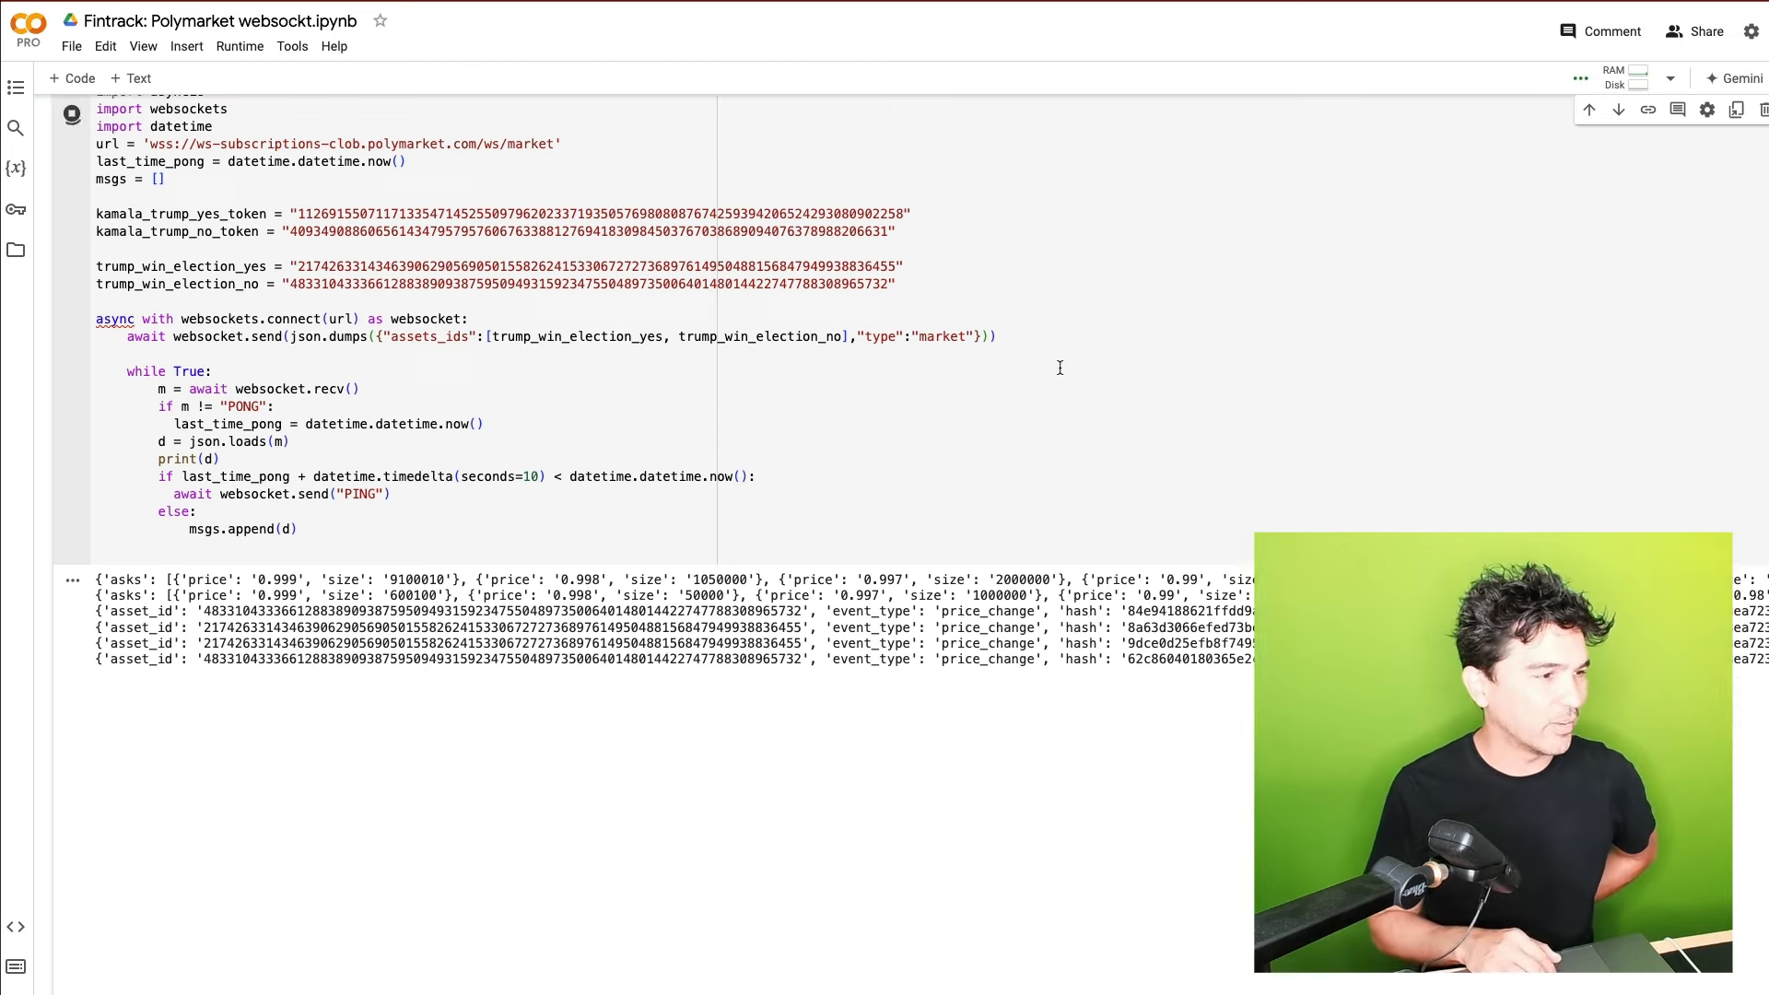